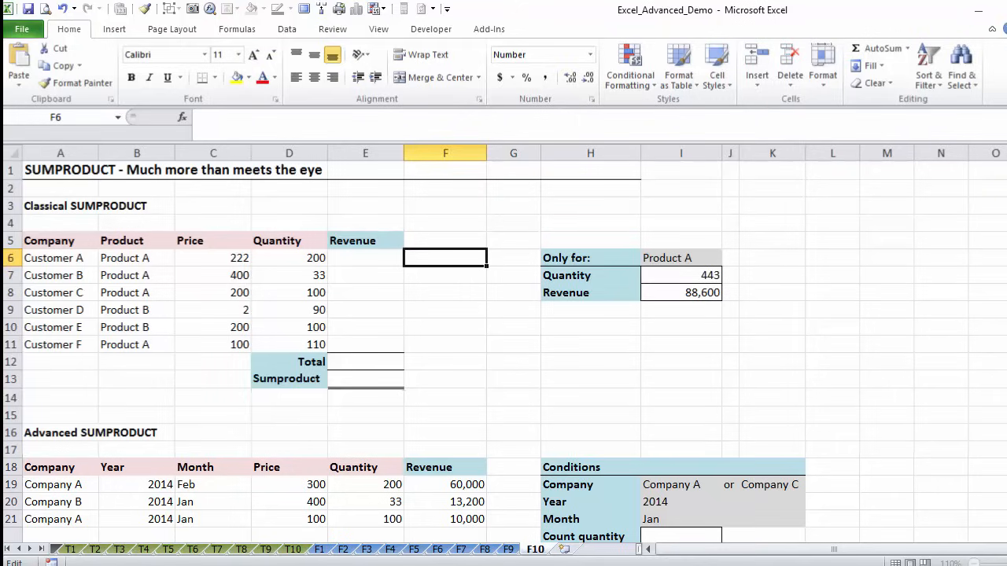
mouse_move(235, 259)
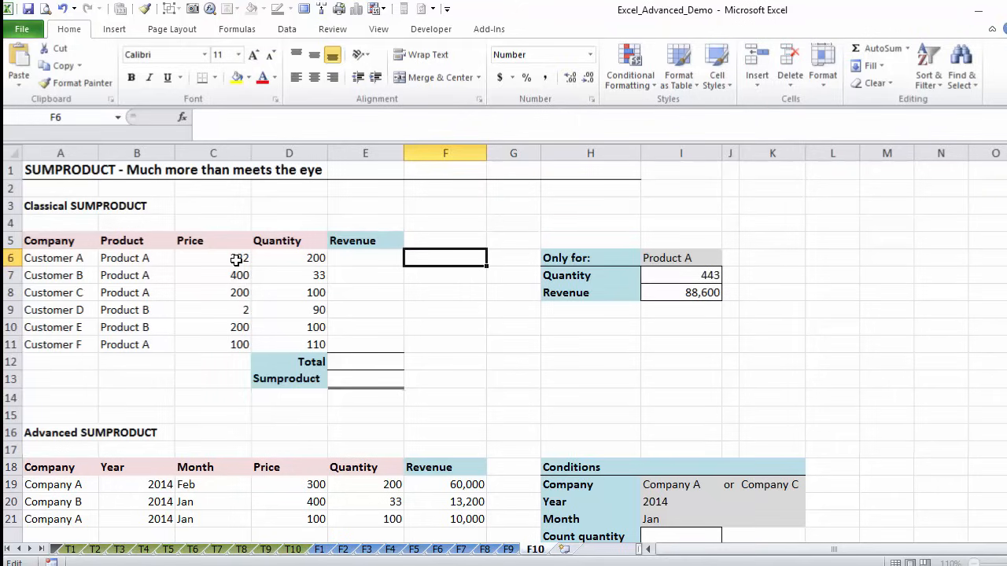
Step: Enter revenue =C6*D6 per customer and total it with =SUM(E6:E11) giving 108,780
left_click(289, 257)
type("=")
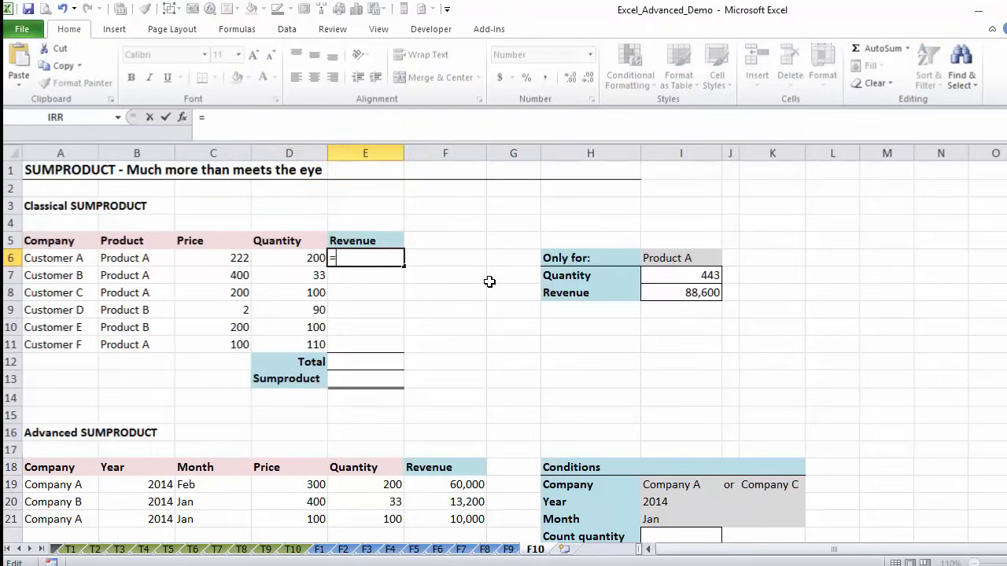
type("C6*D6")
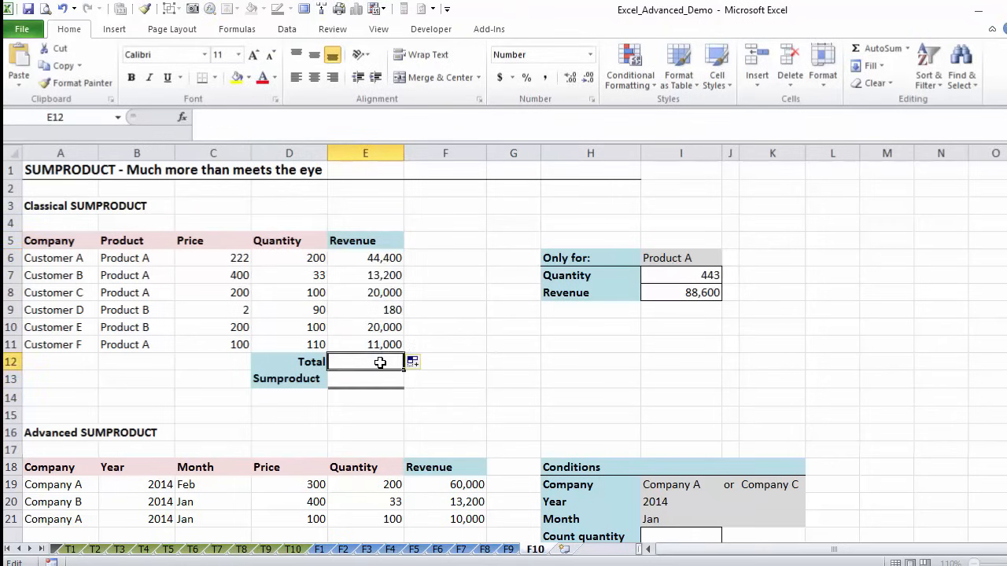
type("=sum(")
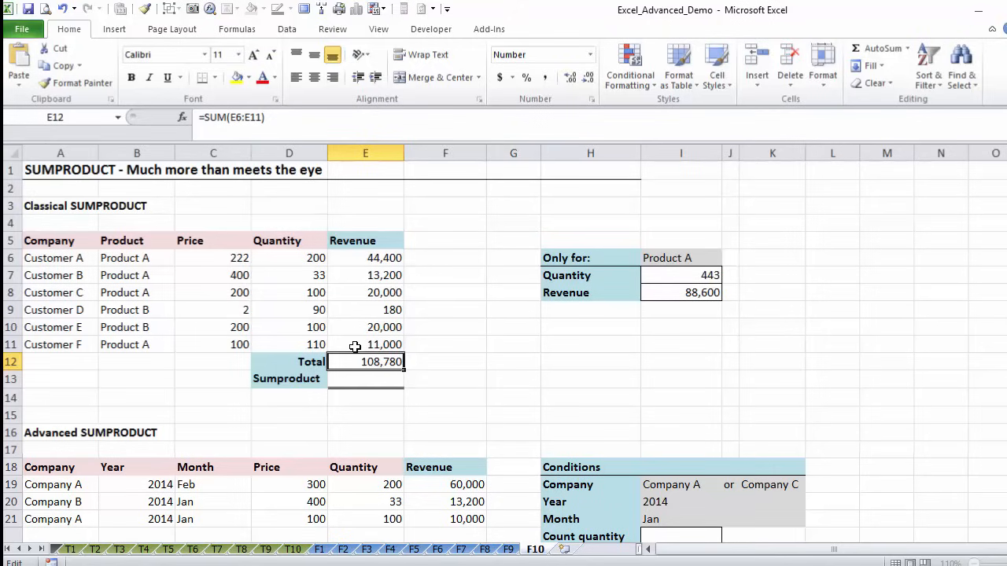
left_click(365, 378)
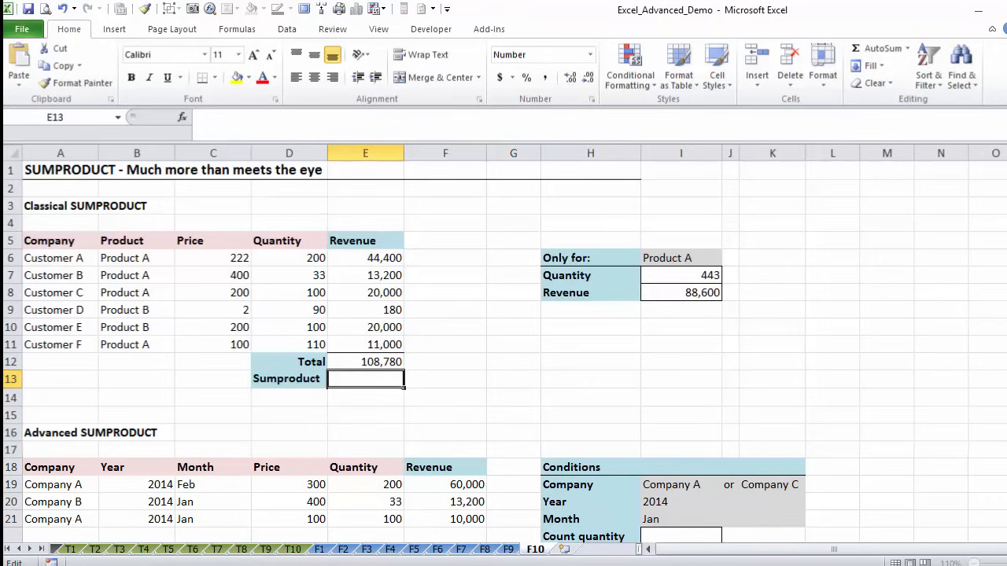
Step: Enter =SUMPRODUCT of price C6:C11 and quantity D6:D11 returning 108,780
type("=sumproduct(")
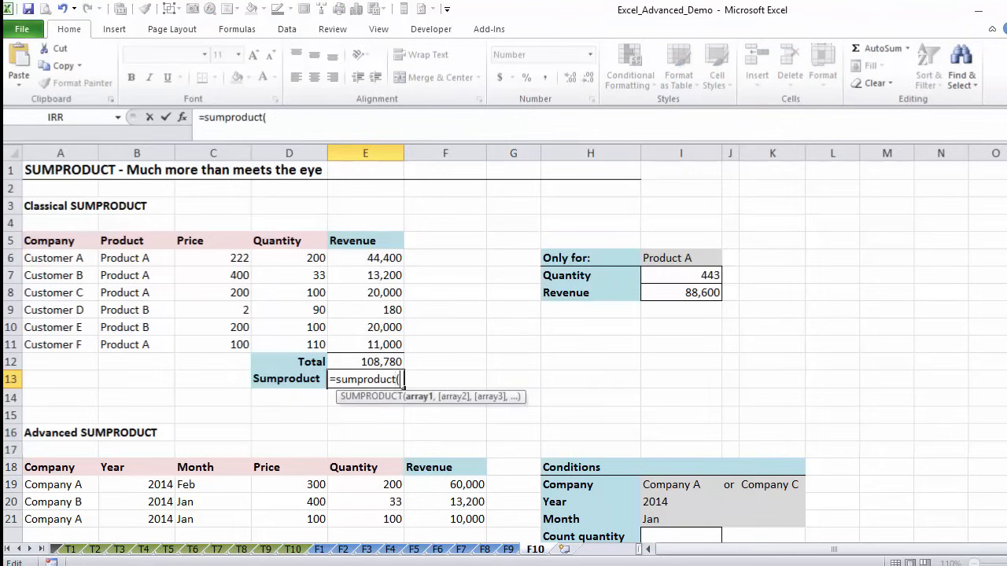
left_click_drag(213, 258, 214, 327)
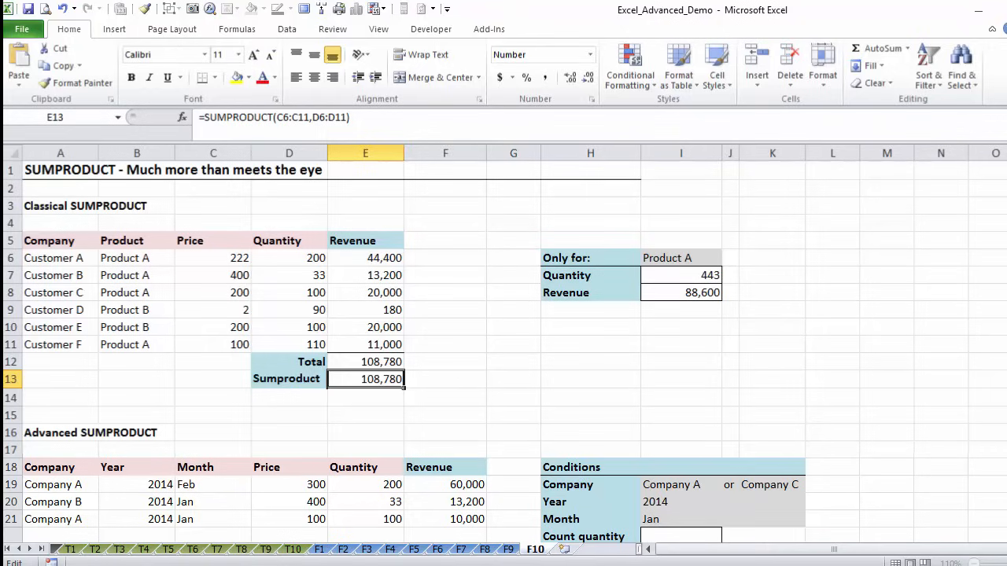
mouse_move(289, 319)
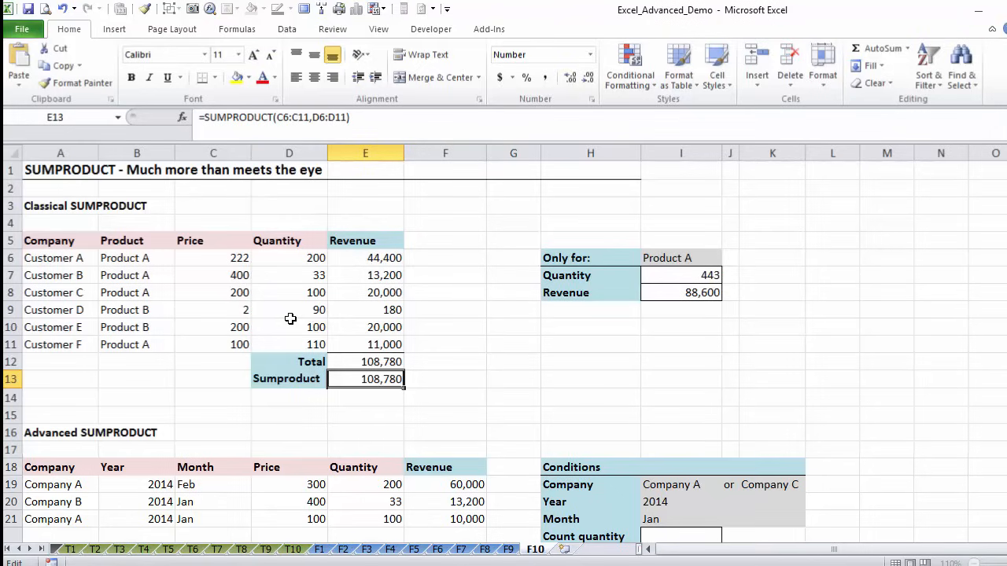
left_click(213, 258)
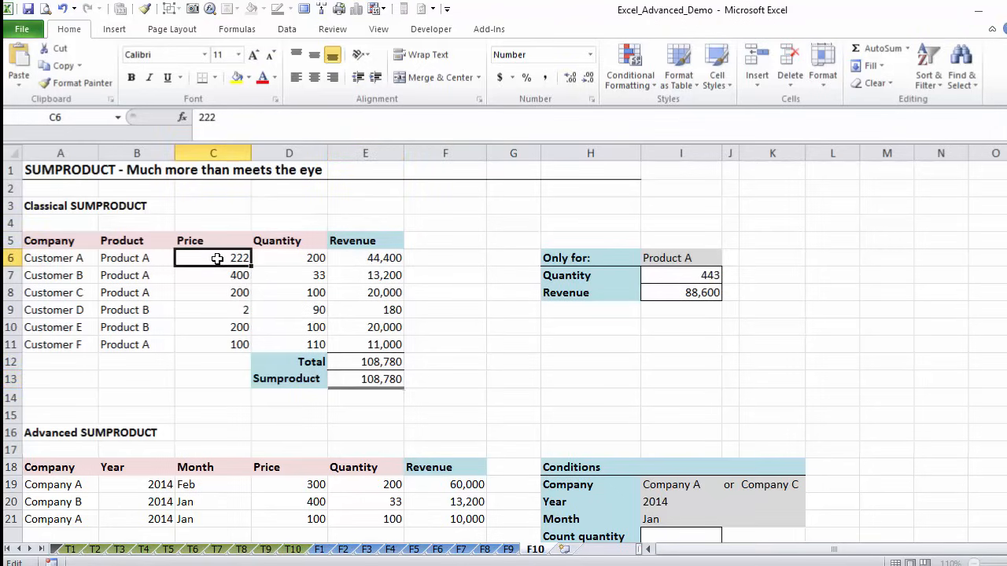
mouse_move(274, 258)
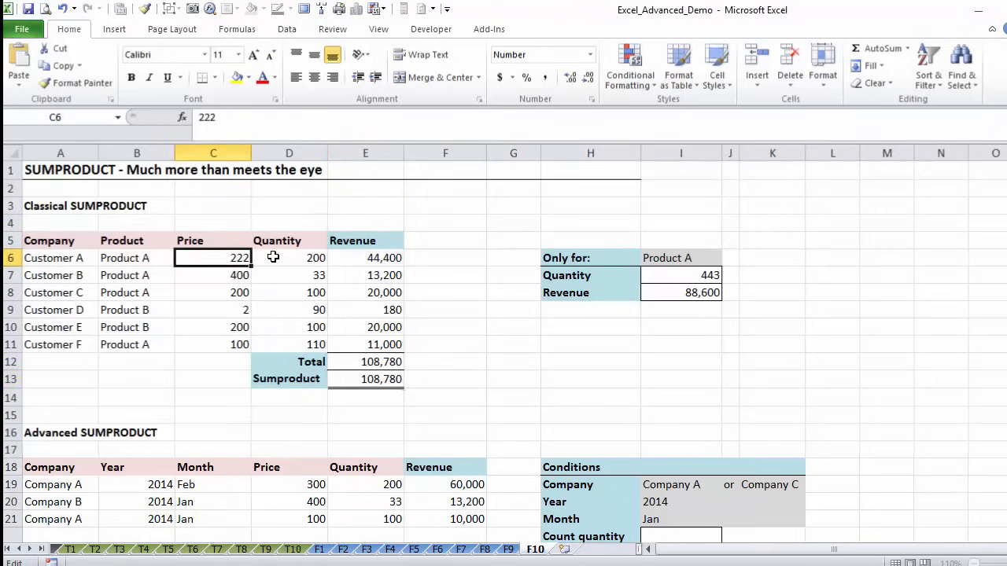
left_click(289, 258)
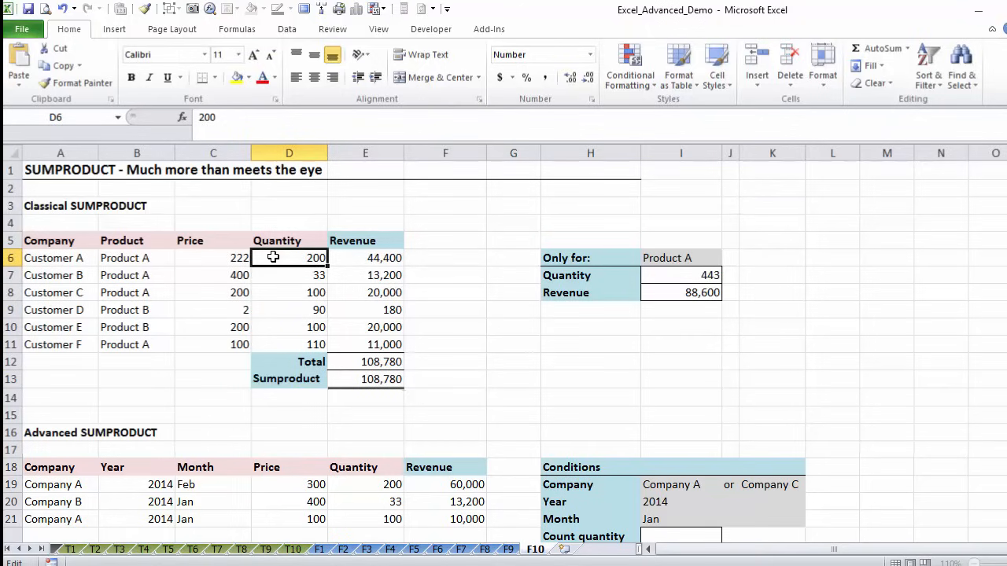
left_click(214, 274)
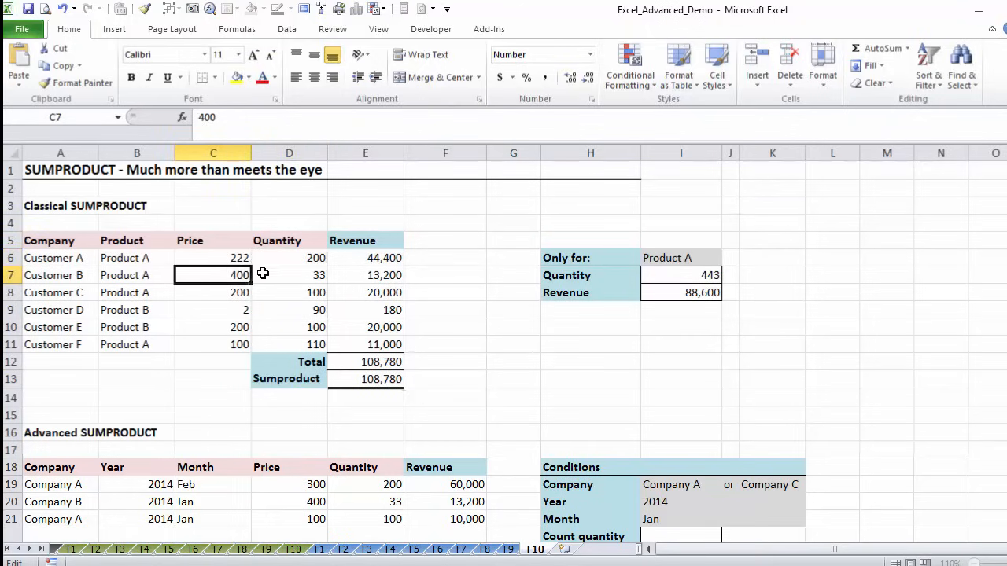
left_click(290, 273)
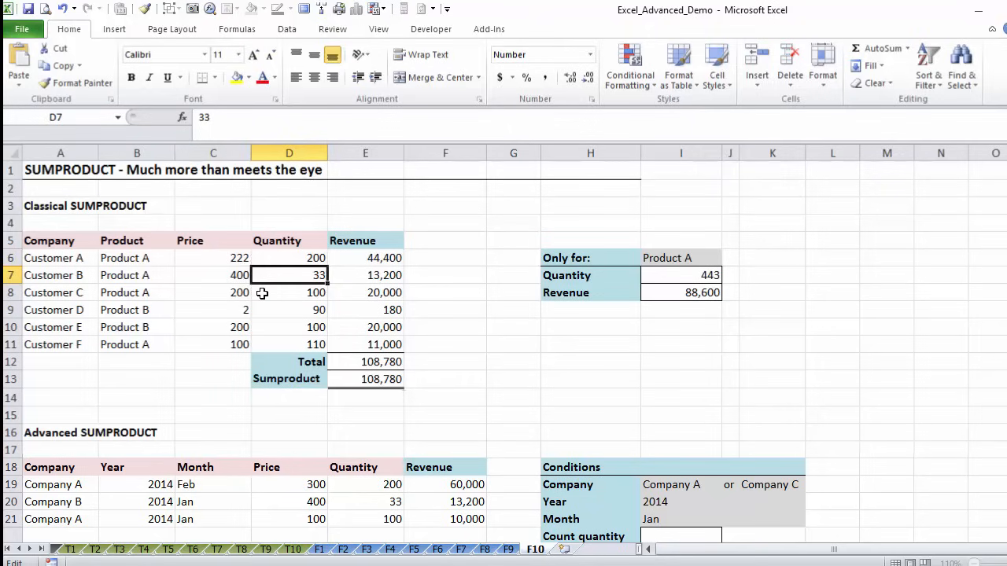
mouse_move(273, 294)
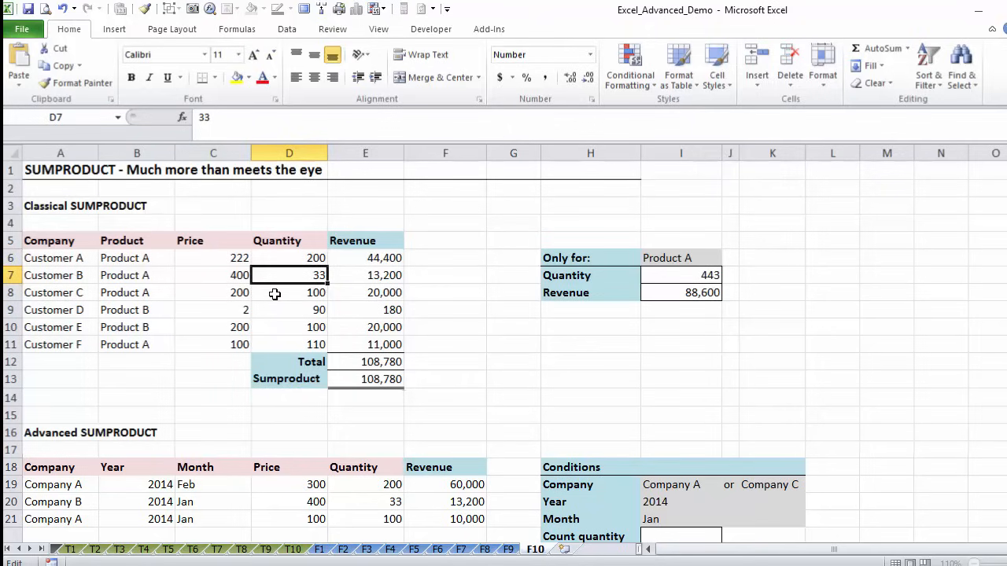
mouse_move(352, 379)
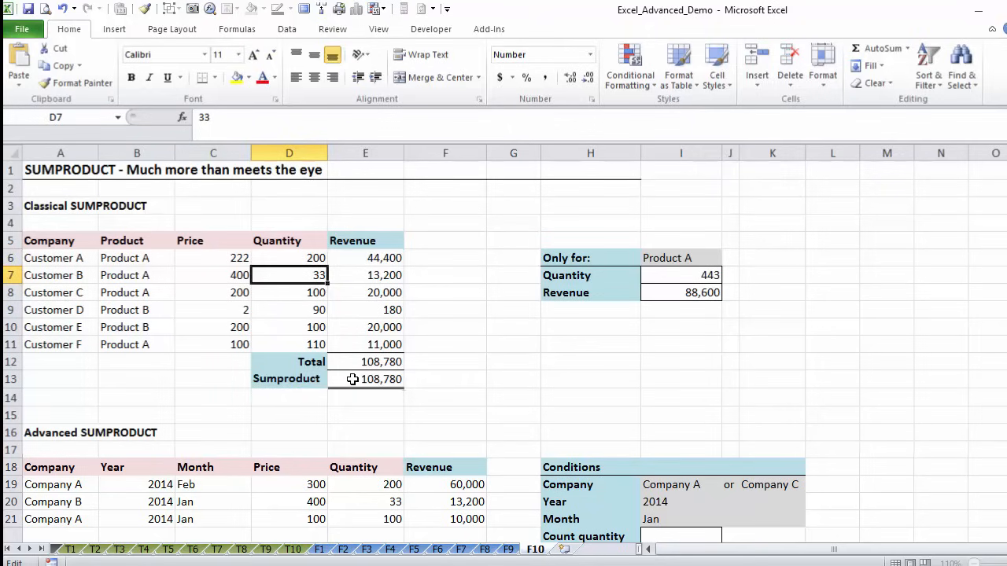
left_click(365, 378)
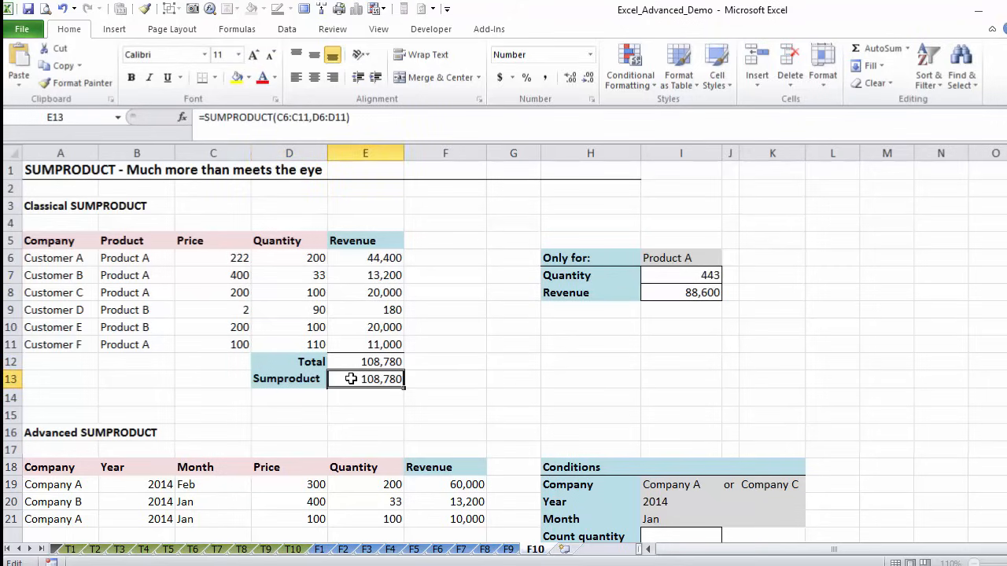
double_click(365, 377)
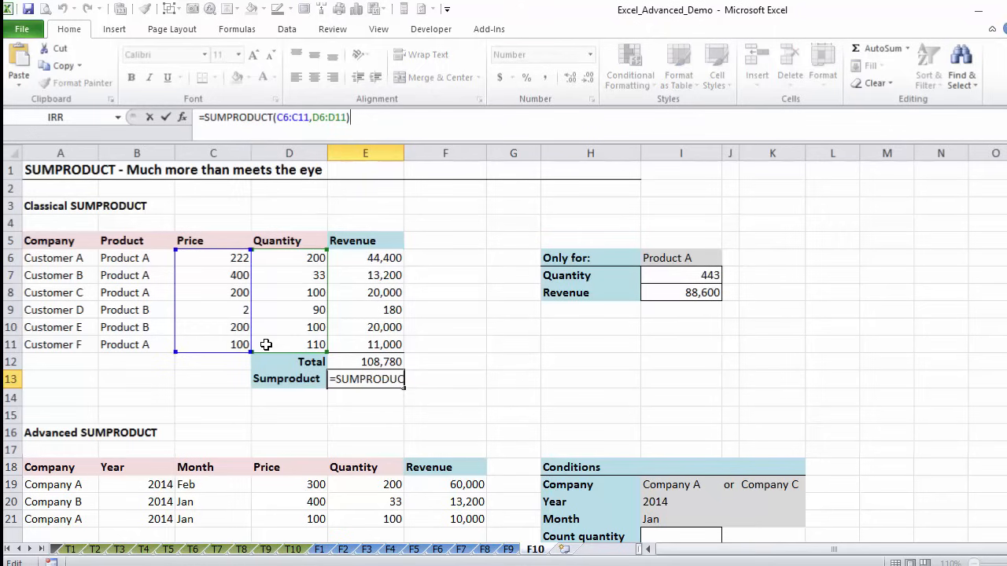
key("Enter")
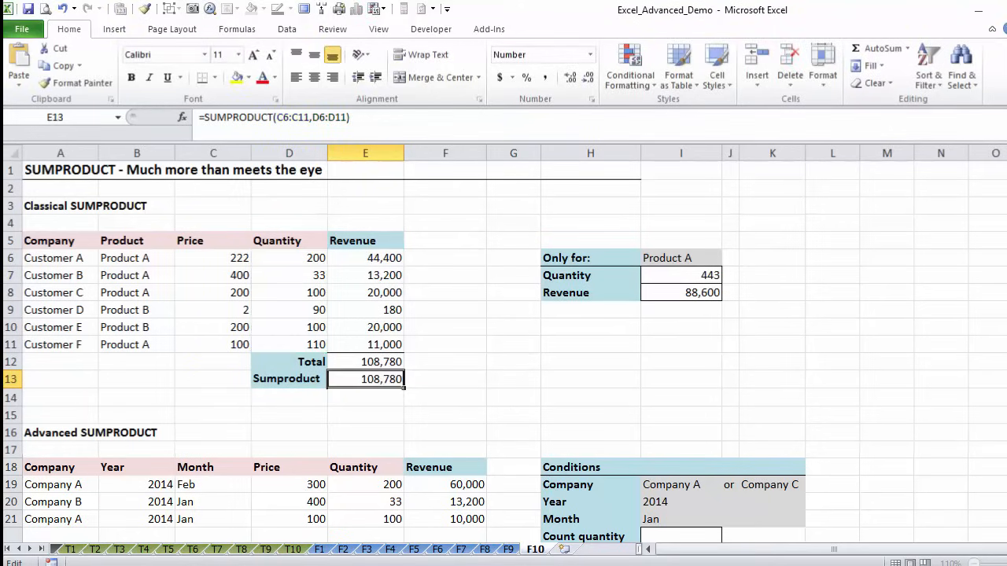
Step: Rewrite the SUMPRODUCT so prices multiply quantities with * inside one array, still 108,780
left_click(286, 29)
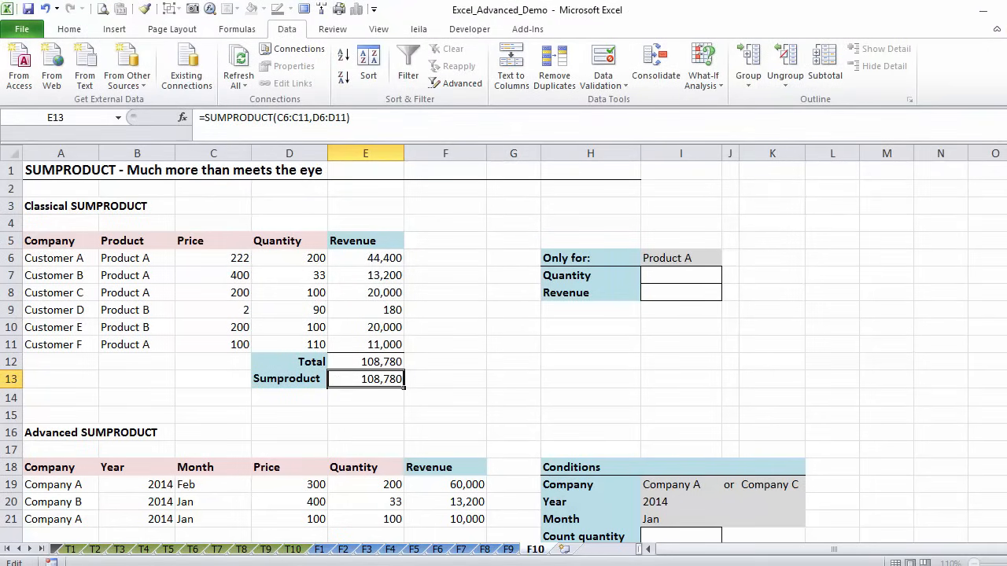
double_click(365, 378)
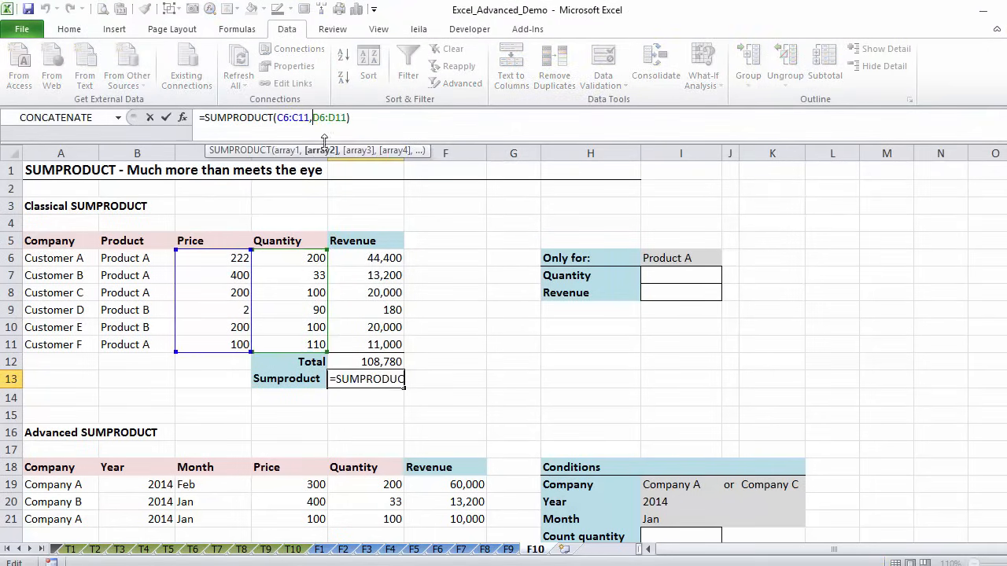
mouse_move(362, 165)
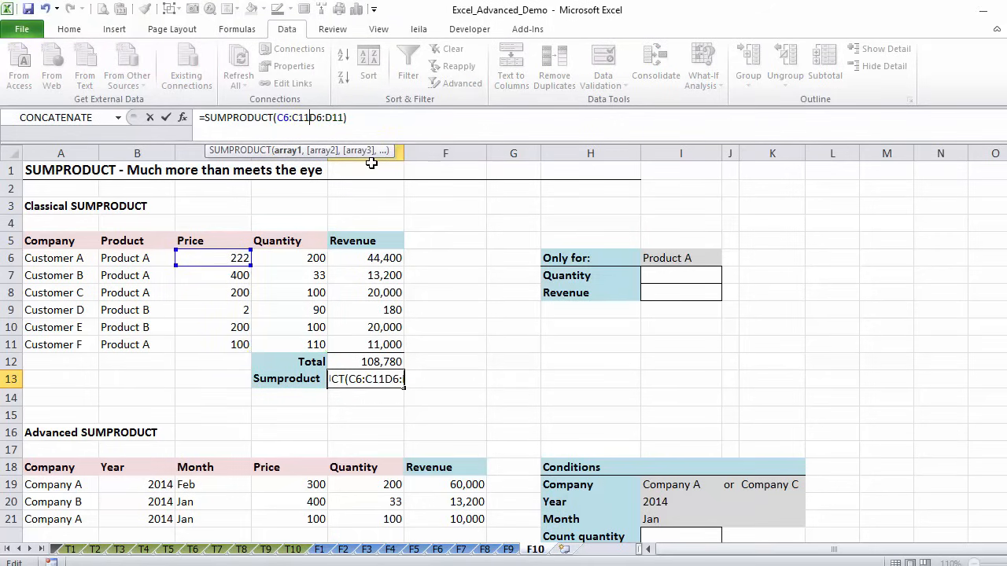
type("*")
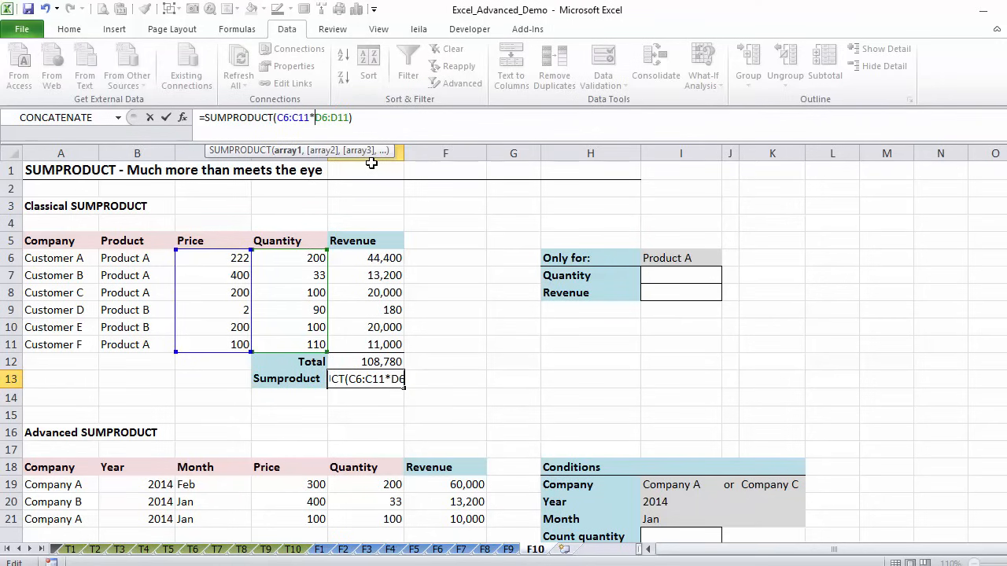
key("Enter")
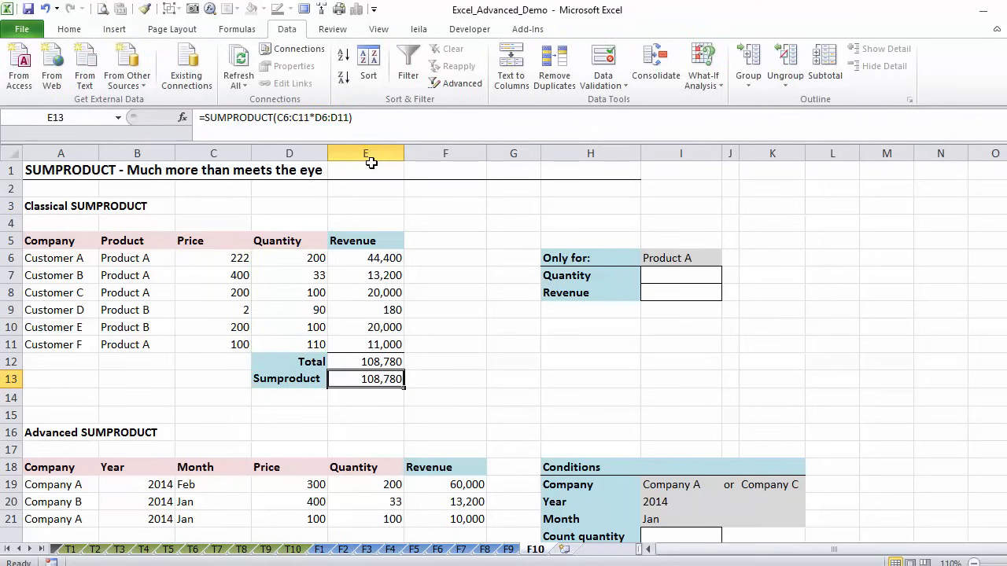
left_click(590, 258)
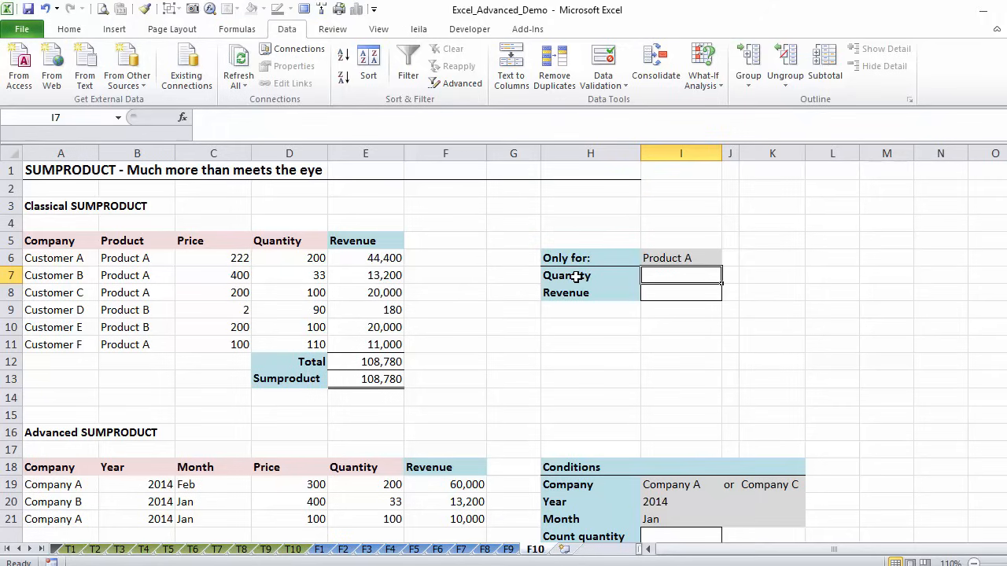
mouse_move(663, 261)
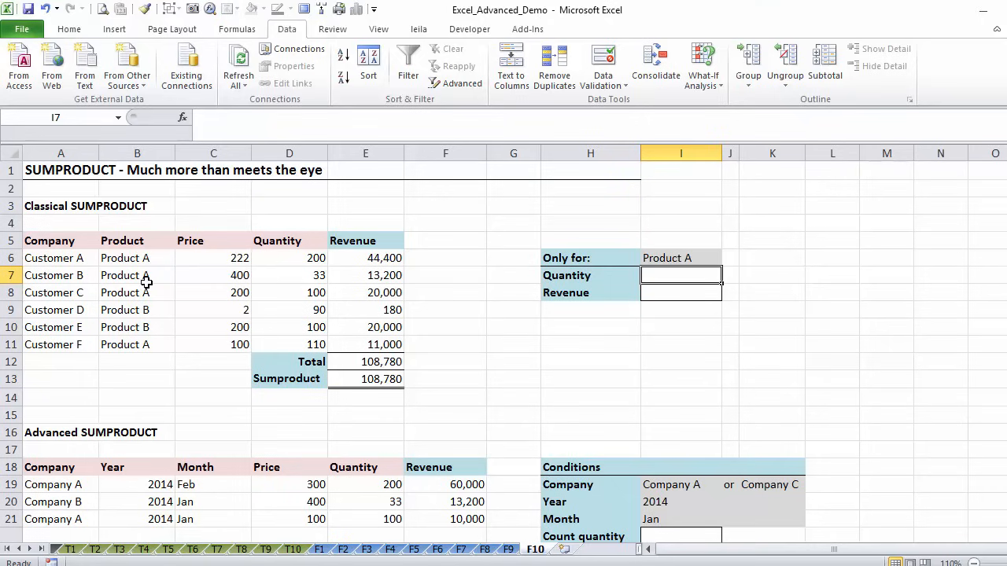
mouse_move(365, 390)
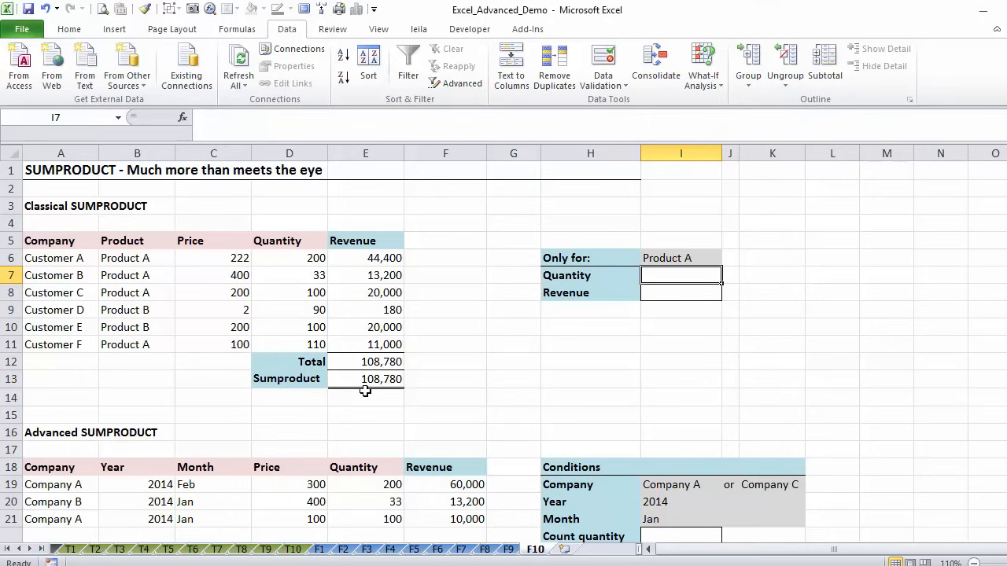
Step: Begin =sumproduct(B6:B11= comparing the Product column with the Product A cell I6
type("=sumproduct(")
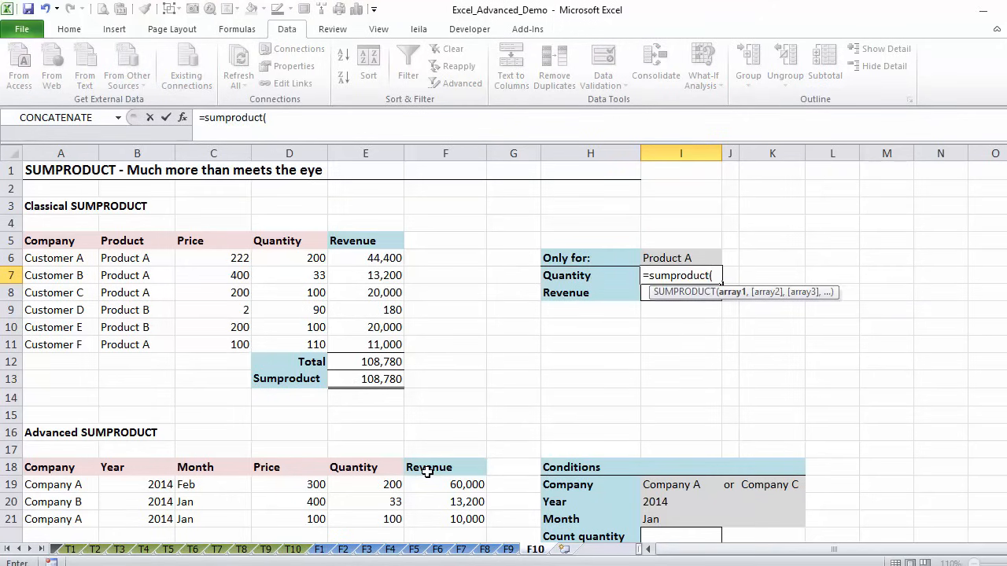
mouse_move(261, 395)
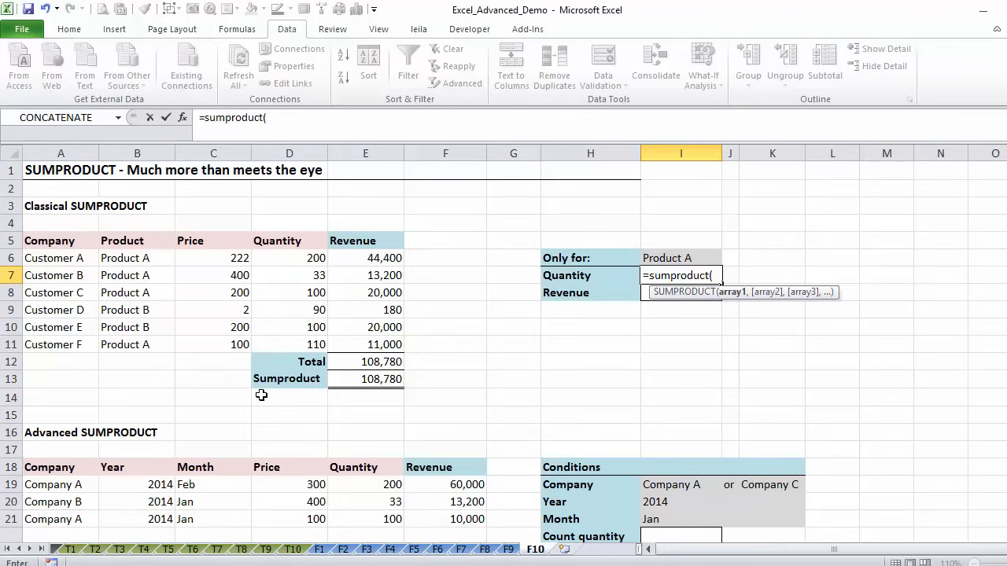
mouse_move(656, 261)
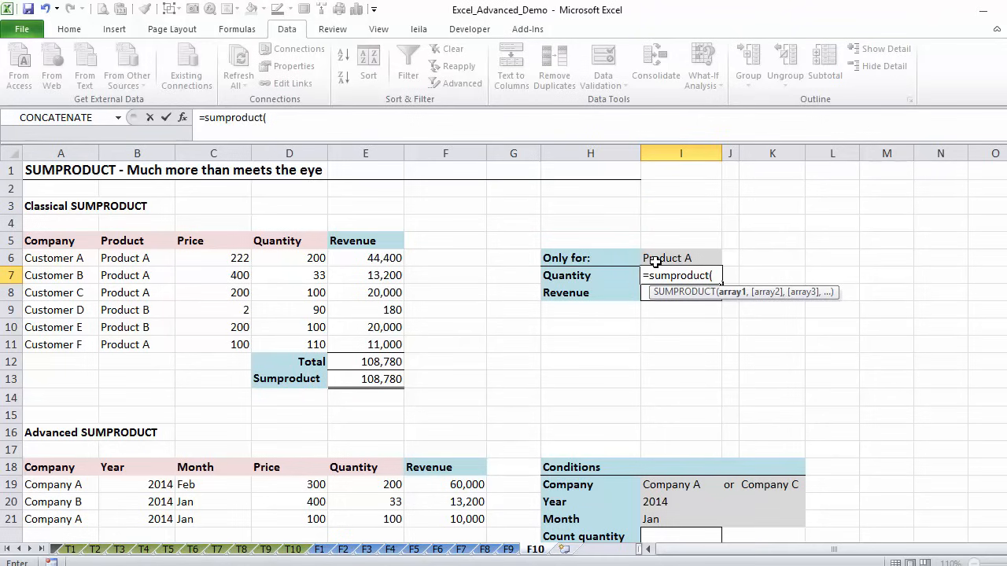
left_click(137, 258)
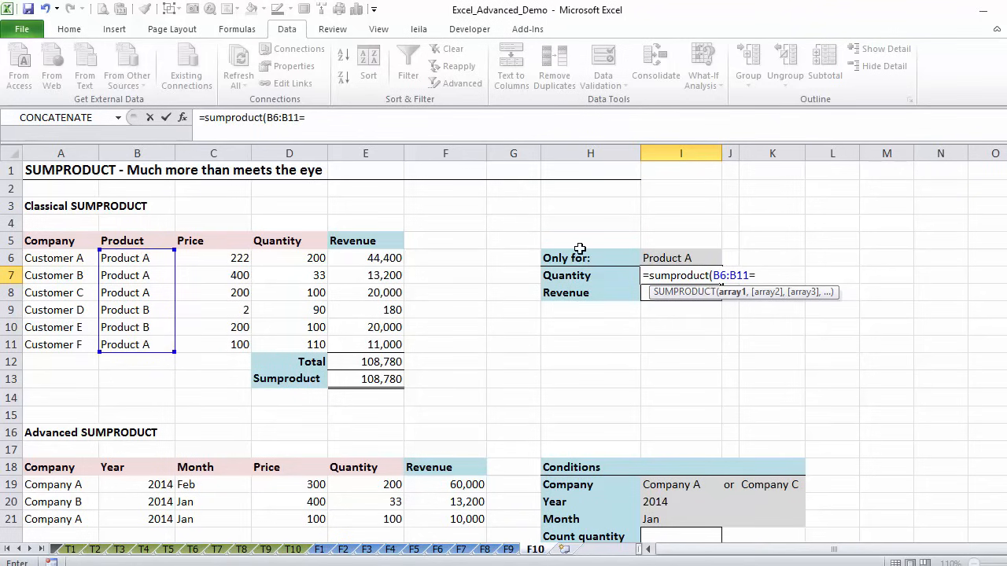
left_click(680, 258)
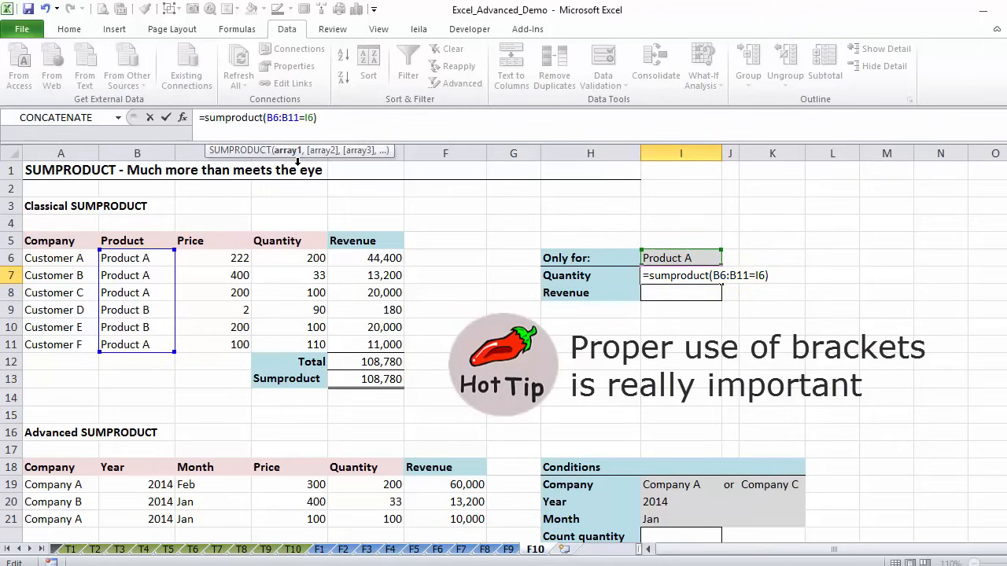
Step: Bracket the B6:B11=I6 condition and add the Quantity range D6:D11 as second array
type("(")
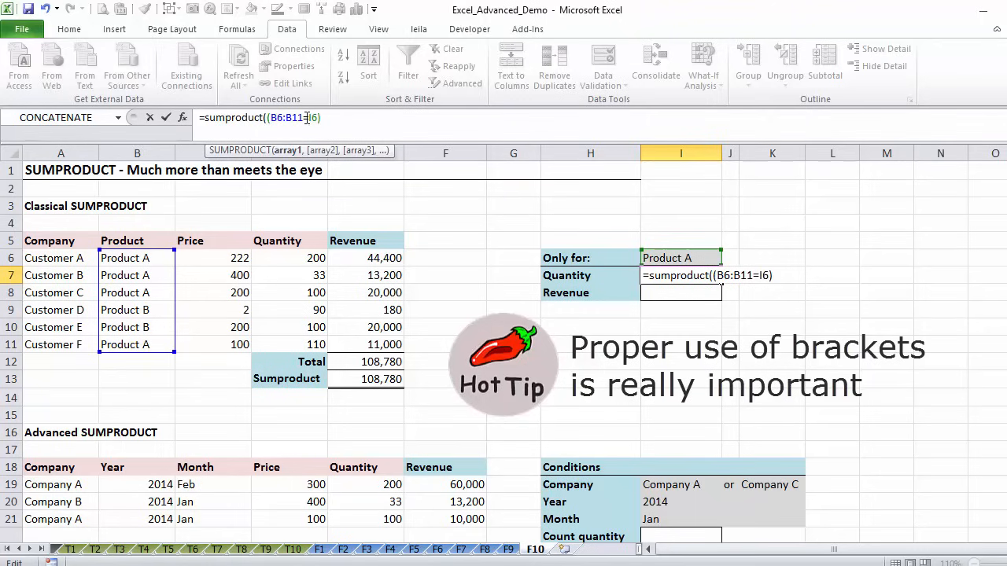
type(")")
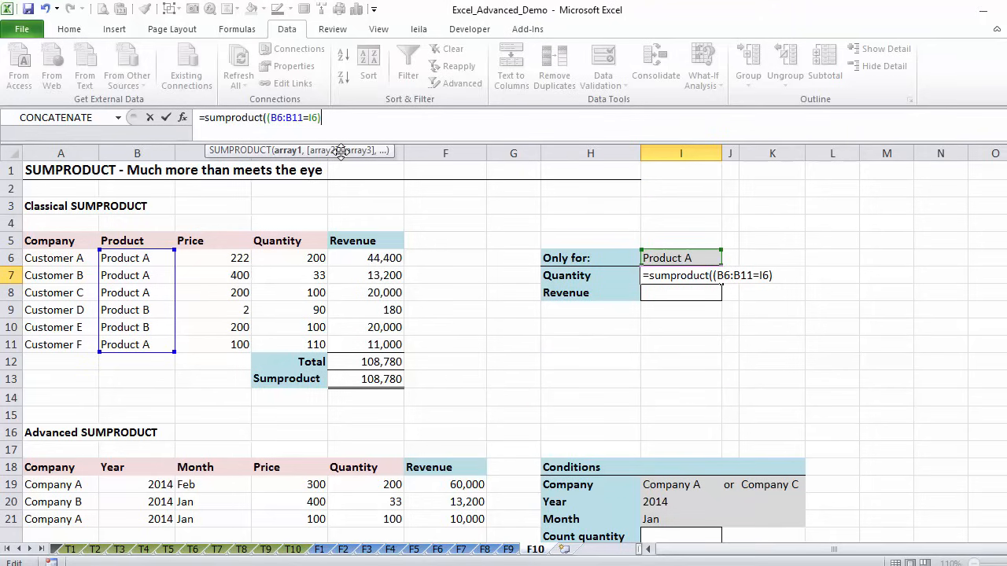
type(",")
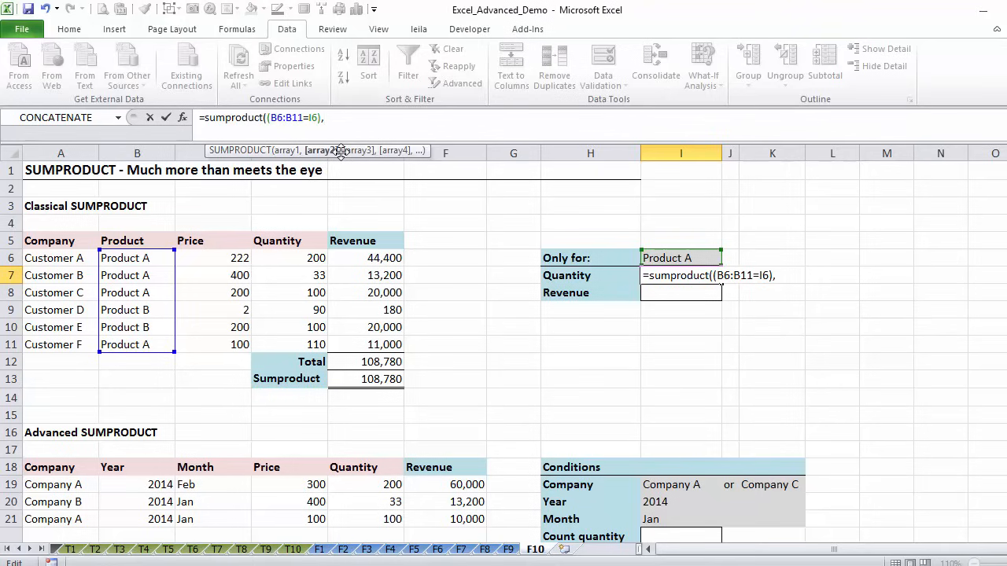
mouse_move(423, 180)
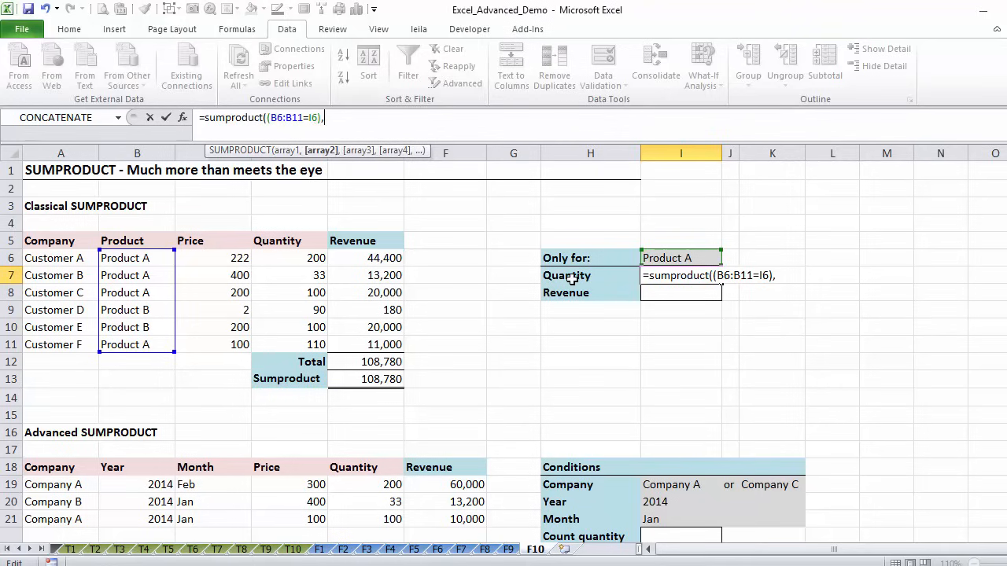
left_click(288, 258)
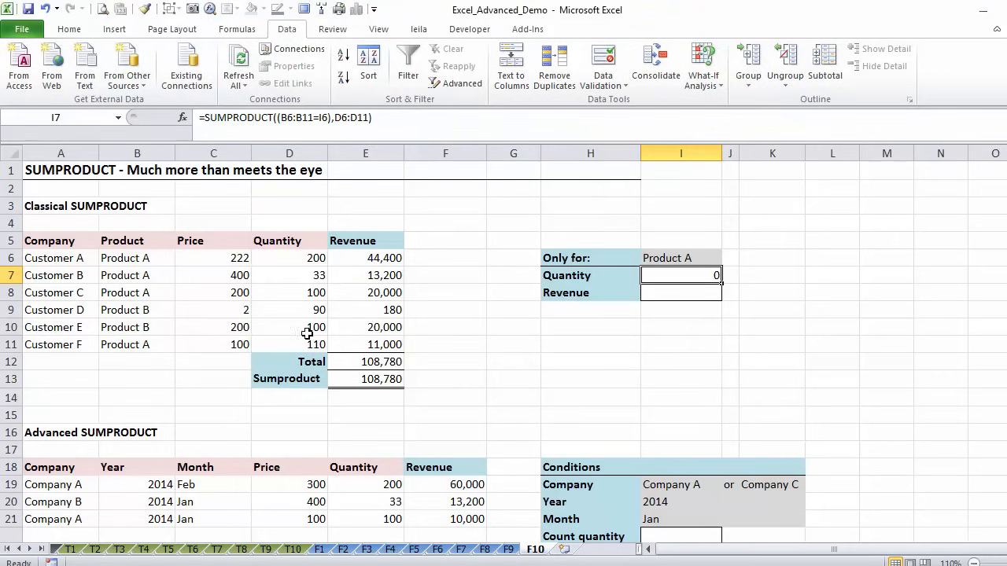
Step: Re-edit the SUMPRODUCT so the bracketed condition multiplies D6:D11 with * instead of a comma
type("=SUMPRODUCT")
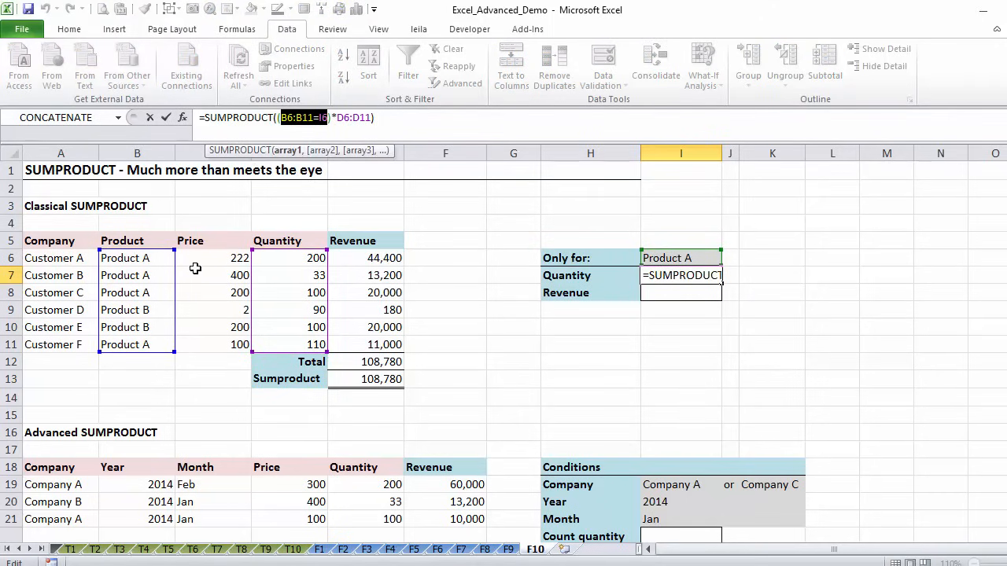
mouse_move(145, 264)
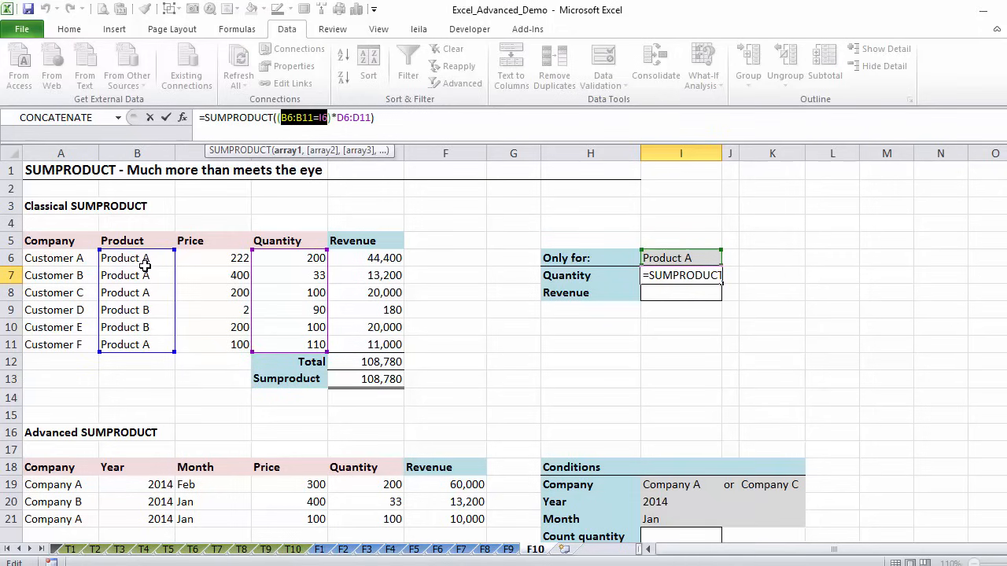
mouse_move(145, 265)
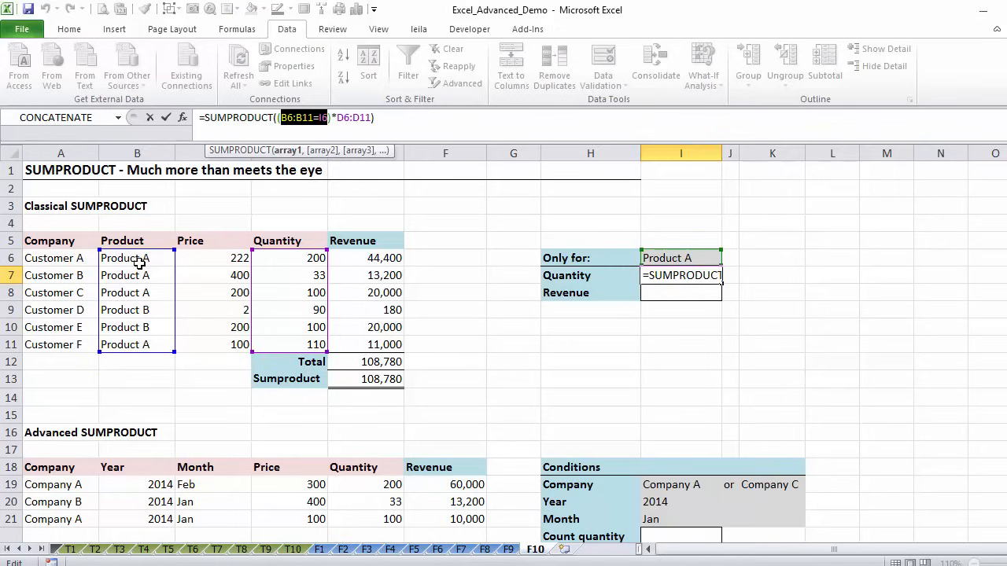
mouse_move(142, 328)
type(",")
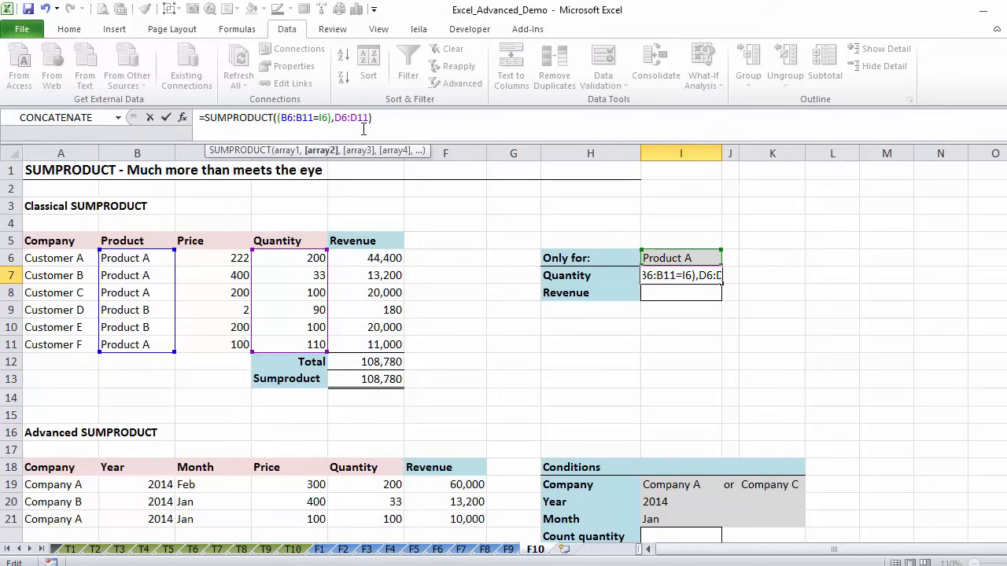
key("Enter")
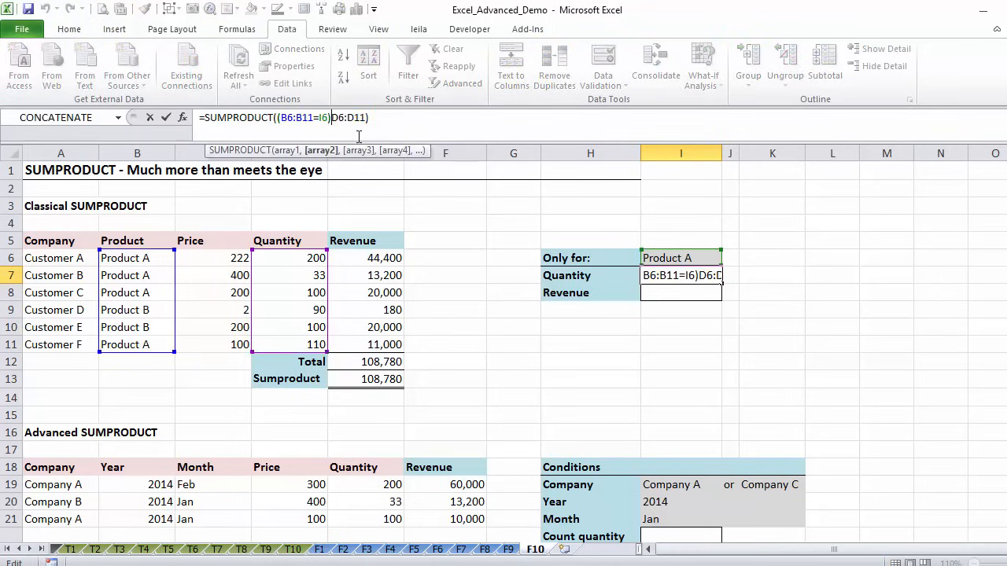
type("*")
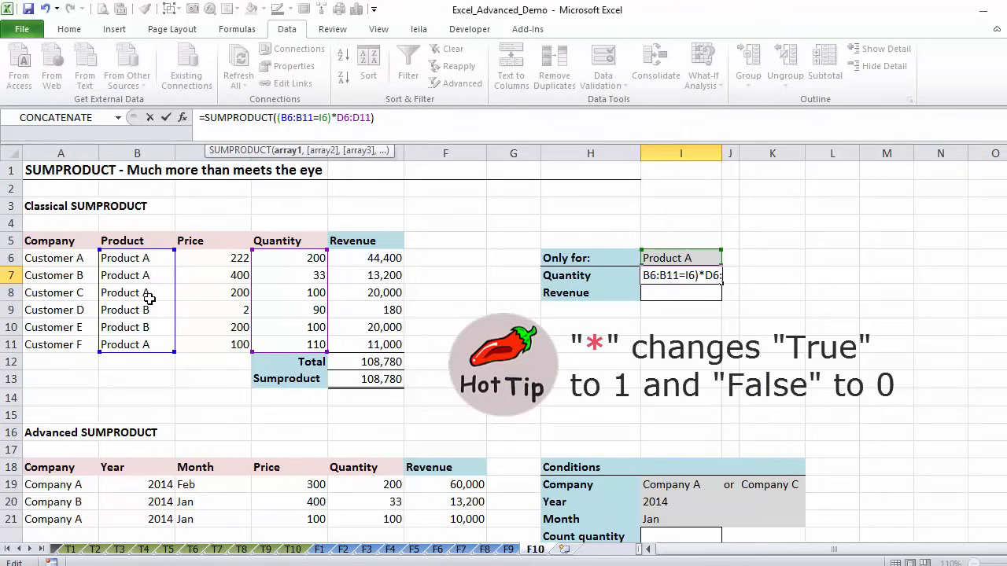
mouse_move(148, 332)
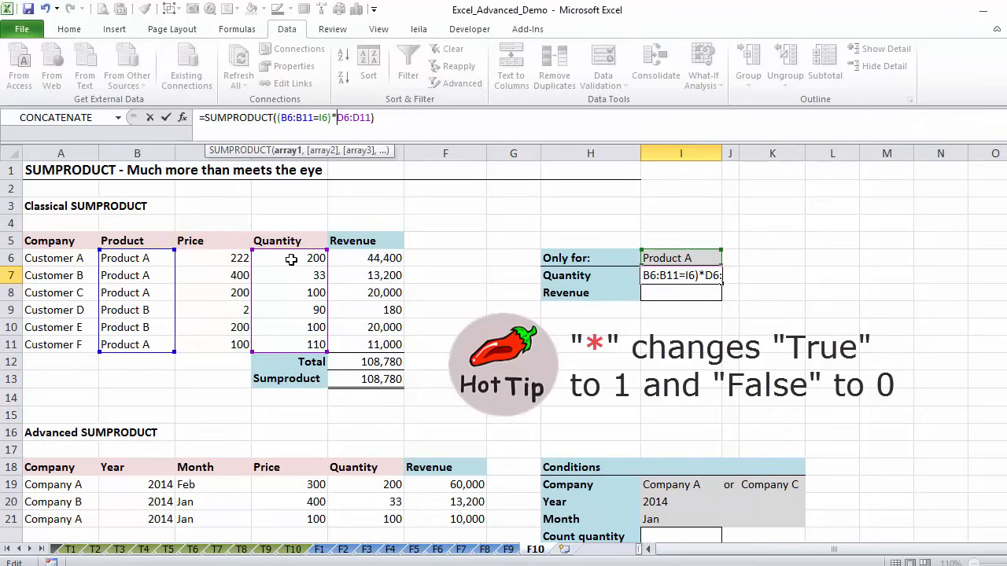
mouse_move(148, 280)
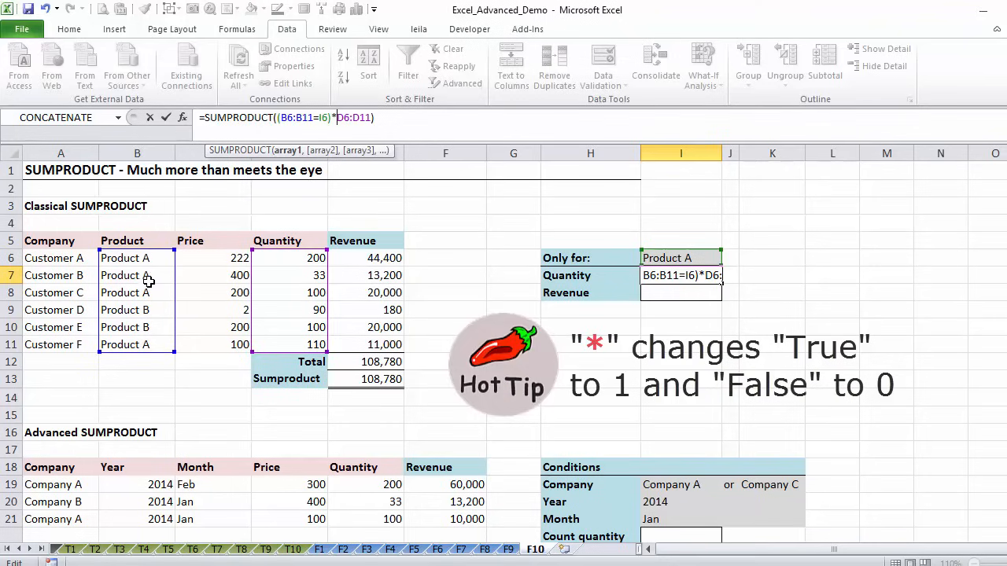
mouse_move(173, 276)
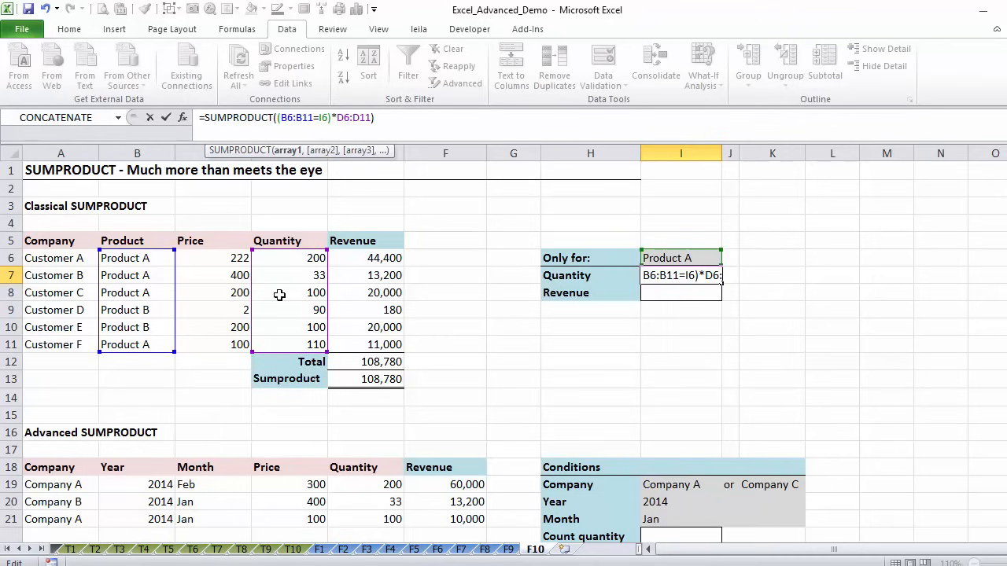
Step: Commit the Quantity formula and check it against the Product A quantities summing to 443
key("Enter")
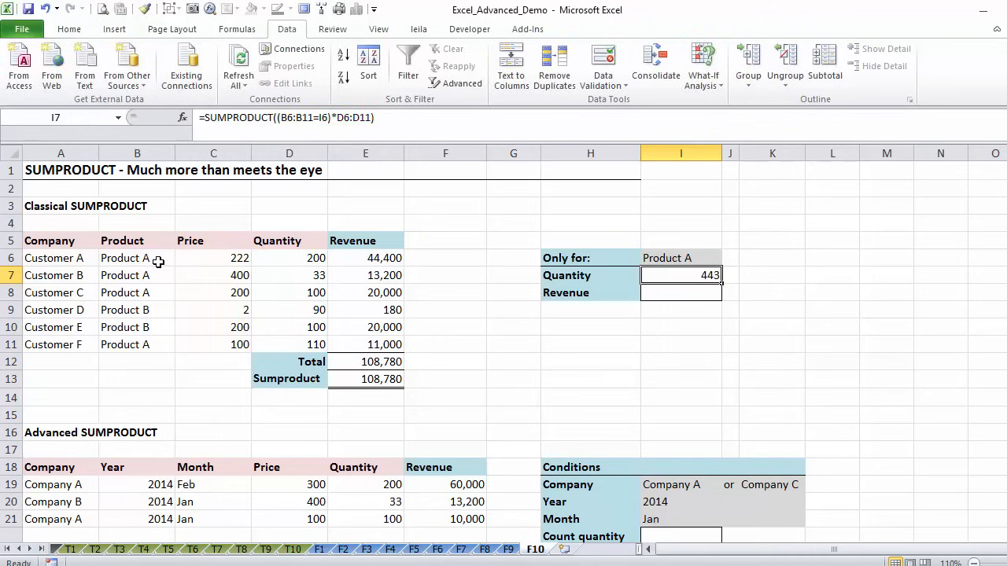
left_click(289, 258)
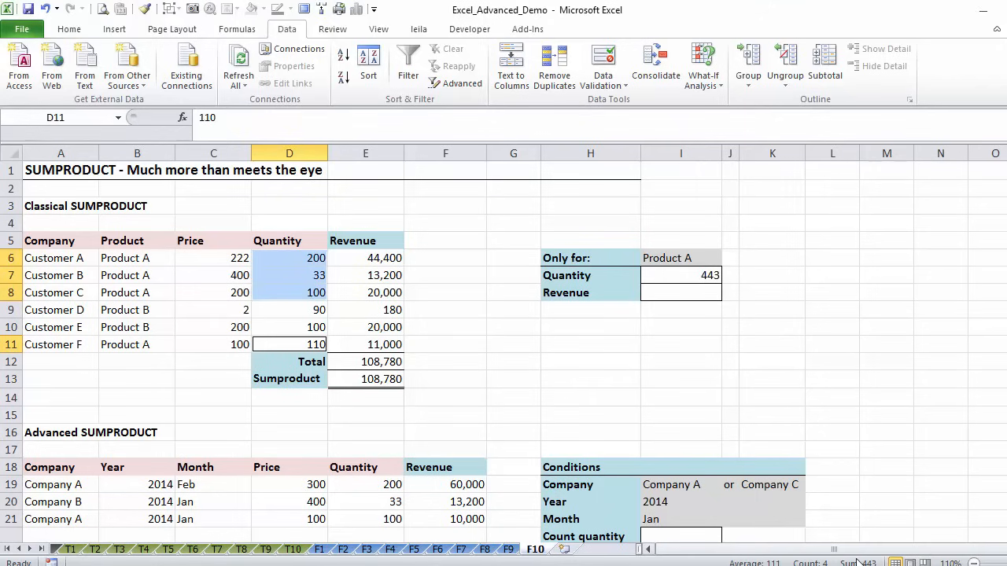
left_click(680, 275)
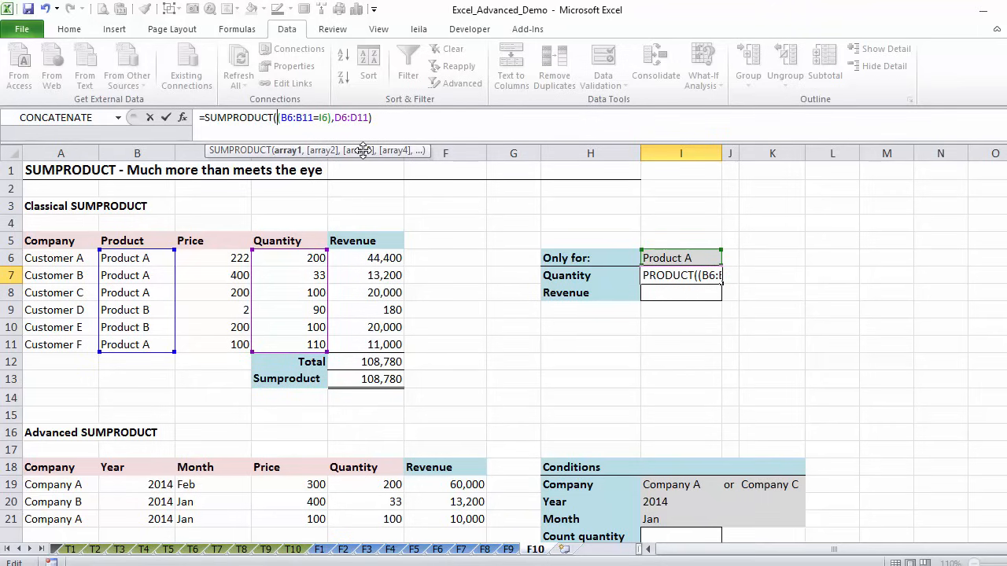
Step: Revise the Quantity formula with * again and reconfirm the 443 result
type("--")
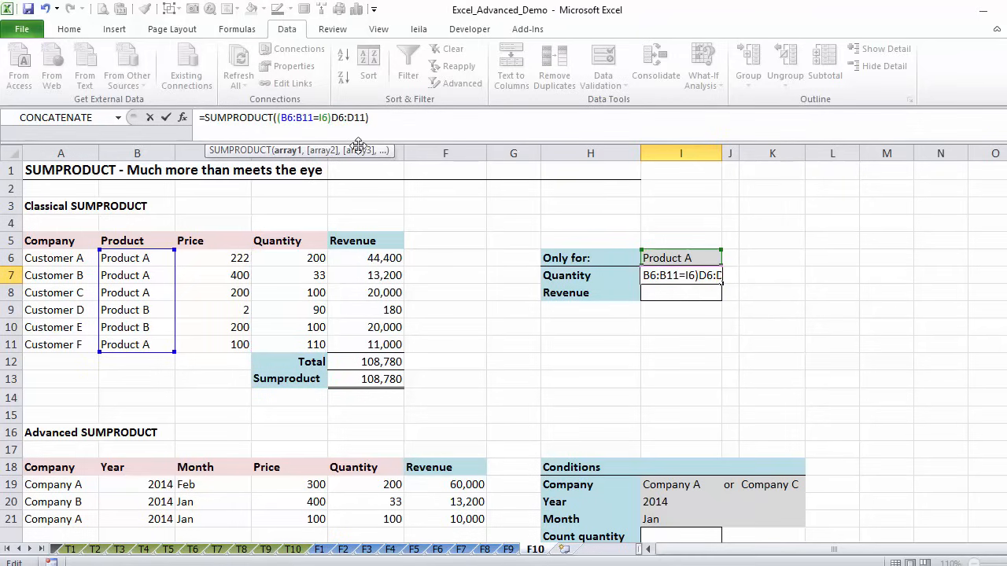
type("*")
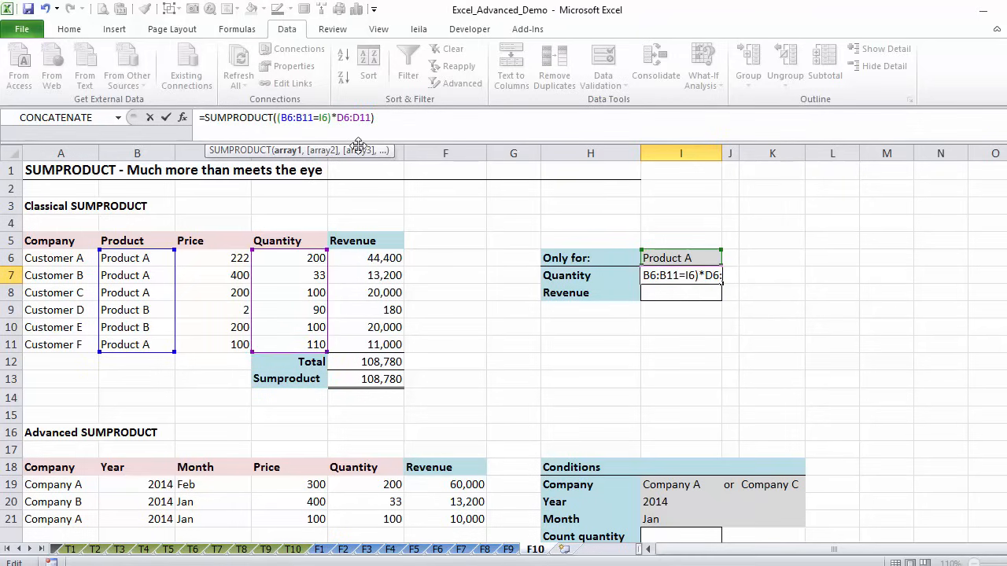
key("Enter")
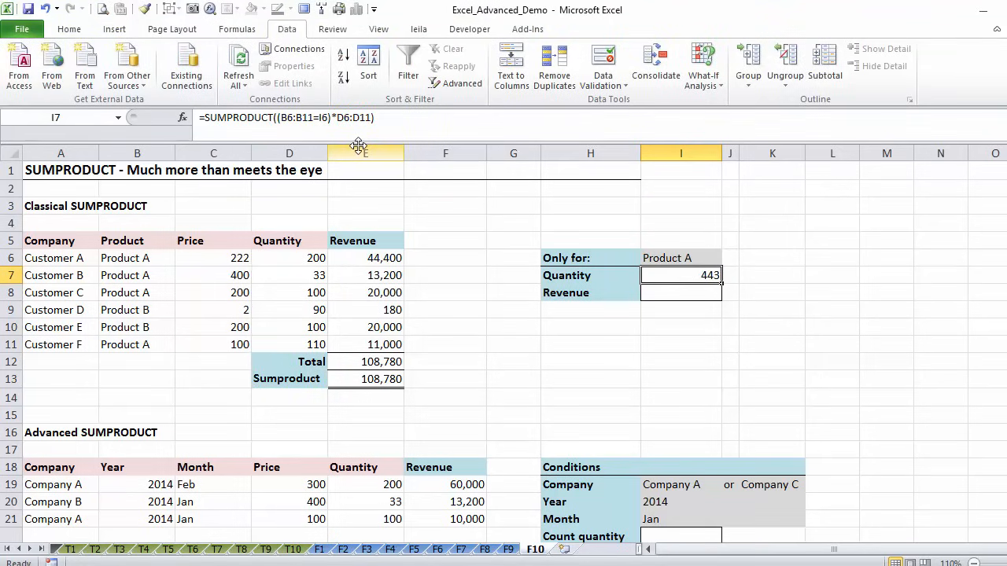
left_click(680, 293)
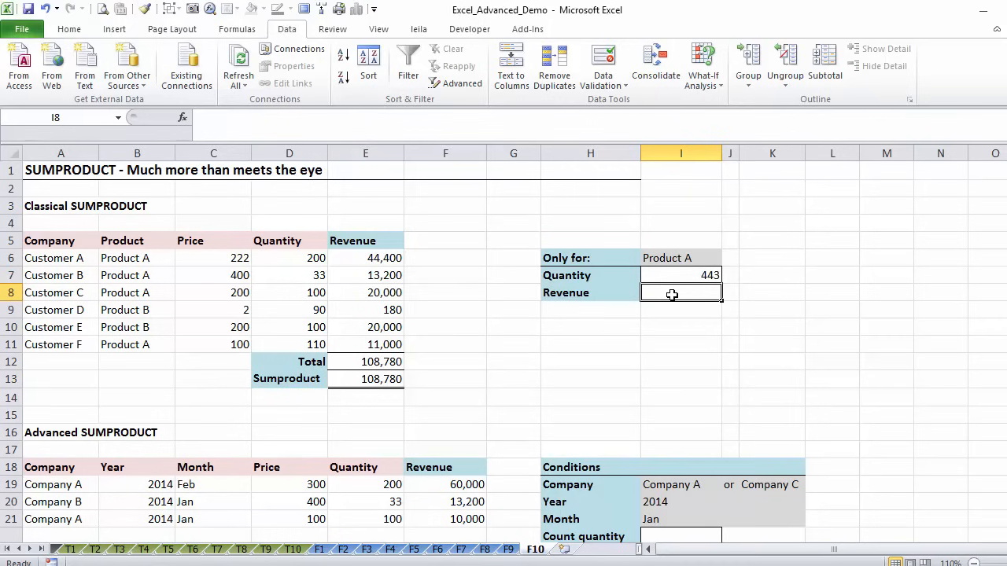
Step: Enter Product A Revenue =sumproduct((B6:B11=I6)*price*quantity) returning 88,600
type("=sumproduct")
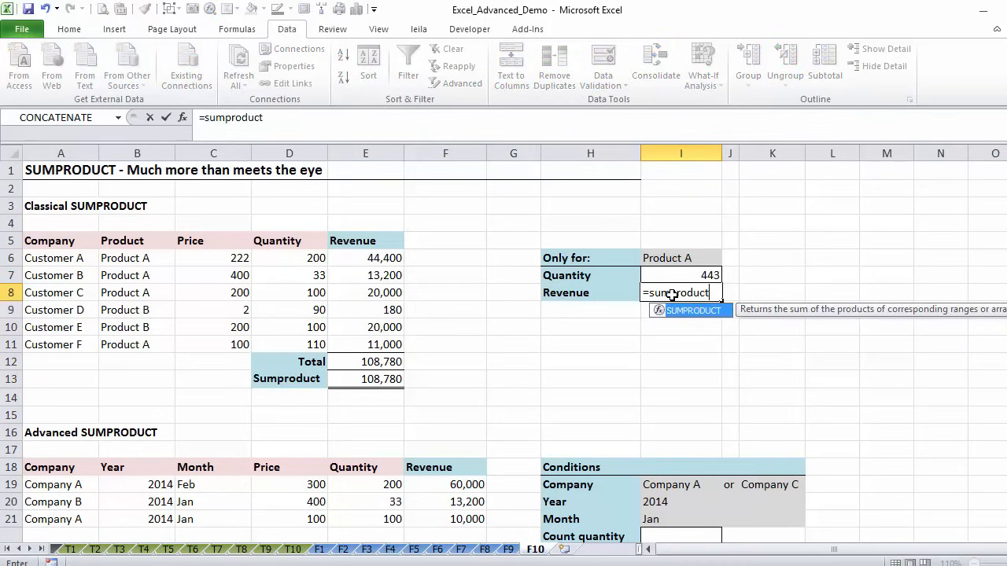
type("(")
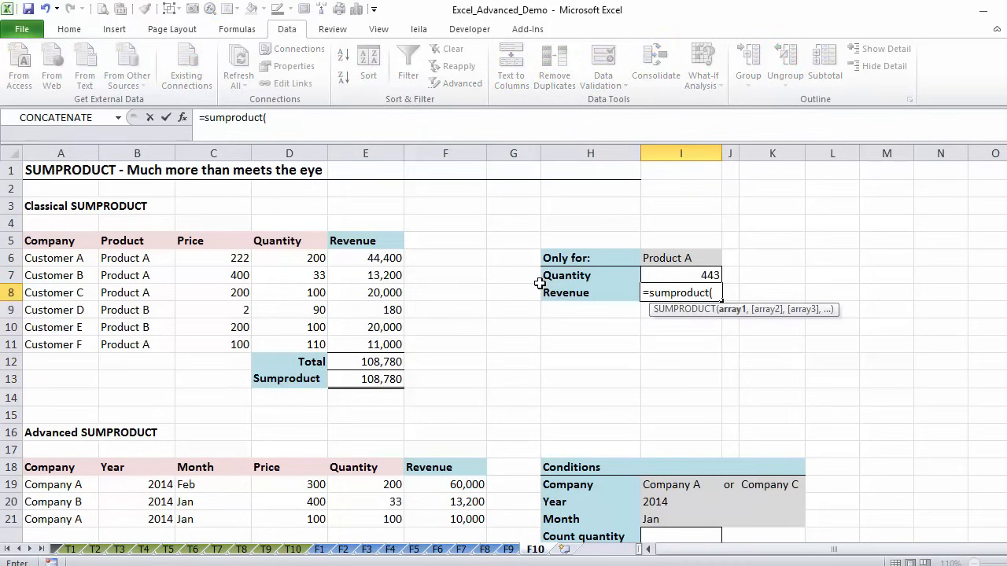
type("(")
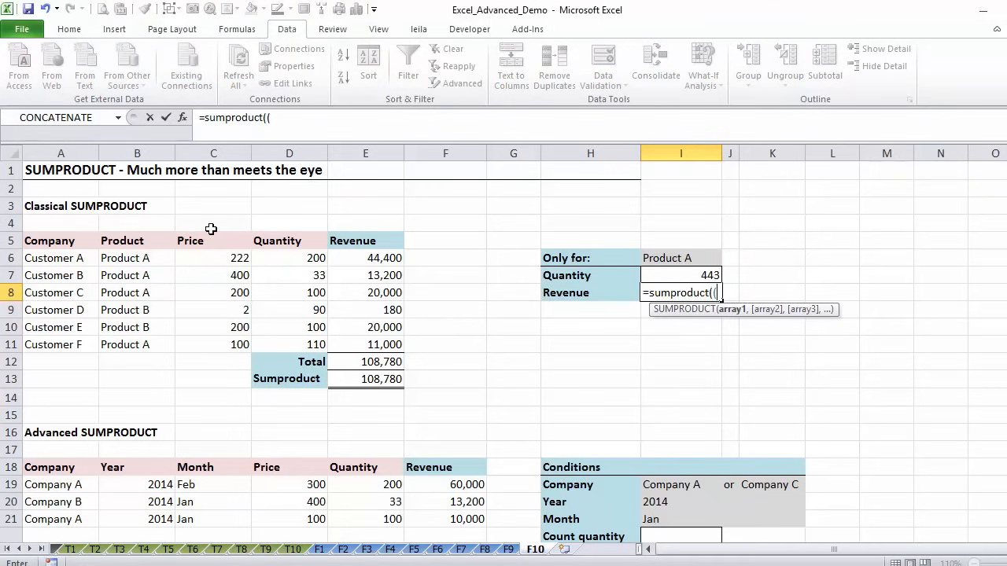
left_click_drag(137, 258, 137, 343)
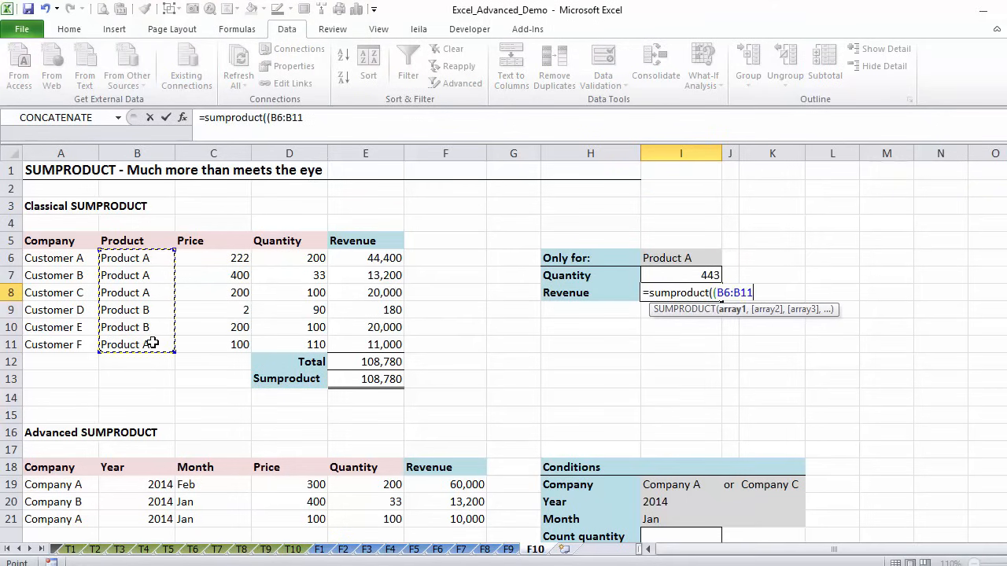
left_click(679, 258)
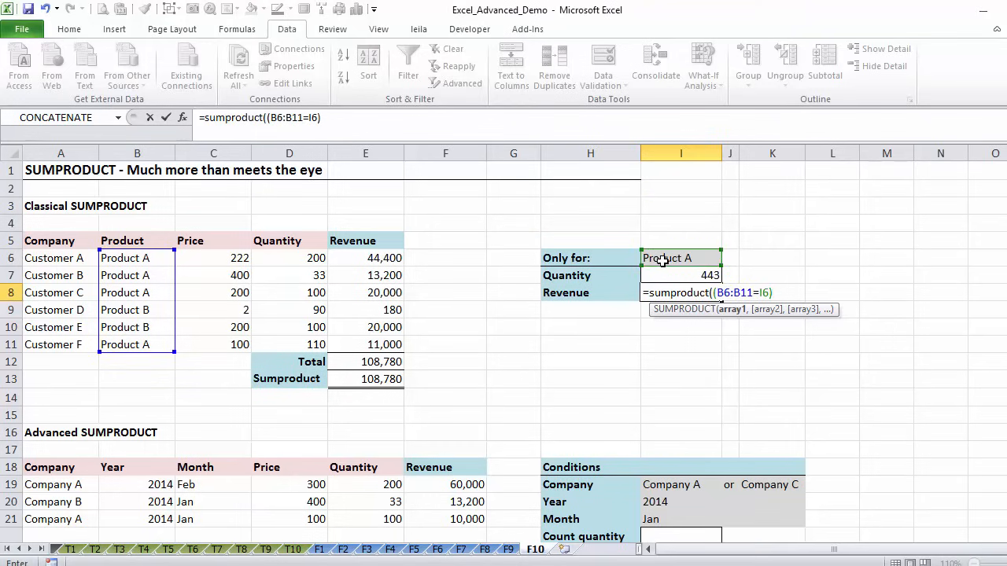
type("*")
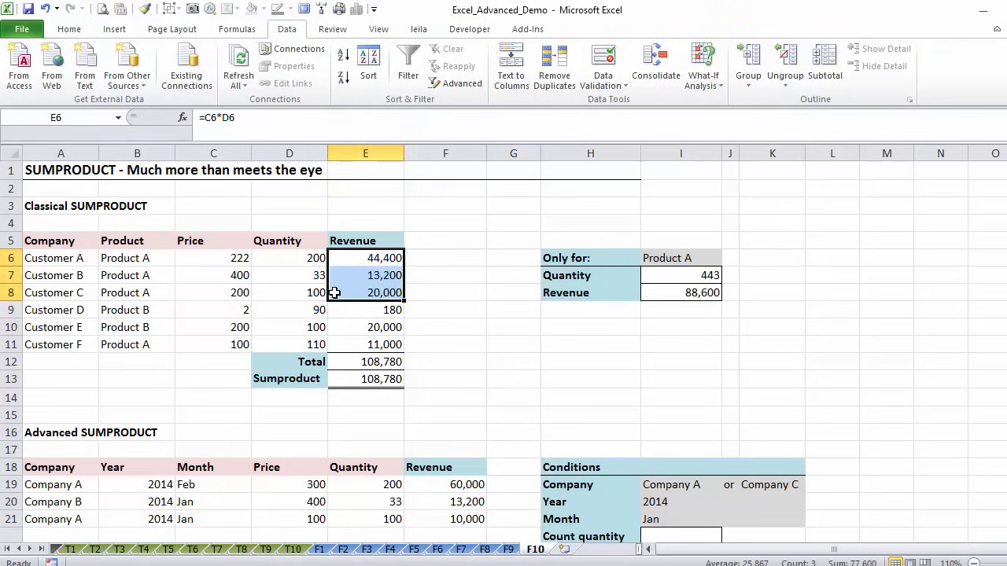
Step: Select Product A's revenue rows to verify they sum to 88,600
left_click(365, 345)
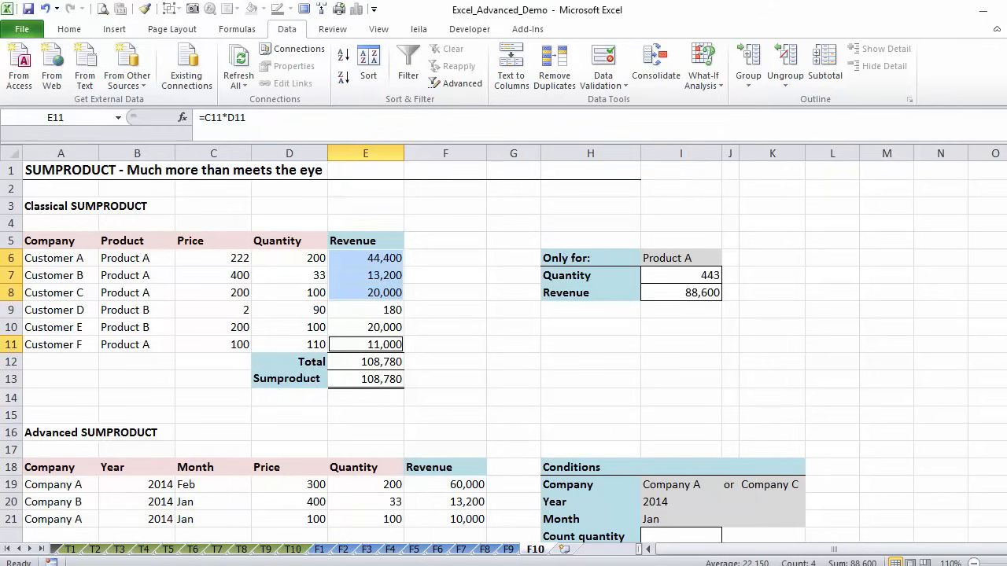
left_click(679, 291)
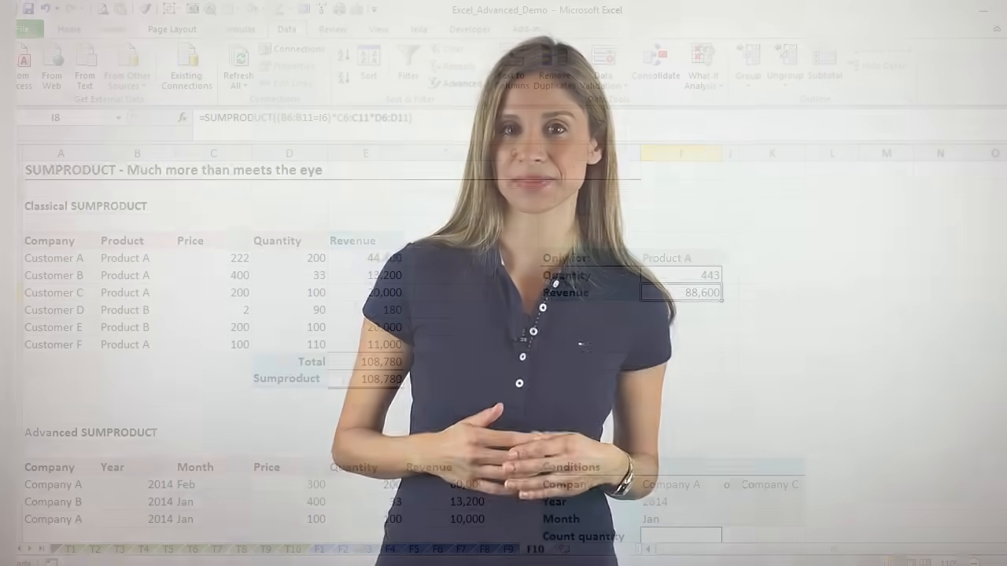
Step: Scroll down to the Advanced SUMPRODUCT sales data and conditions table
scroll("down", 3)
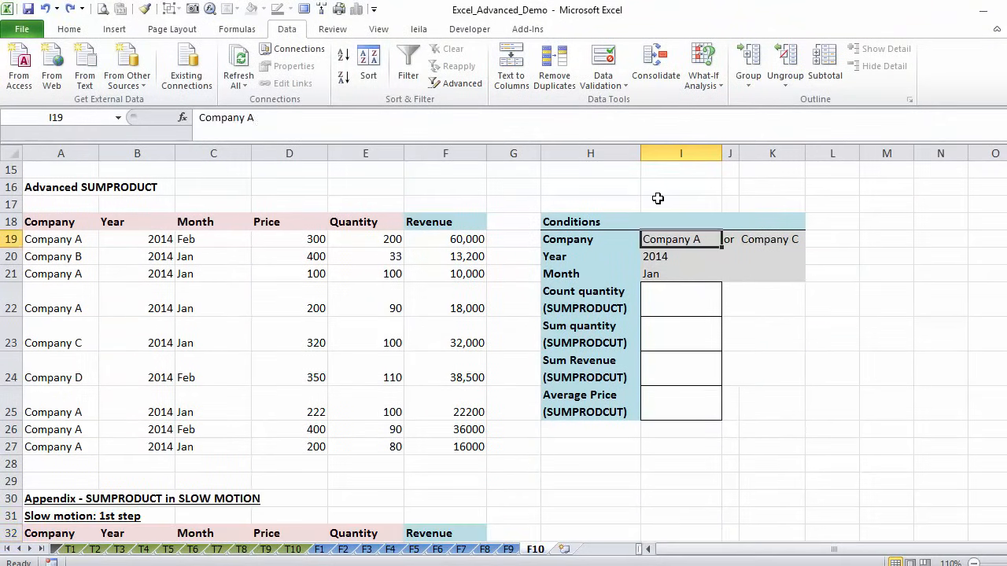
left_click(680, 204)
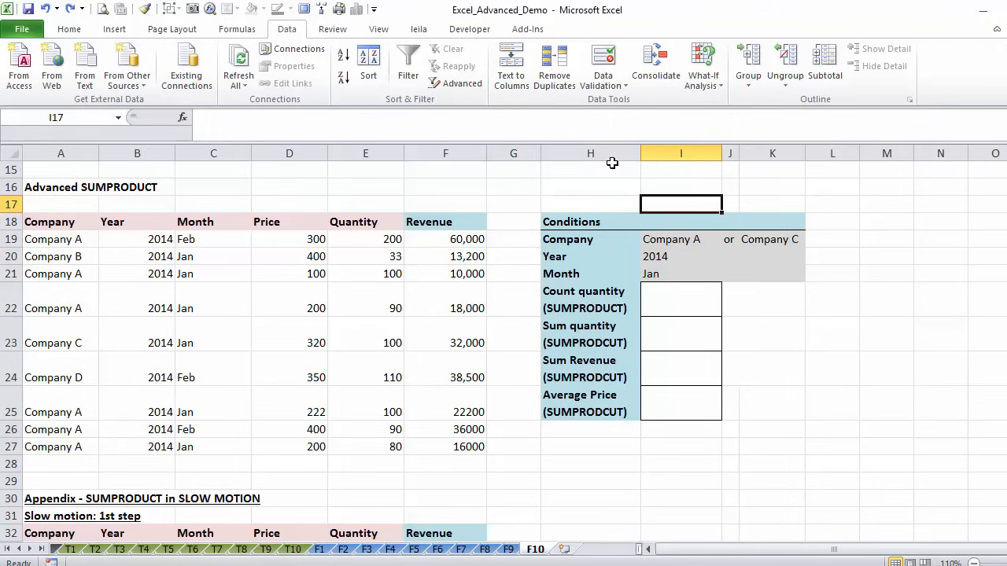
mouse_move(64, 287)
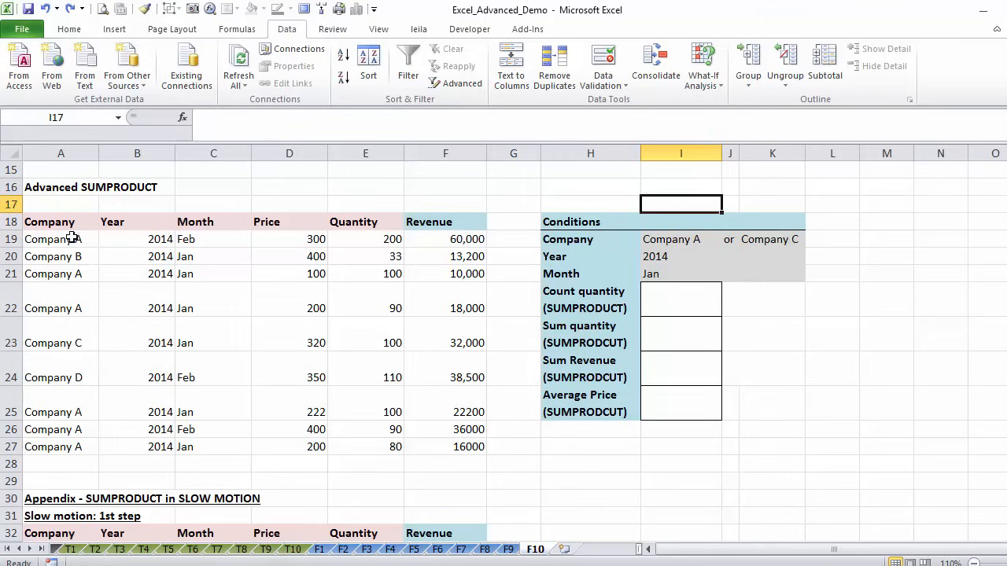
left_click(59, 239)
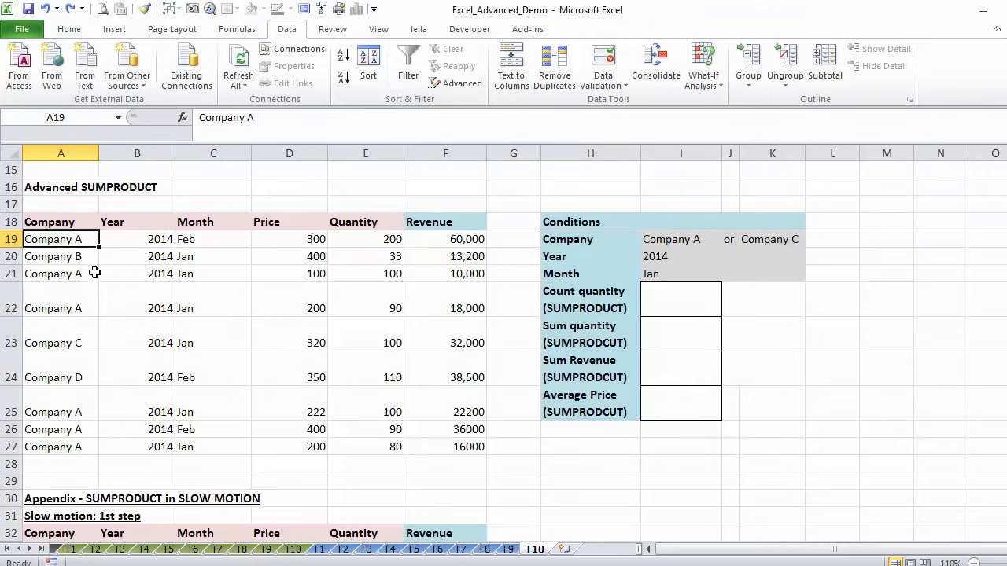
mouse_move(71, 239)
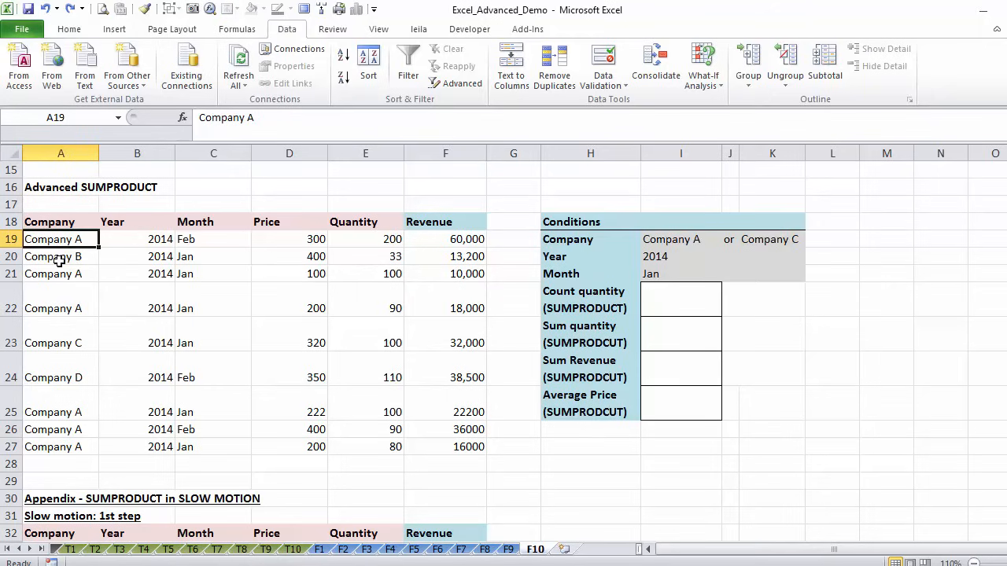
left_click(137, 239)
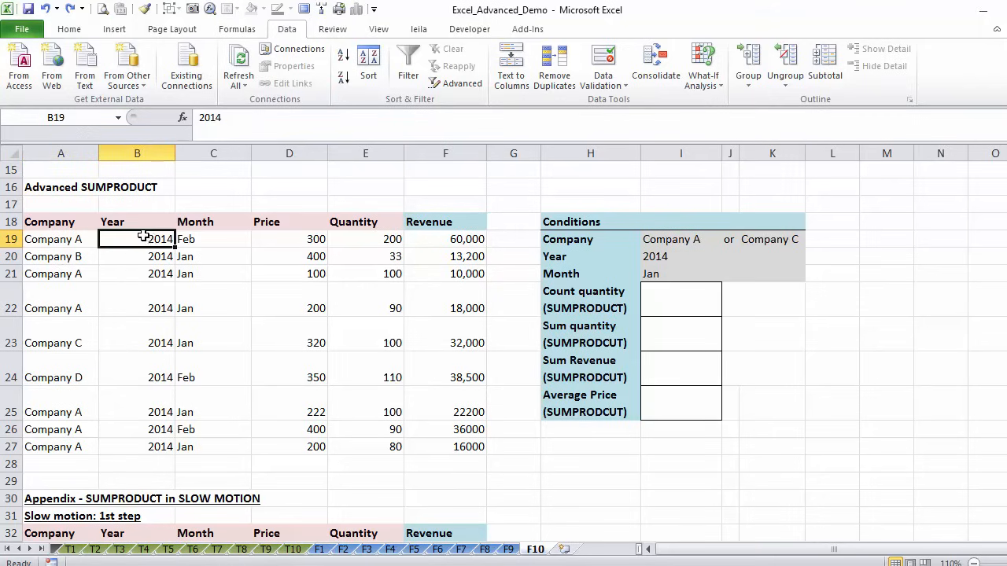
left_click(290, 239)
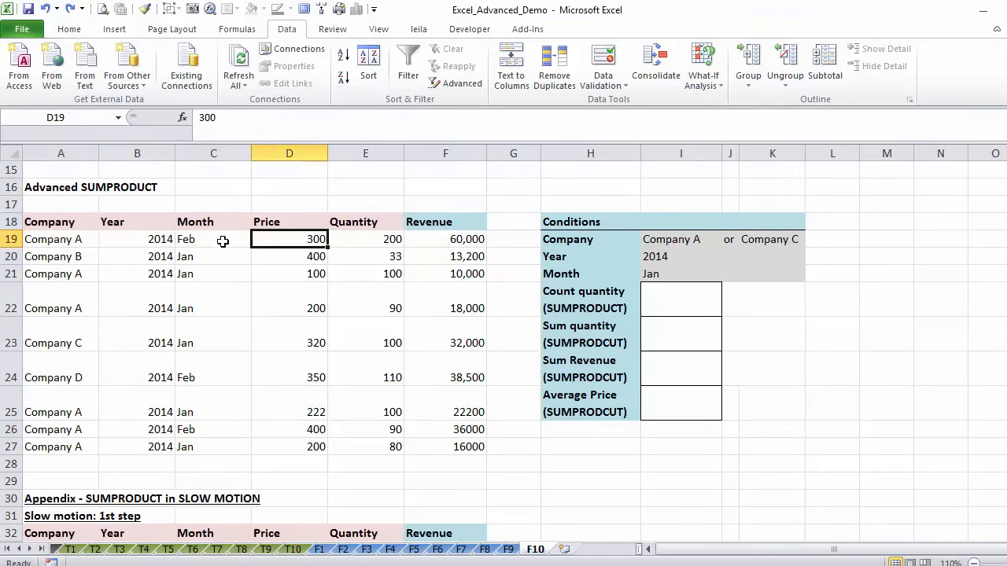
mouse_move(517, 189)
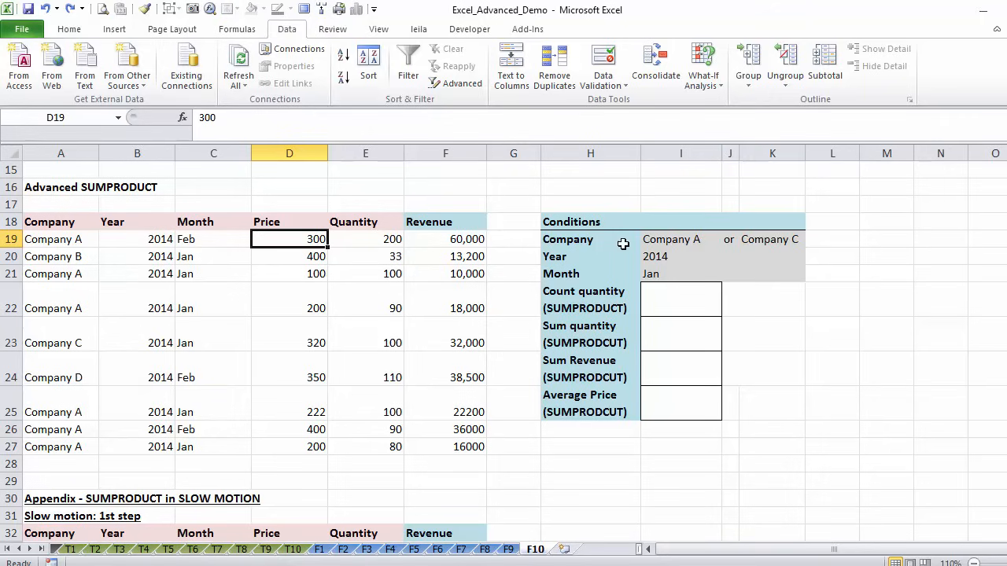
left_click(680, 298)
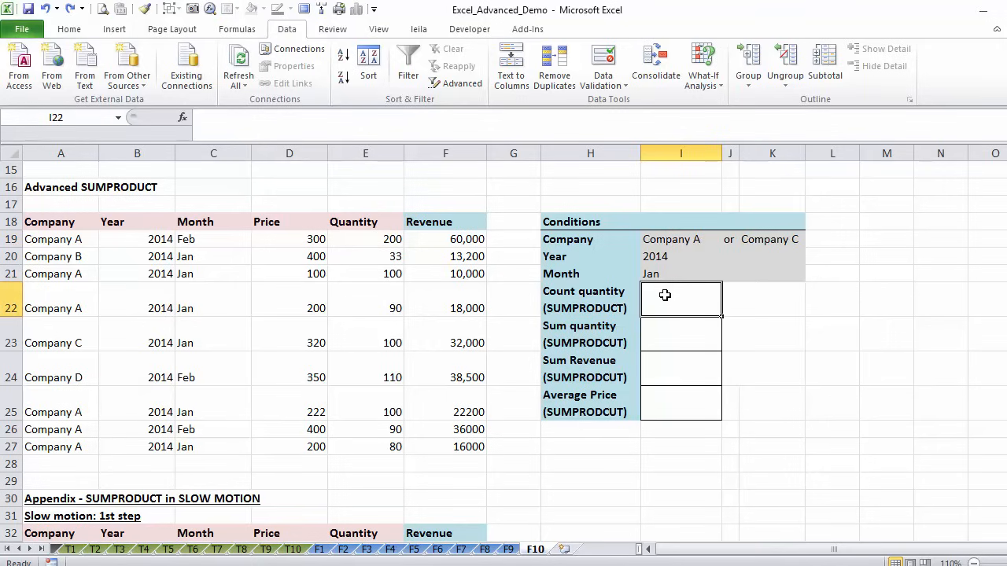
mouse_move(683, 242)
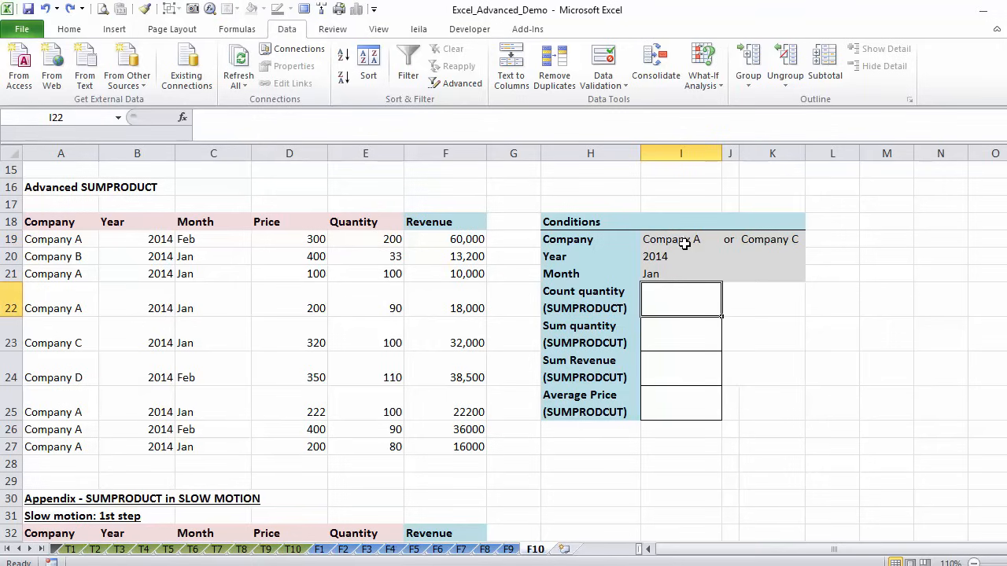
left_click(673, 239)
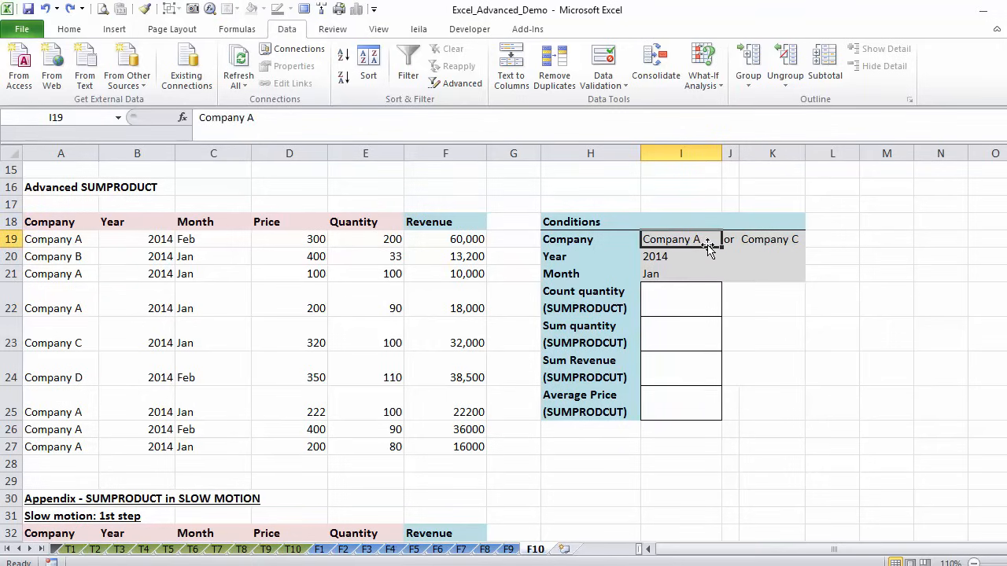
left_click(771, 239)
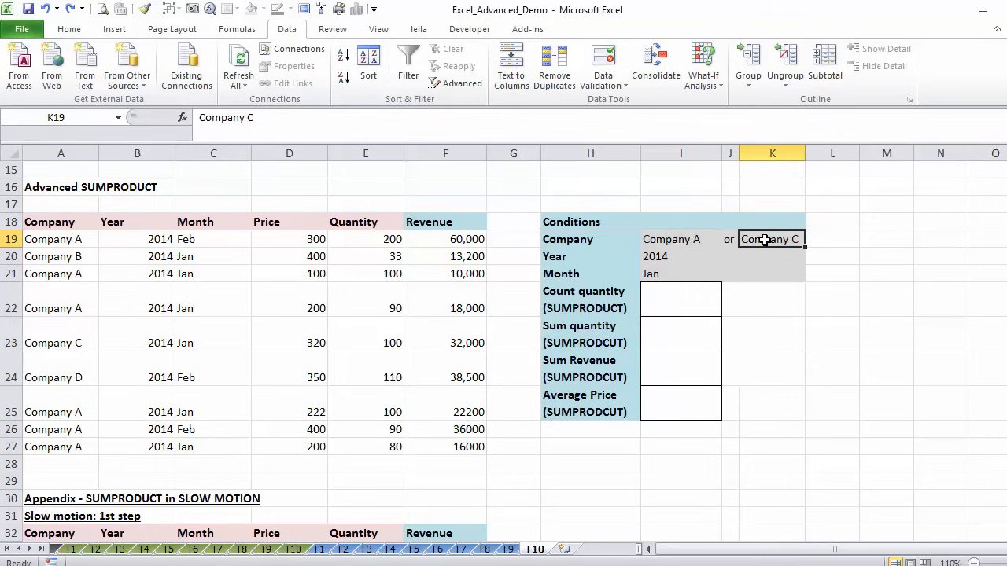
left_click(680, 273)
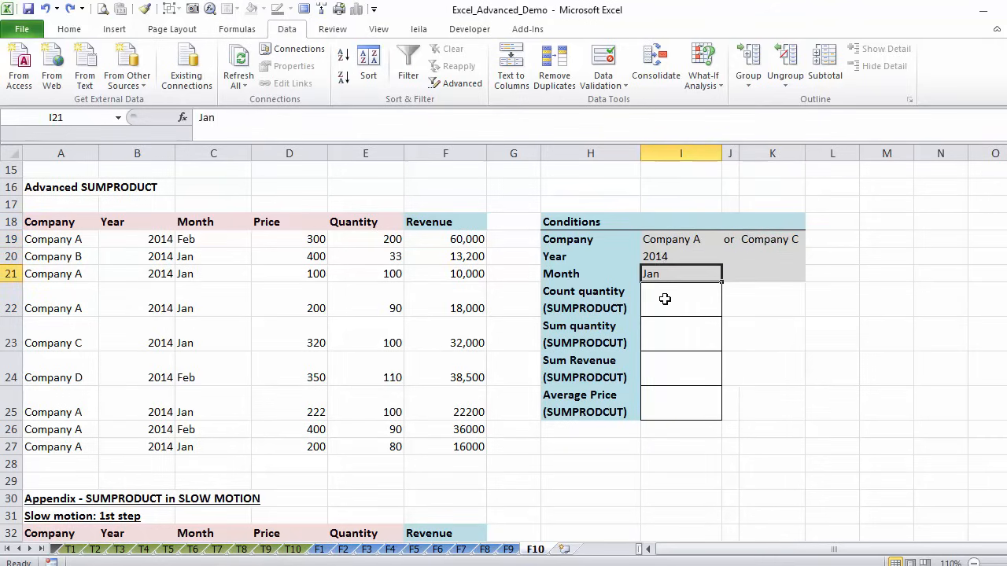
left_click(679, 298)
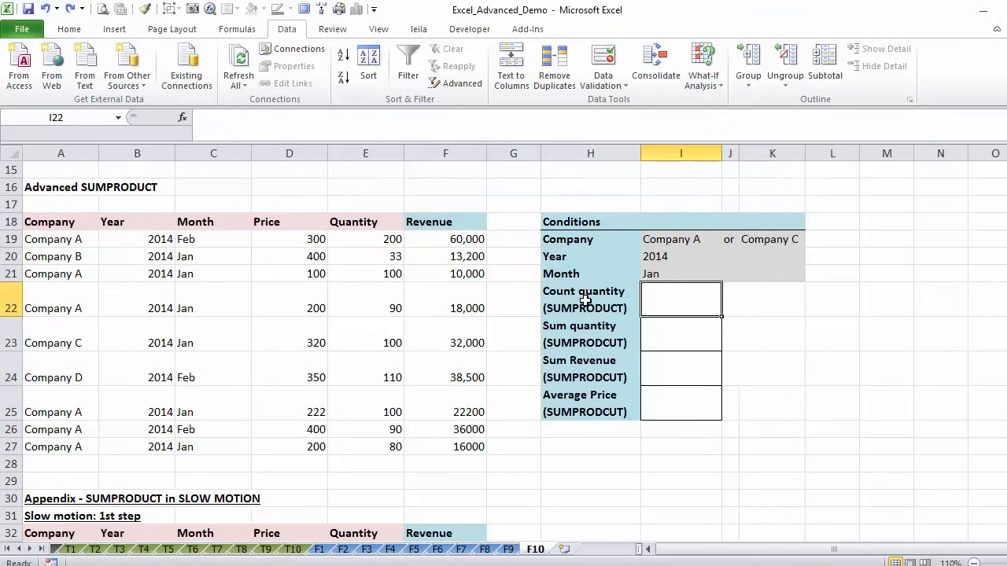
mouse_move(604, 316)
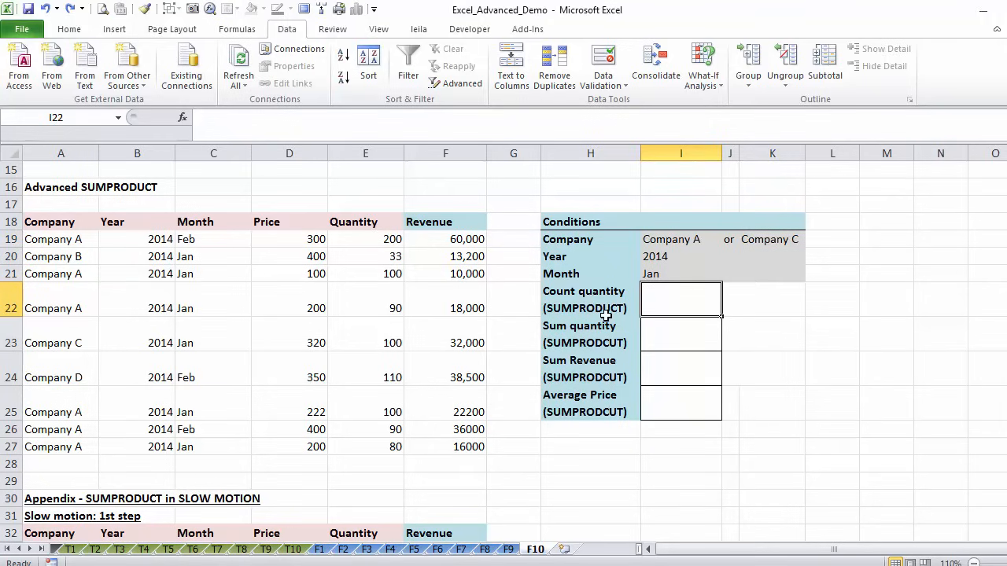
Step: Start =sumproduct(( comparing companies A19:A27 against the Company A condition I19
type("=sumproduct(")
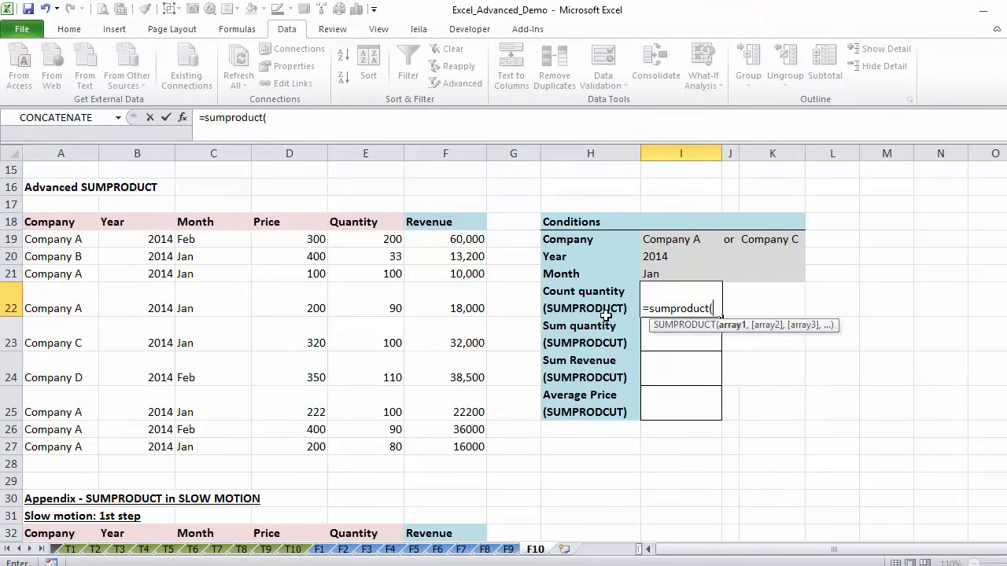
mouse_move(680, 249)
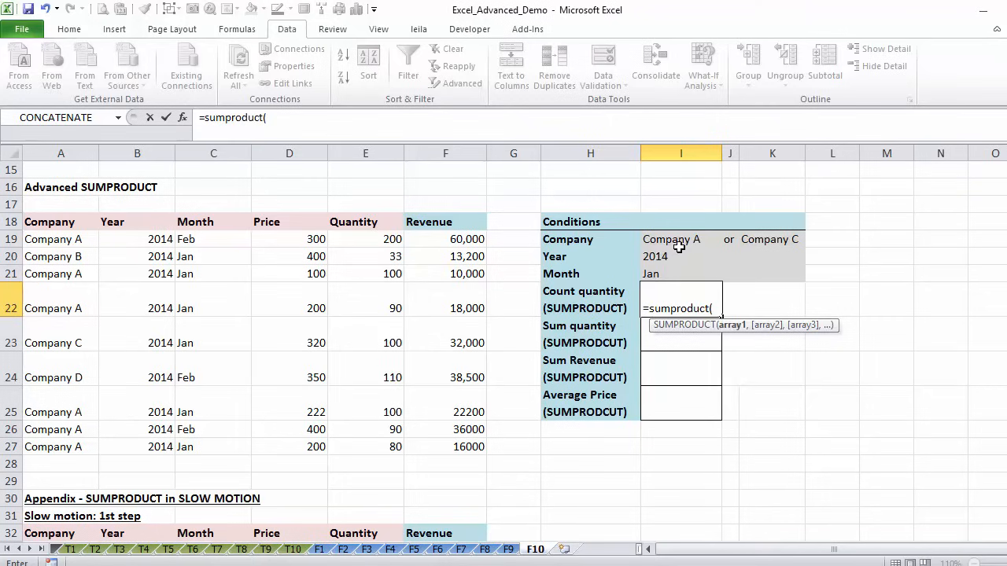
mouse_move(513, 230)
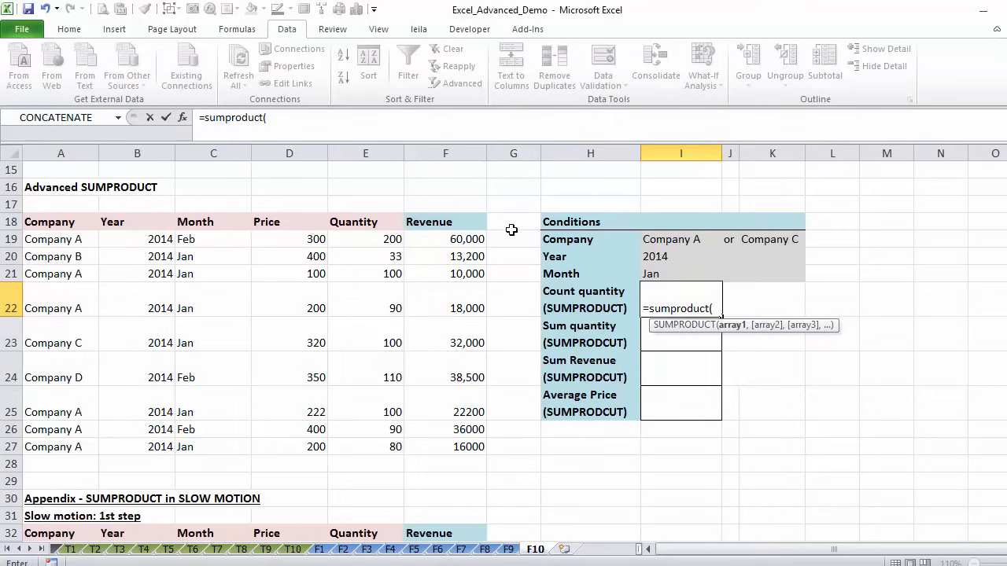
type("(")
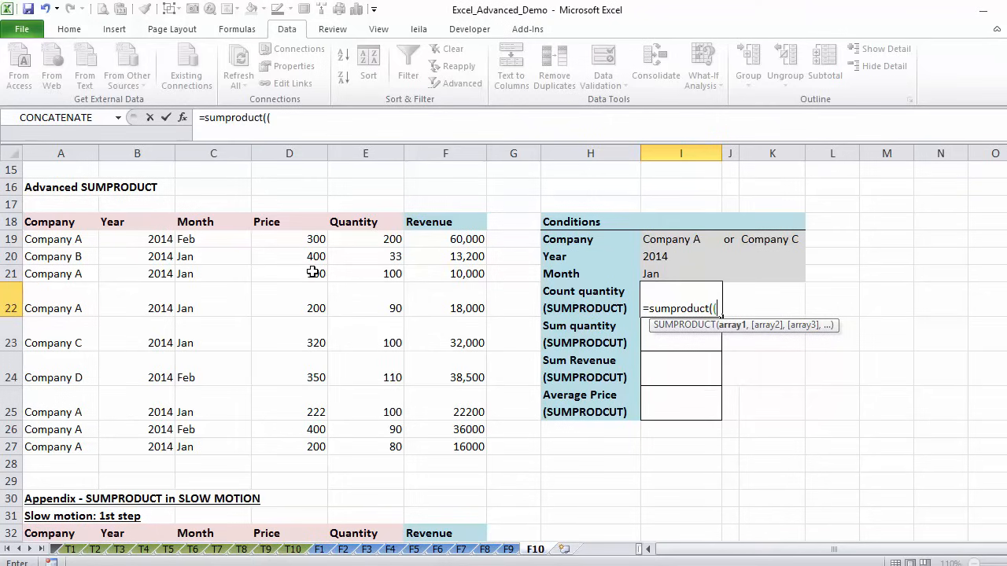
left_click(60, 239)
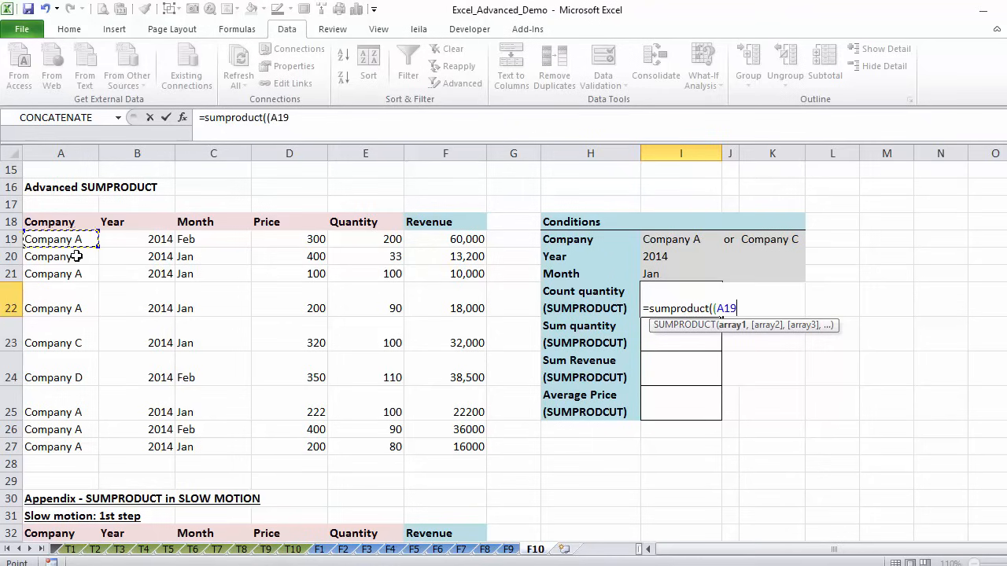
left_click_drag(60, 239, 60, 446)
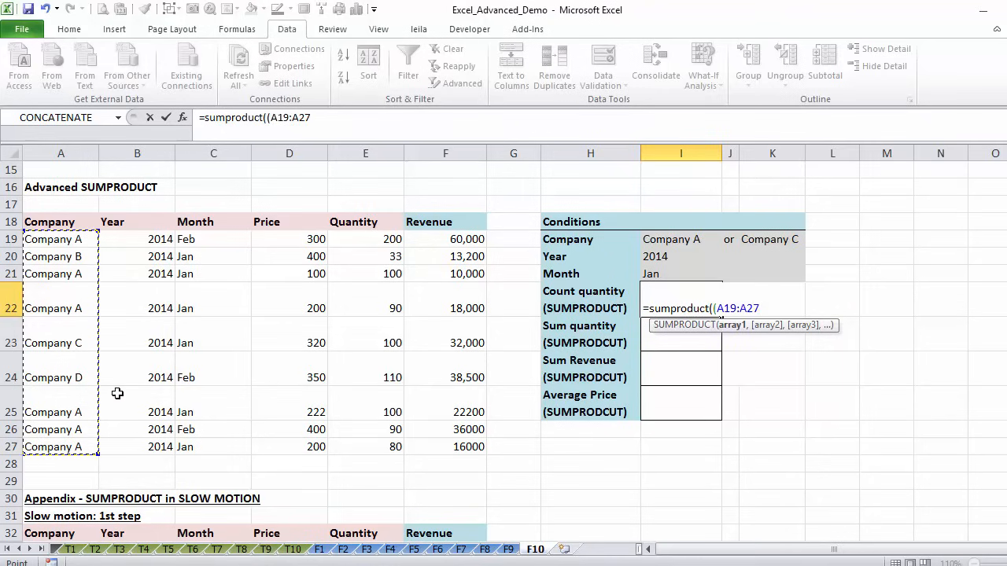
type("=")
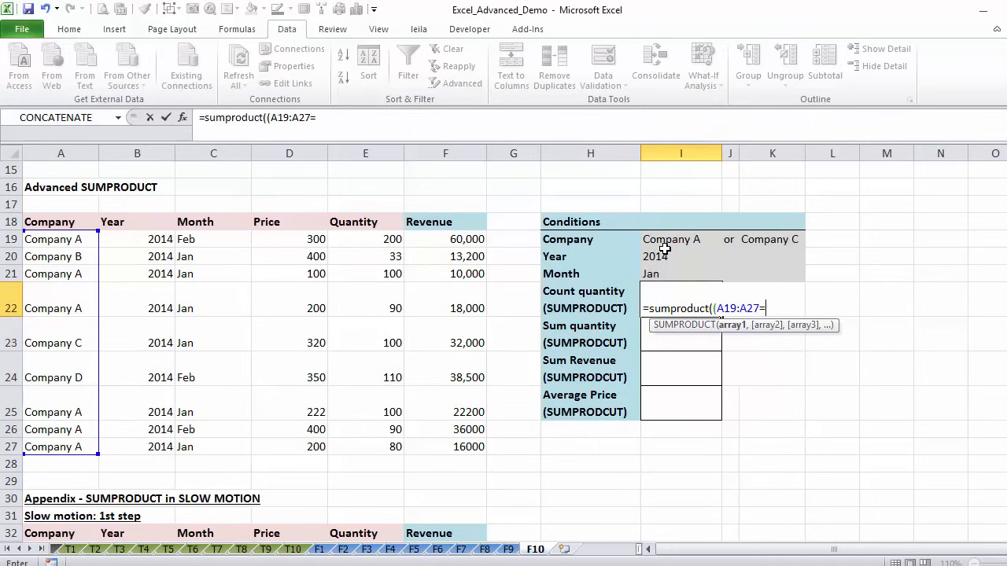
left_click(670, 239)
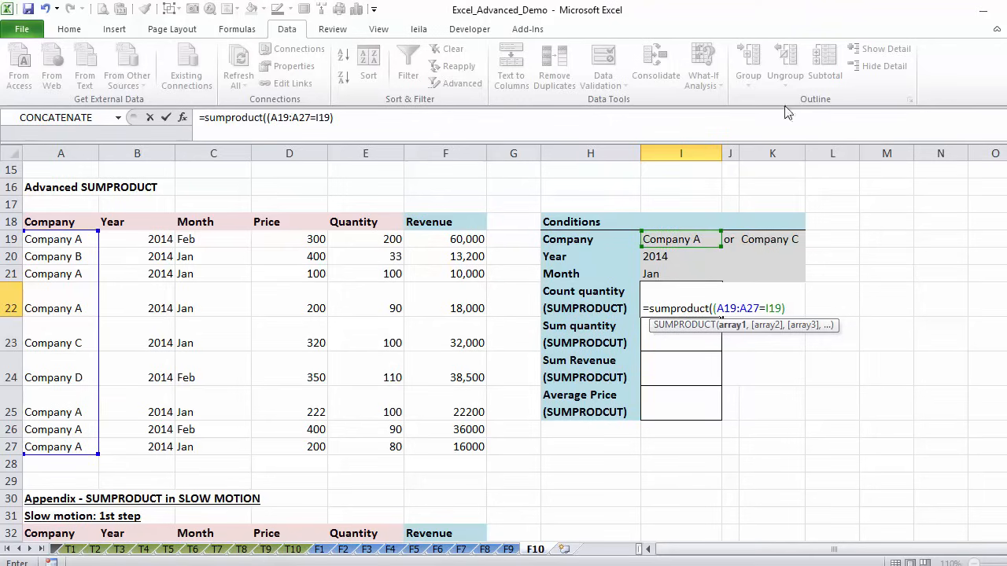
Step: Add +(A19:A27=K19) as the Company C OR-condition, returning a count of 7
type("+")
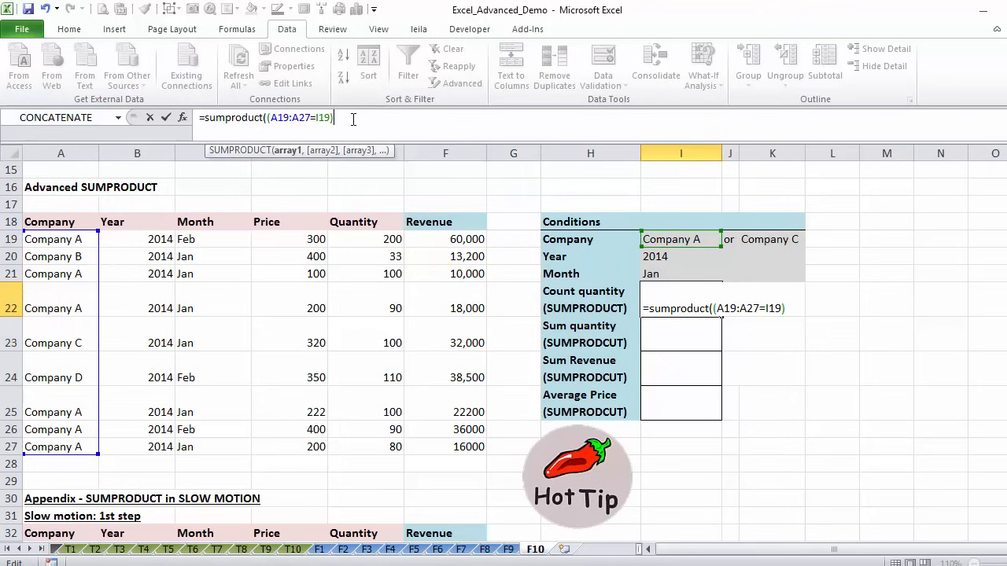
type("+")
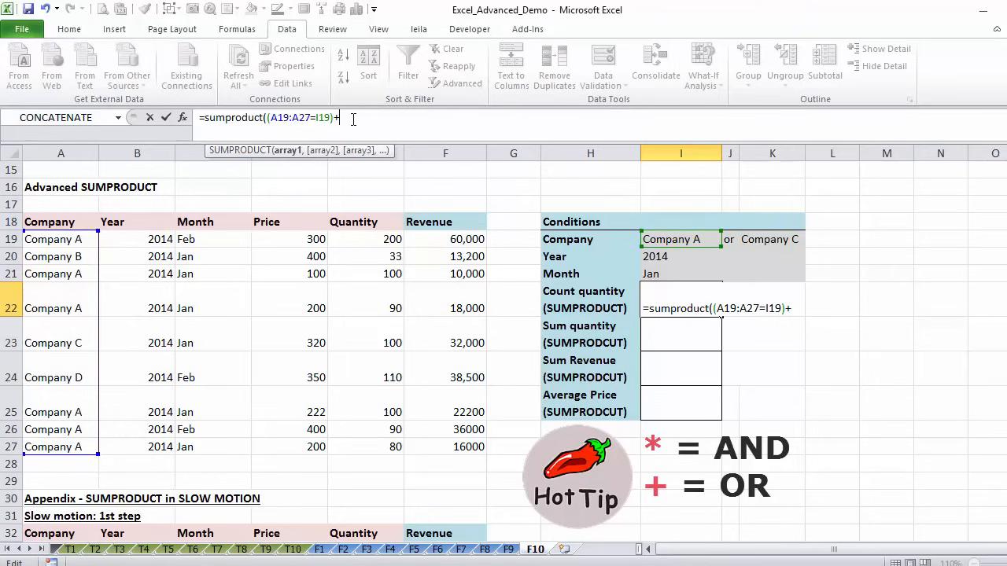
type("(")
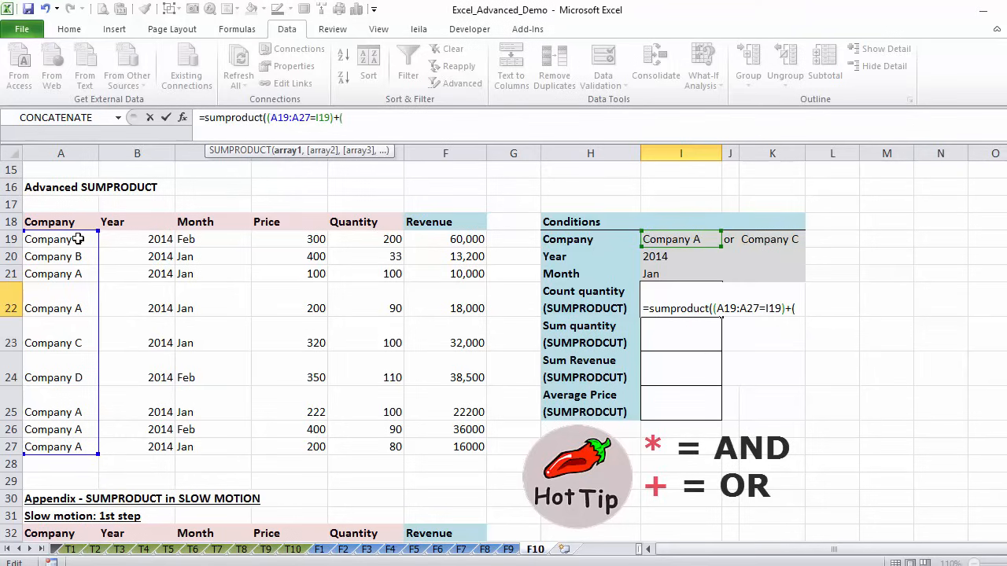
left_click_drag(59, 239, 60, 447)
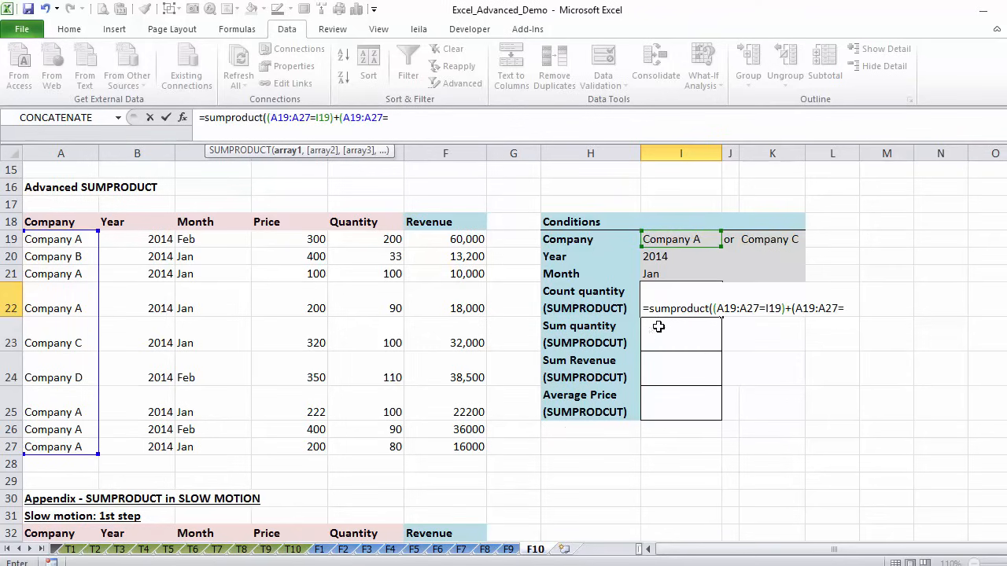
left_click(770, 240)
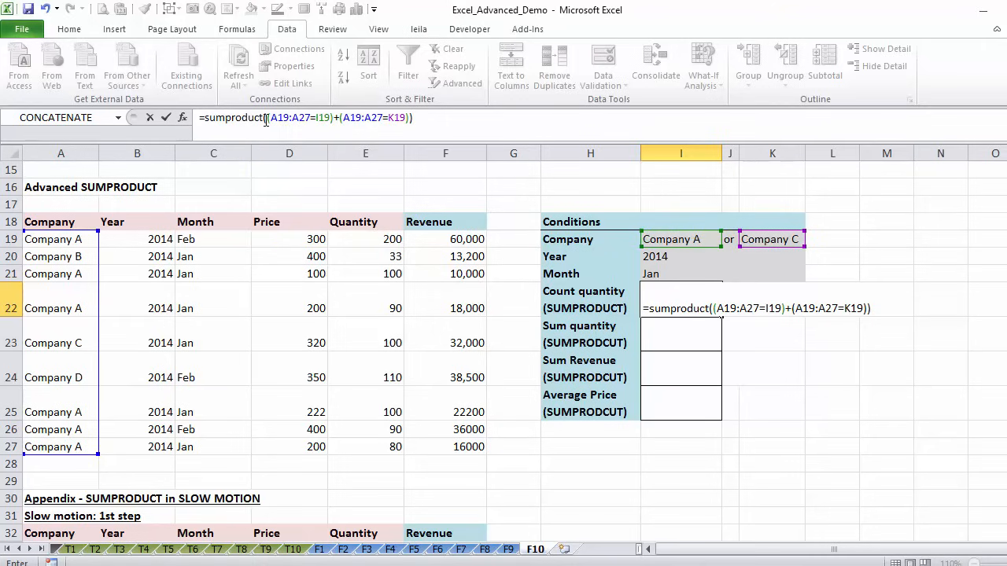
type("(")
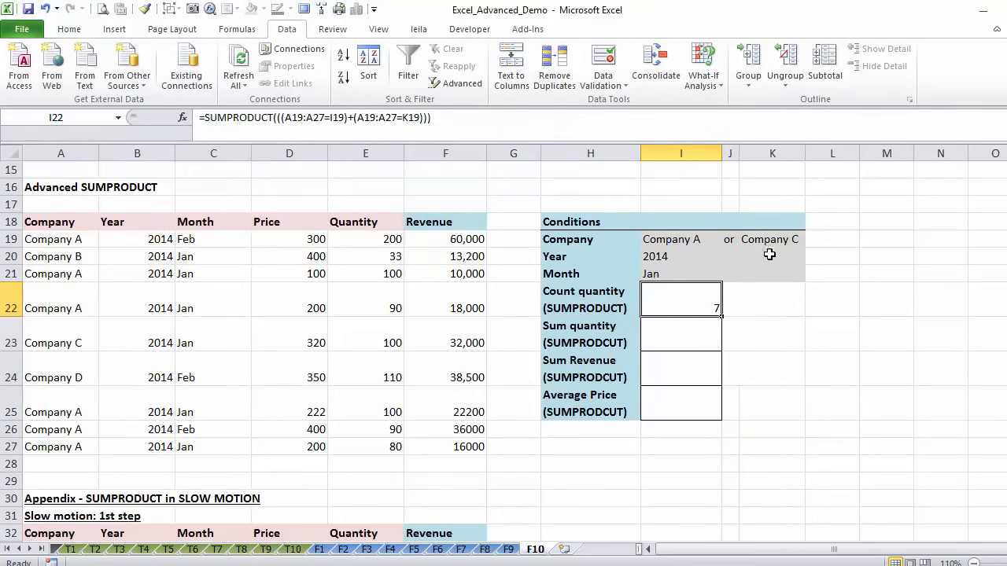
mouse_move(78, 244)
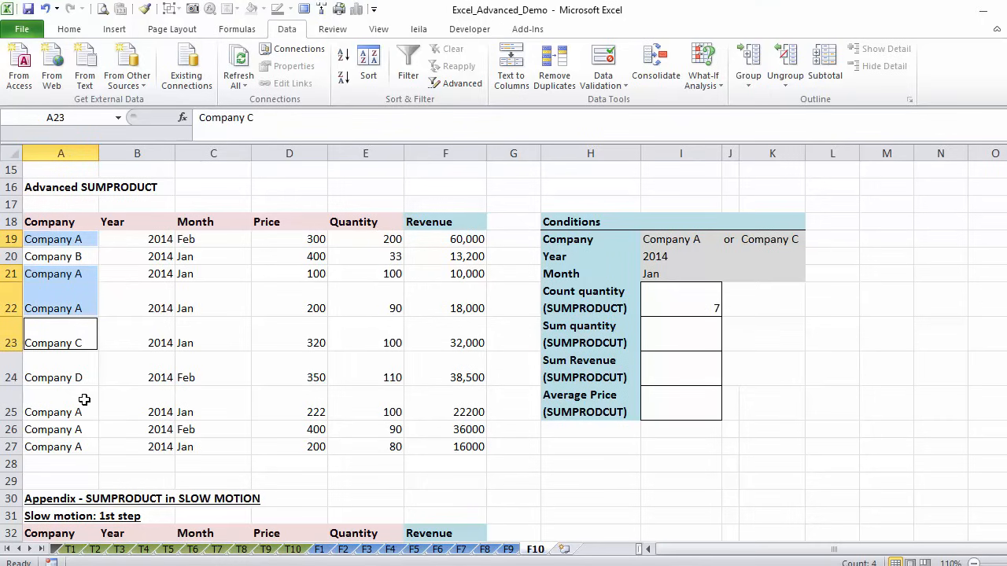
Step: Reopen the Count quantity SUMPRODUCT formula in I22 for editing
left_click(59, 412)
type("=SUMPRODUCT(((A19:A27=I19)+(A19:A27=K19")
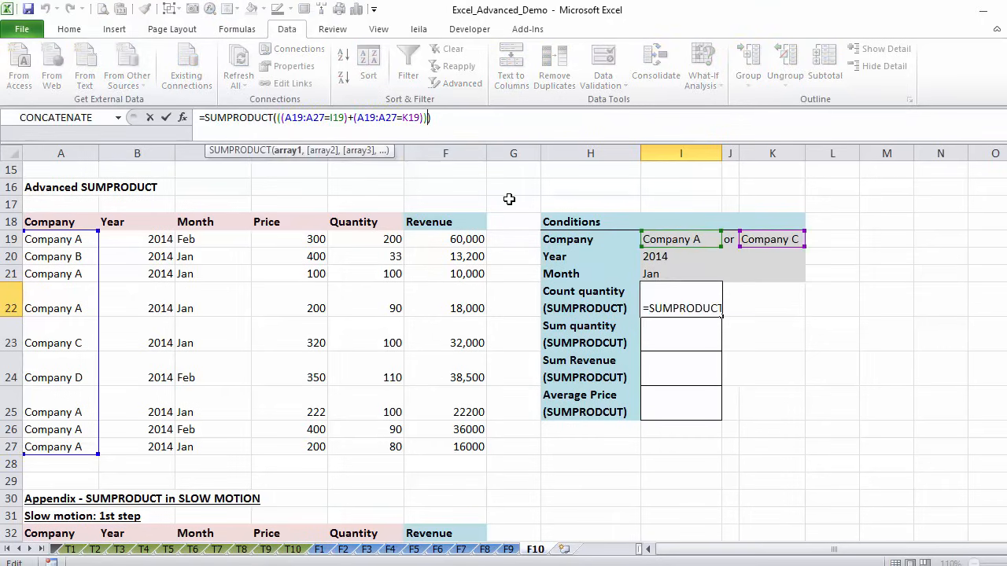
Step: Append *(B19:B27=I20)*(C19:C27=I21) to the I22 SUMPRODUCT so Count quantity returns 5
type("*(")
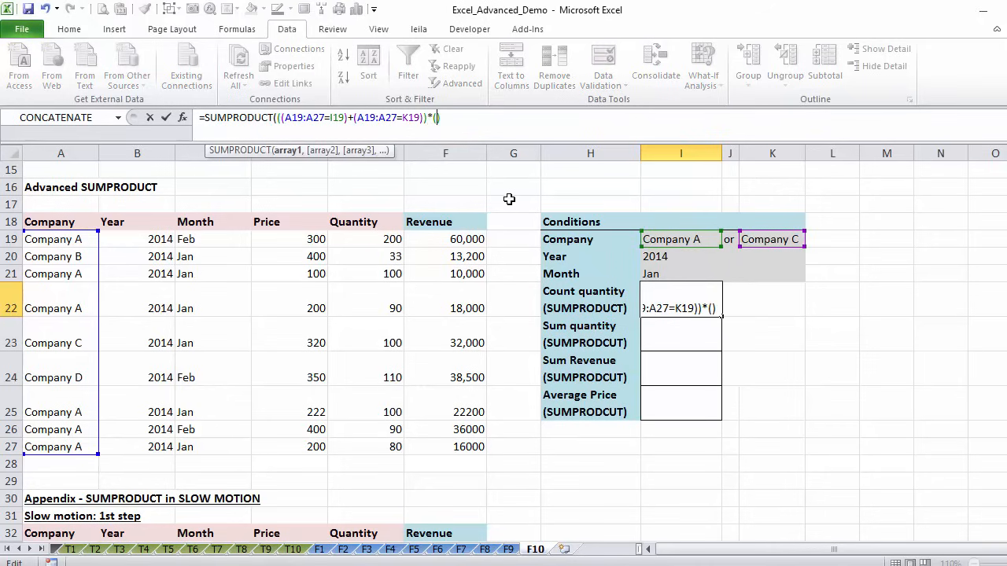
left_click_drag(137, 239, 137, 412)
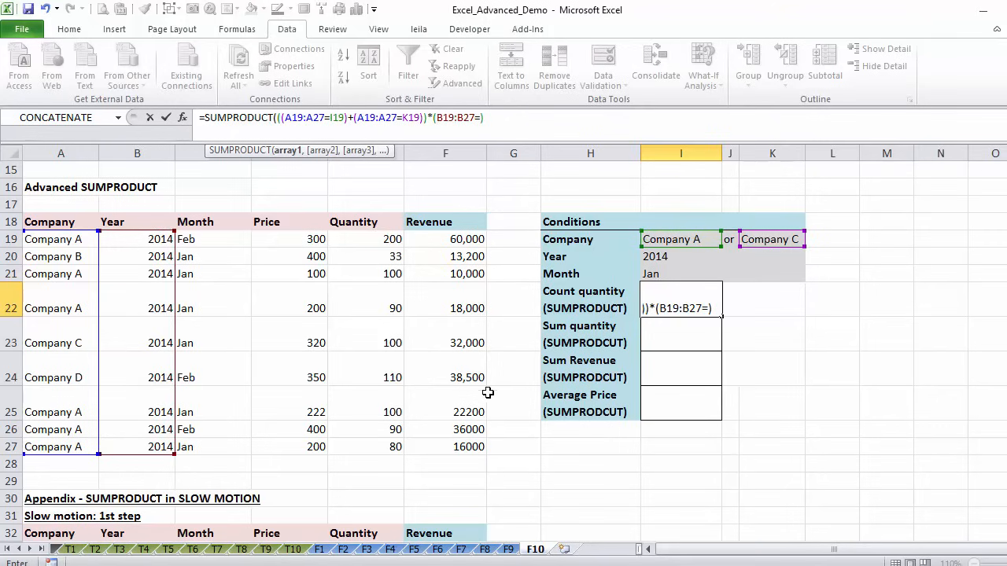
left_click(673, 256)
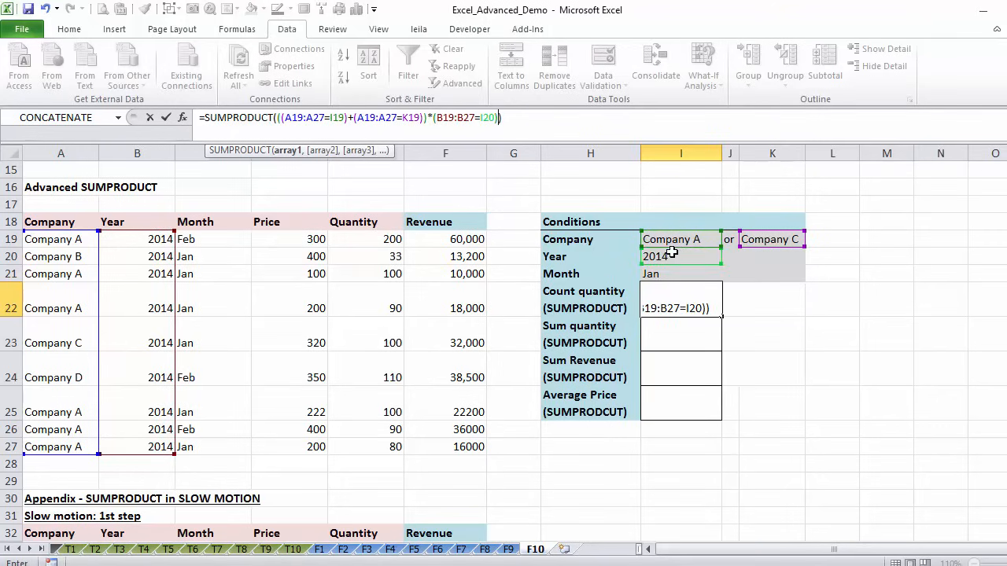
type("*()")
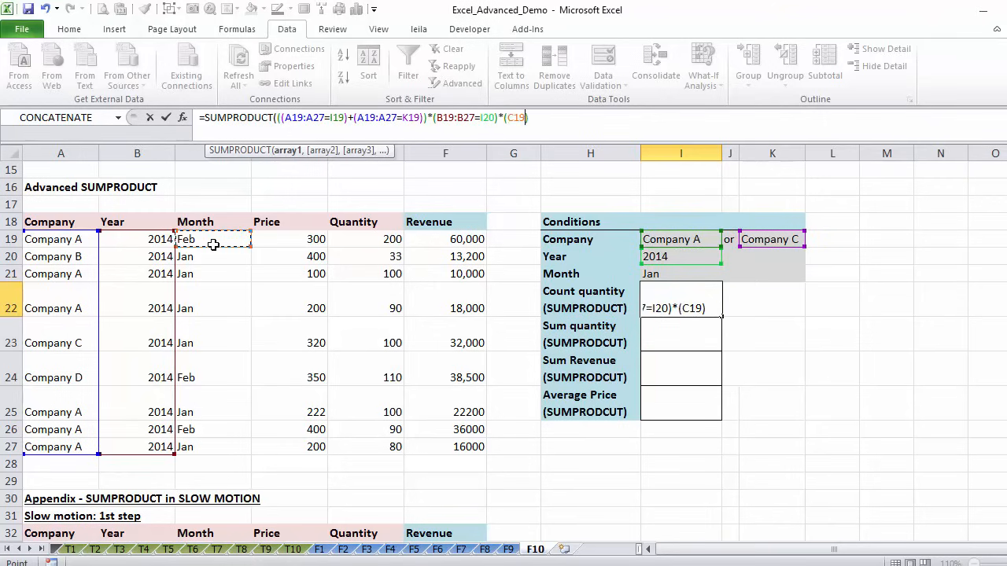
left_click_drag(186, 239, 186, 447)
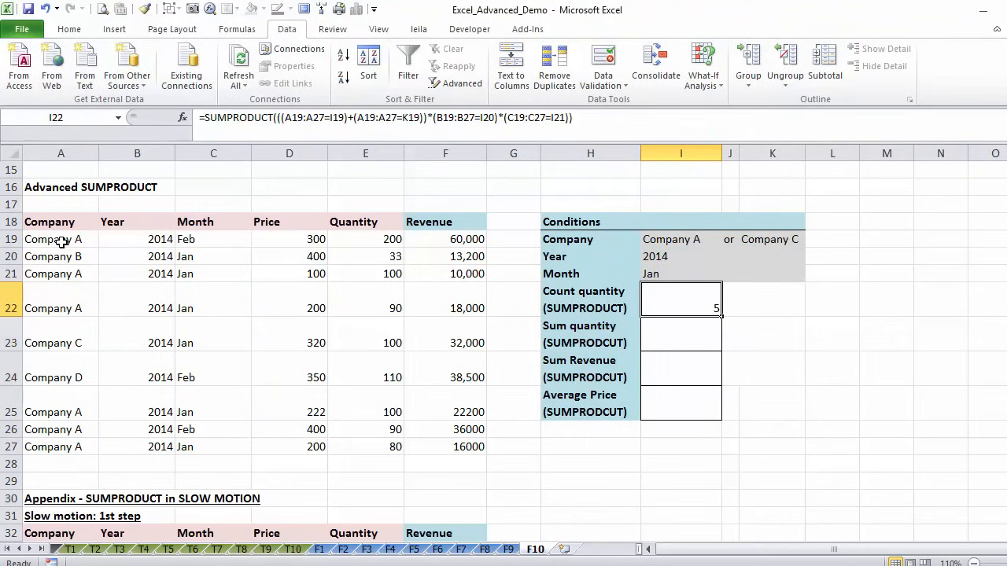
left_click(60, 239)
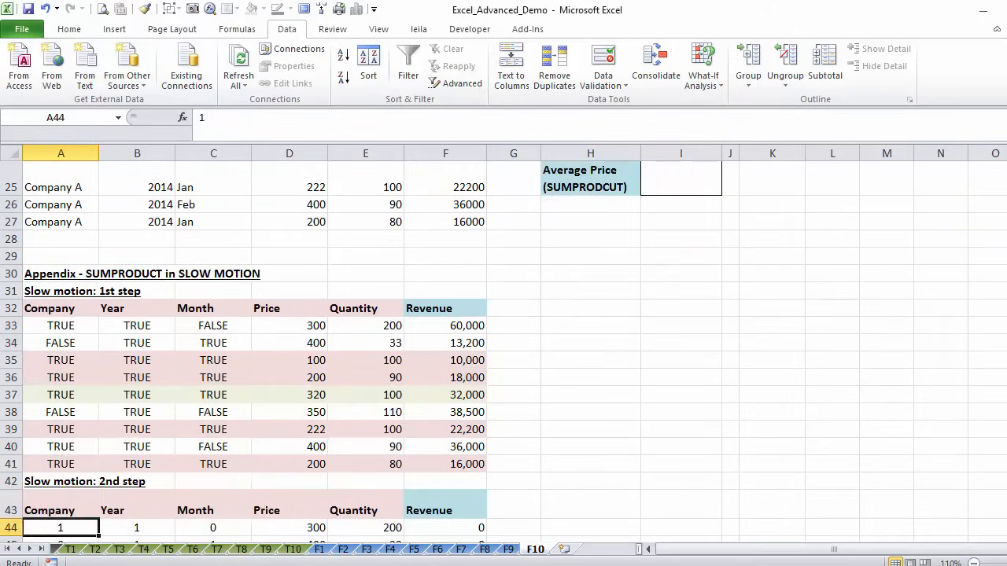
scroll("down", 3)
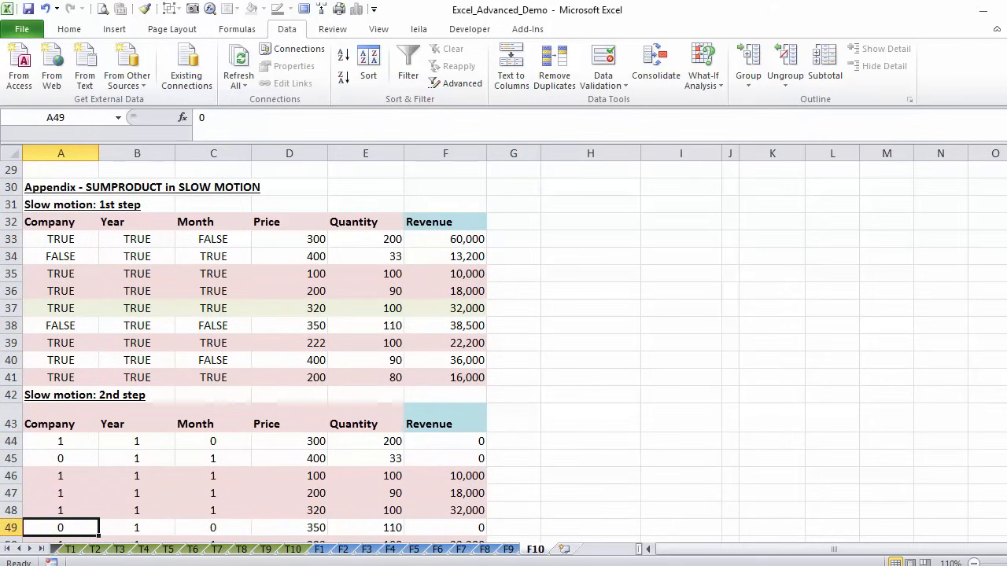
left_click(59, 170)
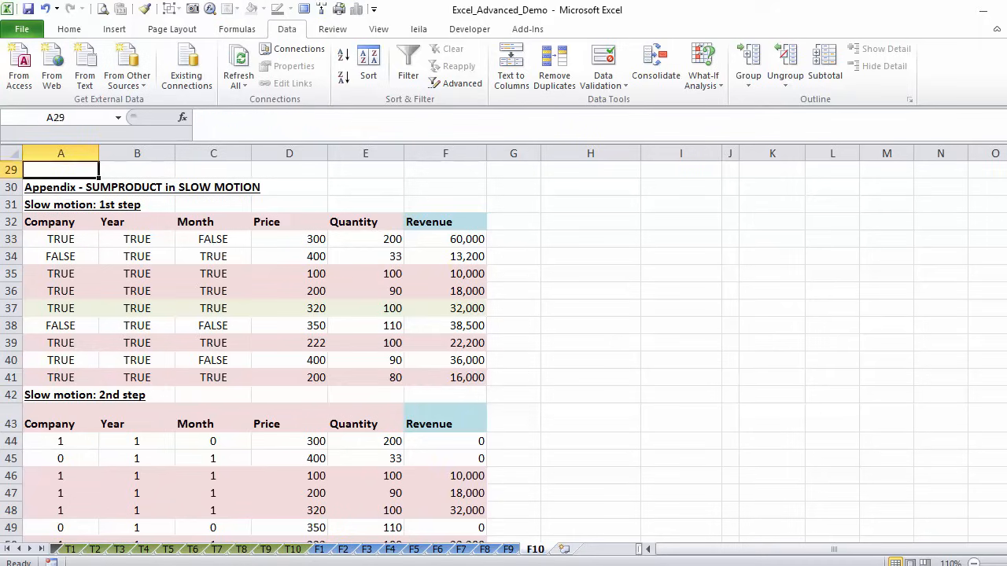
left_click(59, 239)
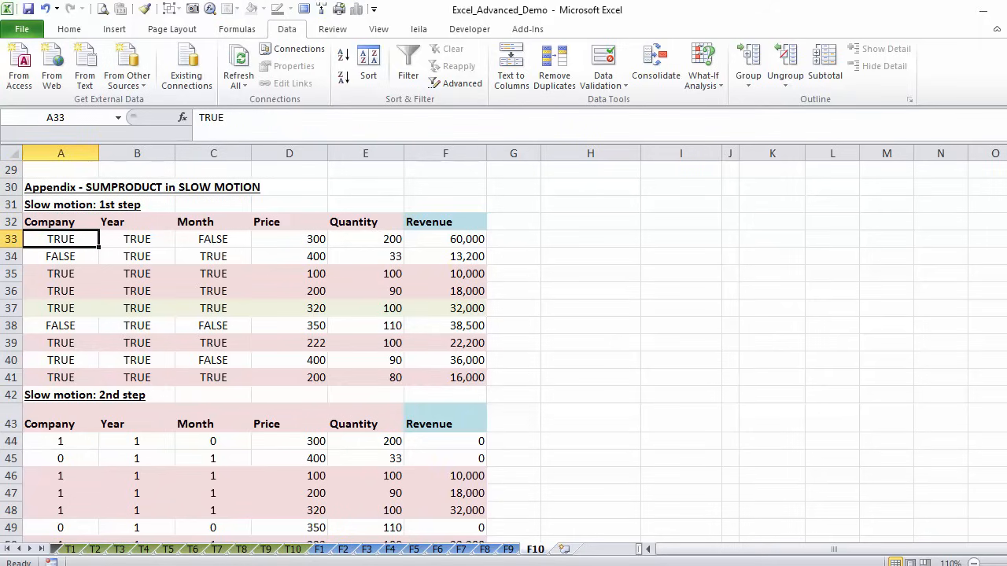
left_click(214, 239)
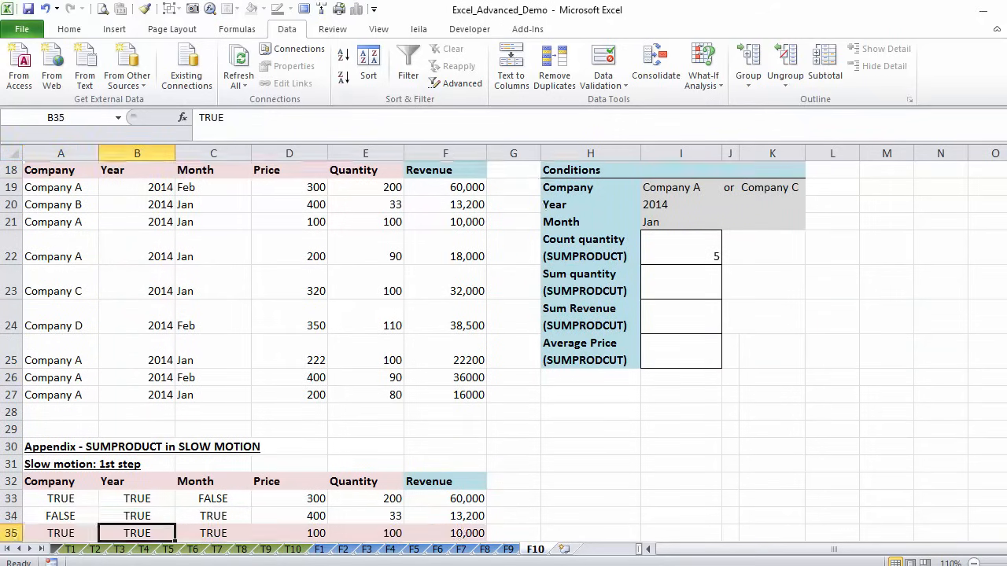
scroll("down", 3)
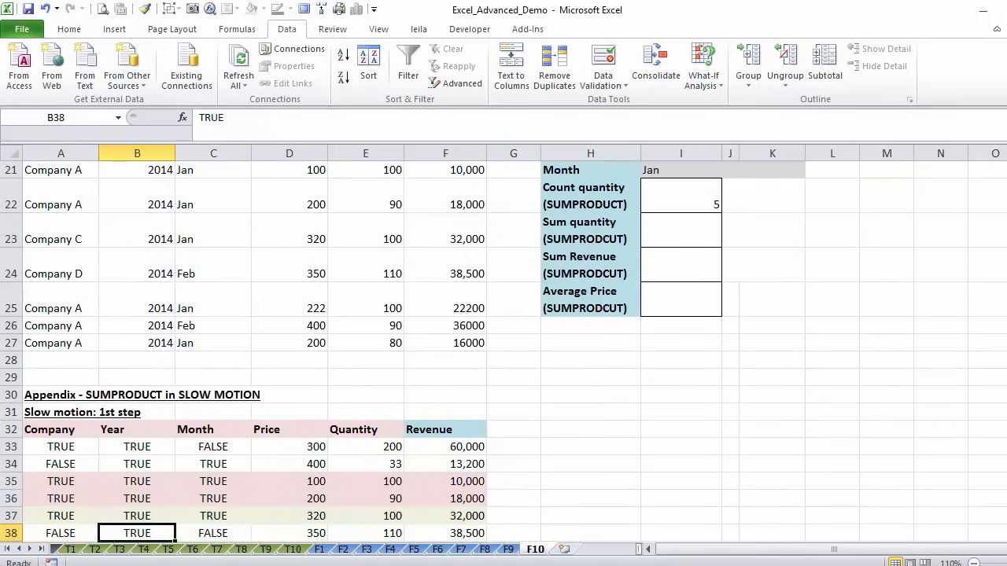
left_click(214, 497)
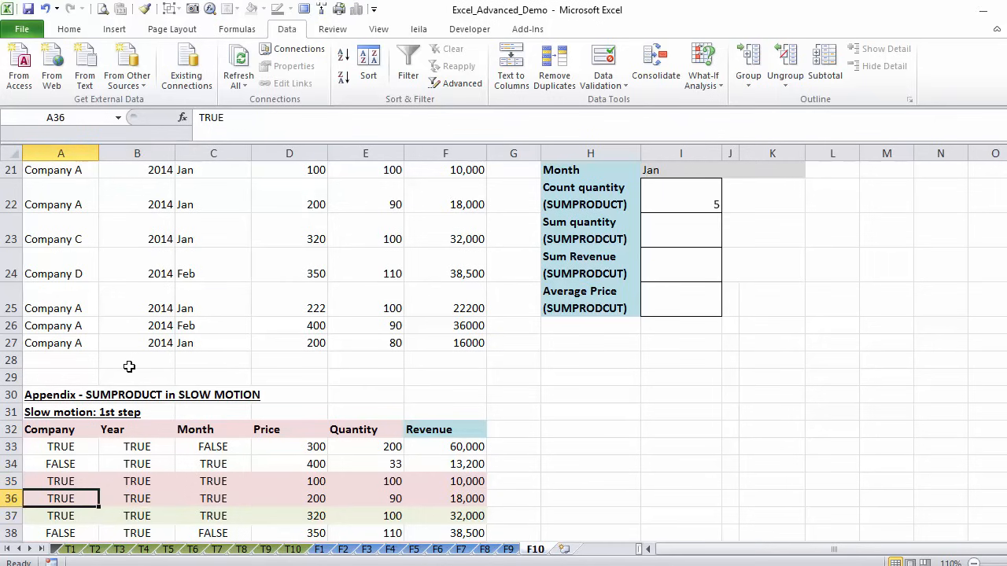
scroll("down", 3)
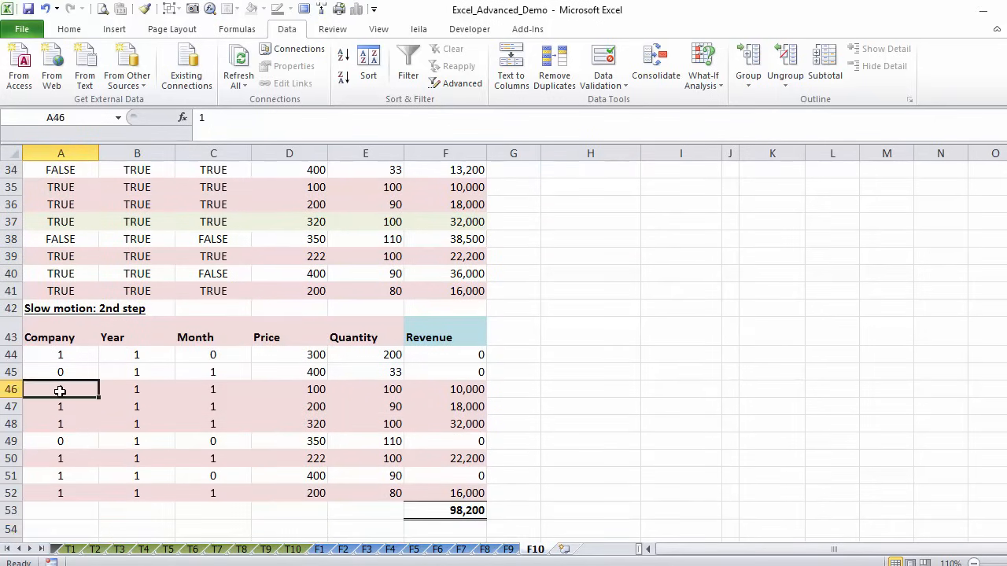
left_click(60, 354)
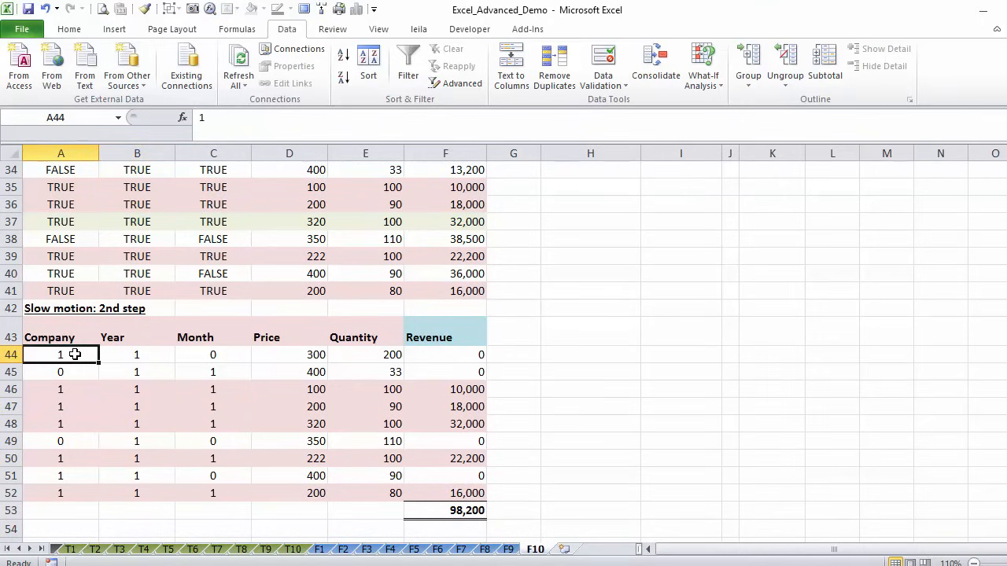
left_click(214, 371)
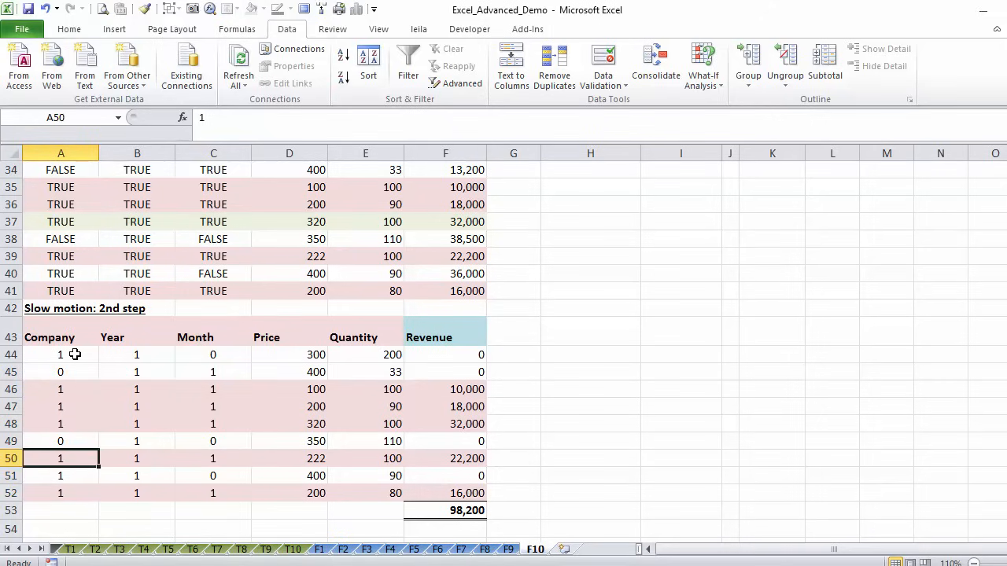
left_click(214, 494)
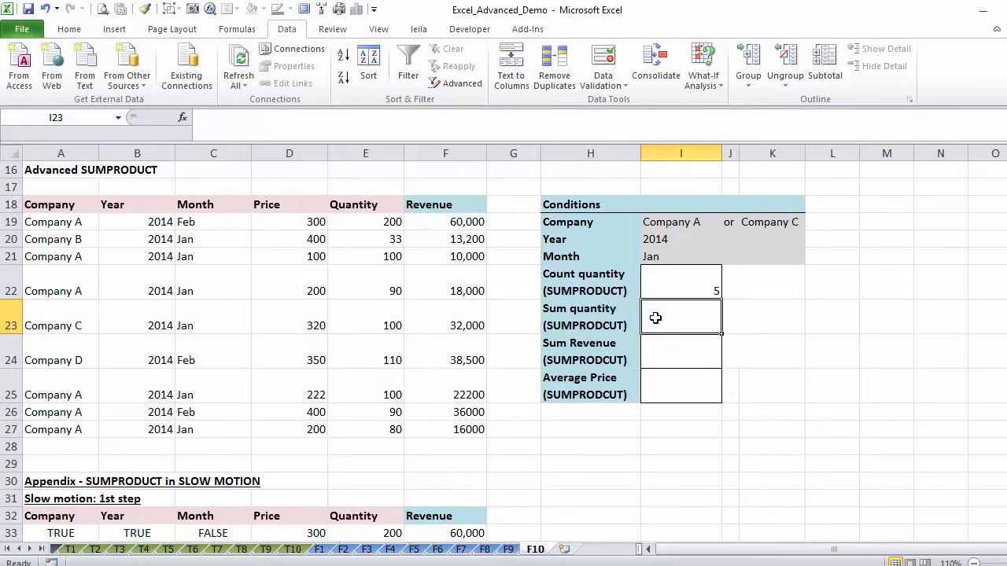
mouse_move(686, 195)
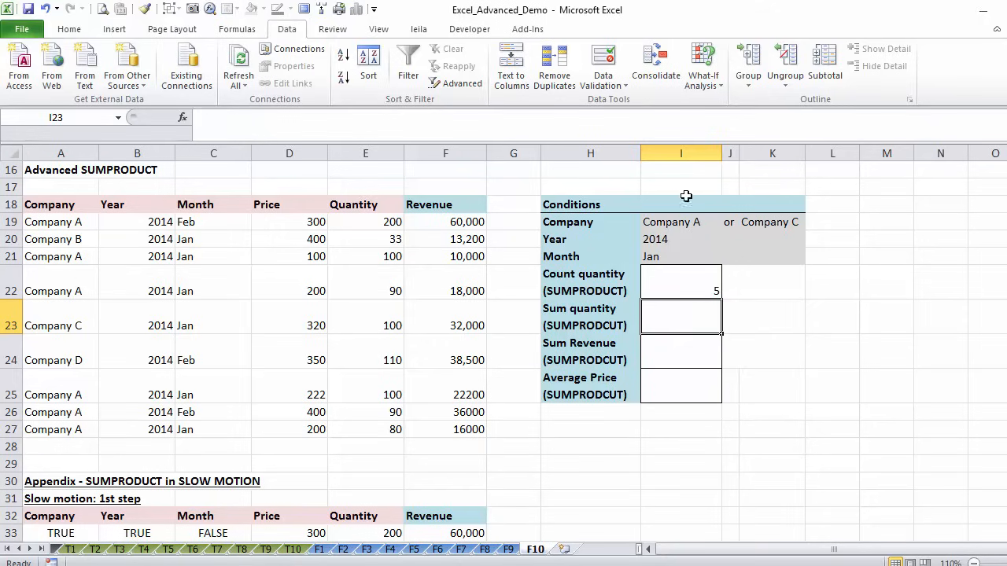
Step: Reuse the I22 count formula's conditions in I23 and begin multiplying by the quantity range
left_click(679, 281)
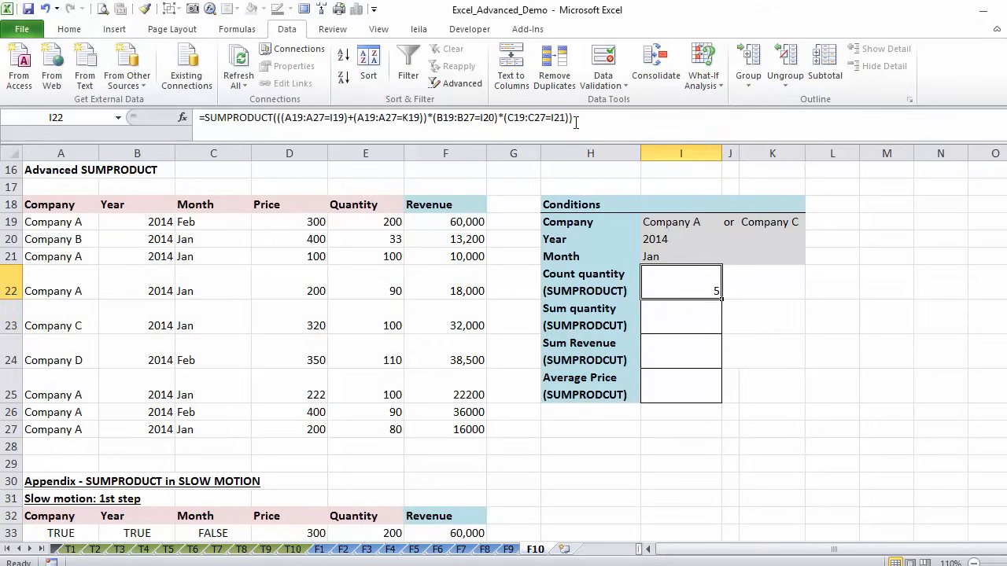
double_click(679, 291)
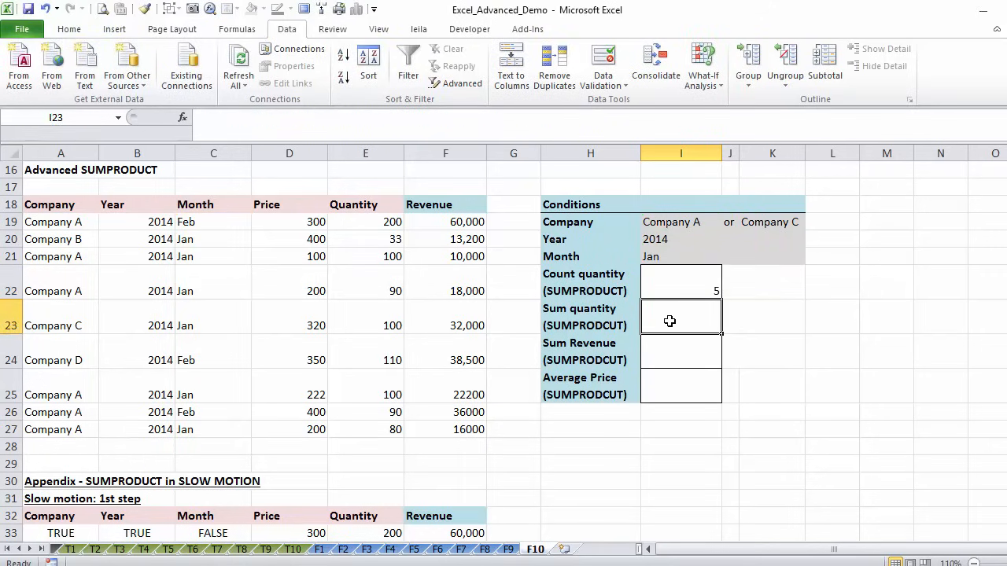
type("=SUMPRODUCT(((A19:A27=I19)+(A19:A27=K19))*(B19:B27=I20)*(C19:C27=I21))")
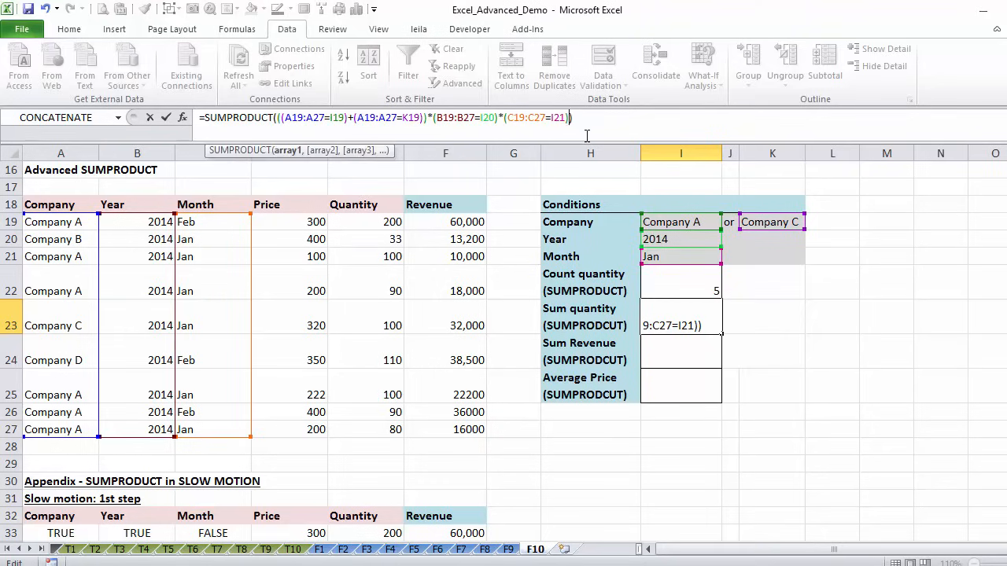
type("*")
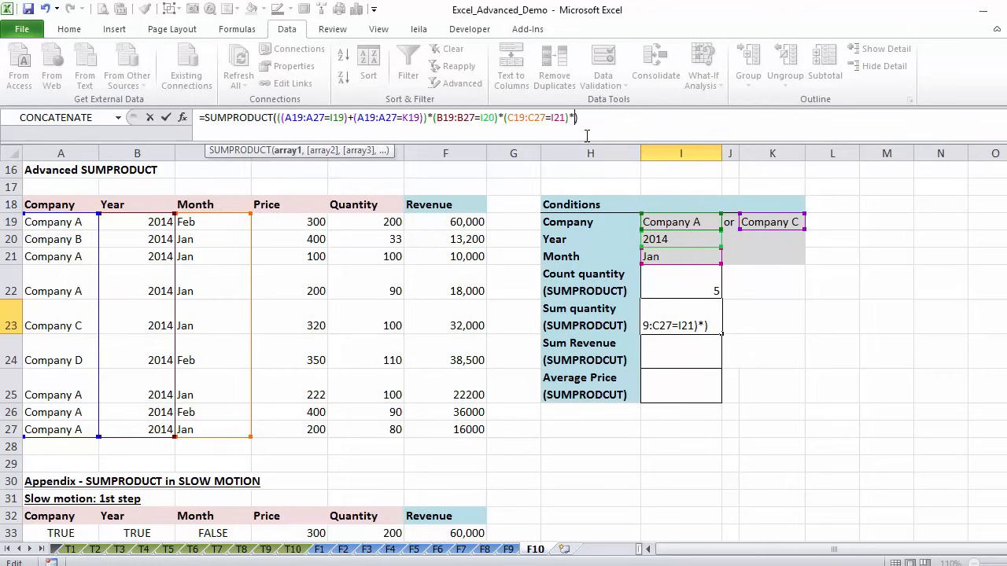
mouse_move(391, 286)
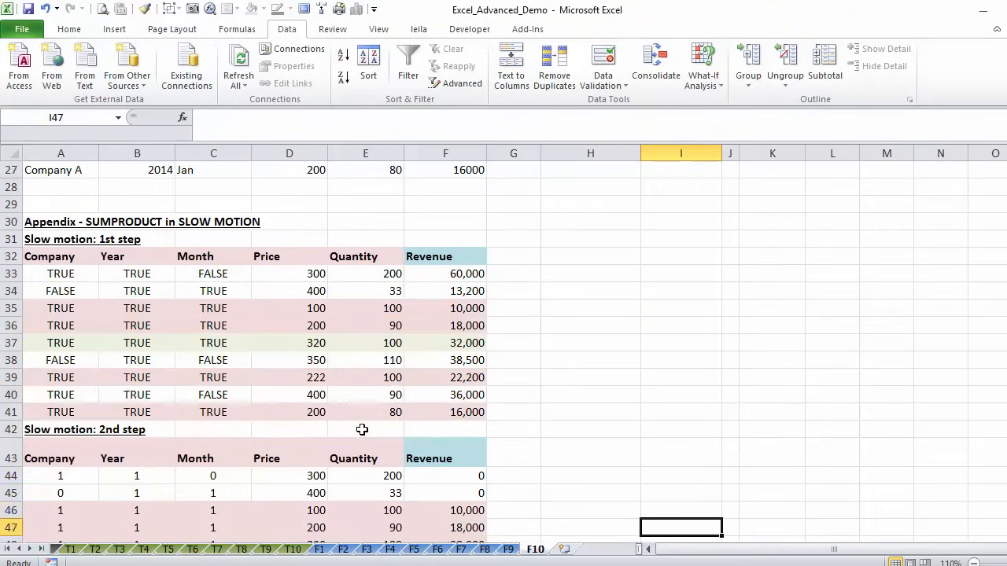
Step: Scroll back to the Conditions table and confirm Sum quantity in I23 shows 470
scroll("down", 3)
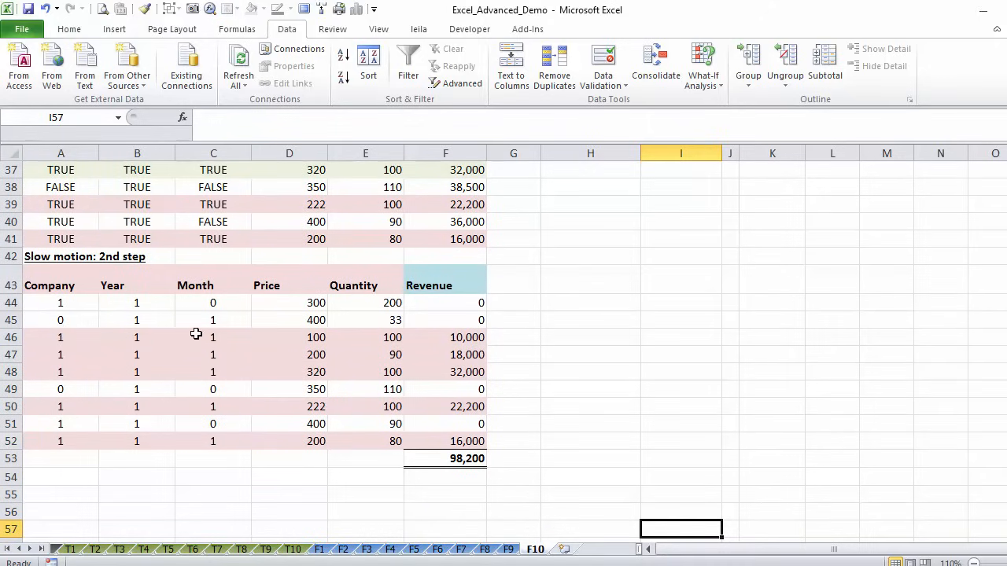
mouse_move(379, 337)
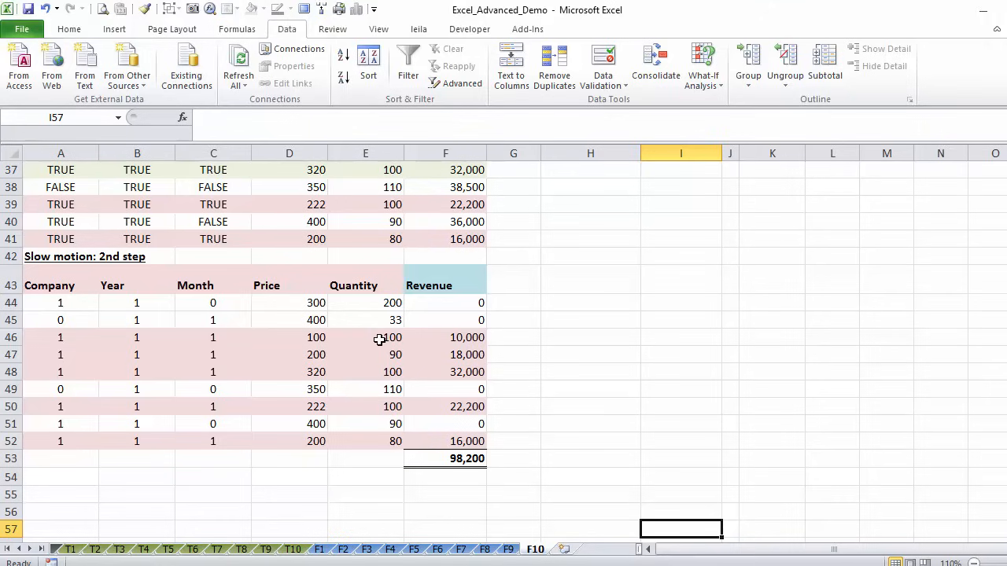
mouse_move(373, 348)
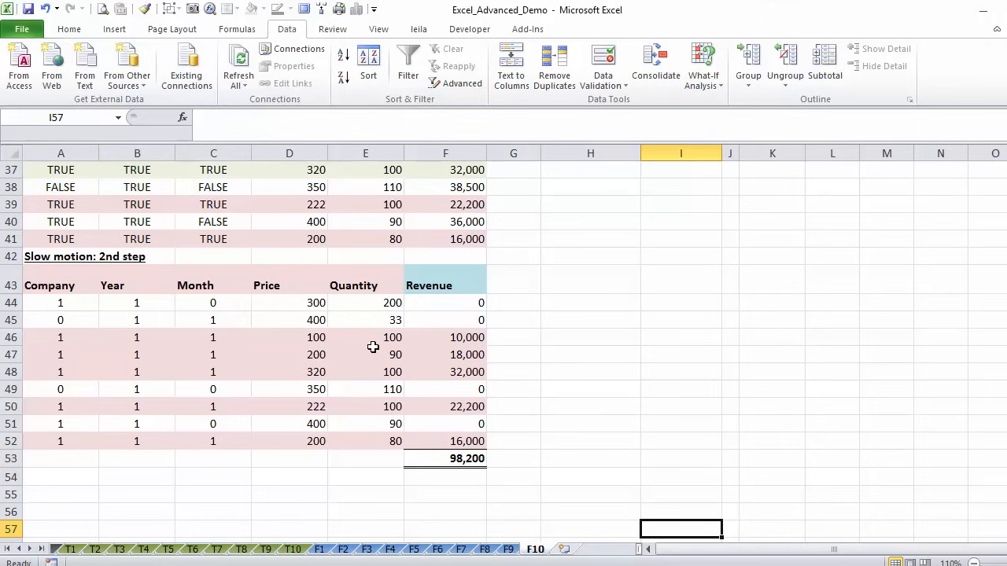
mouse_move(372, 339)
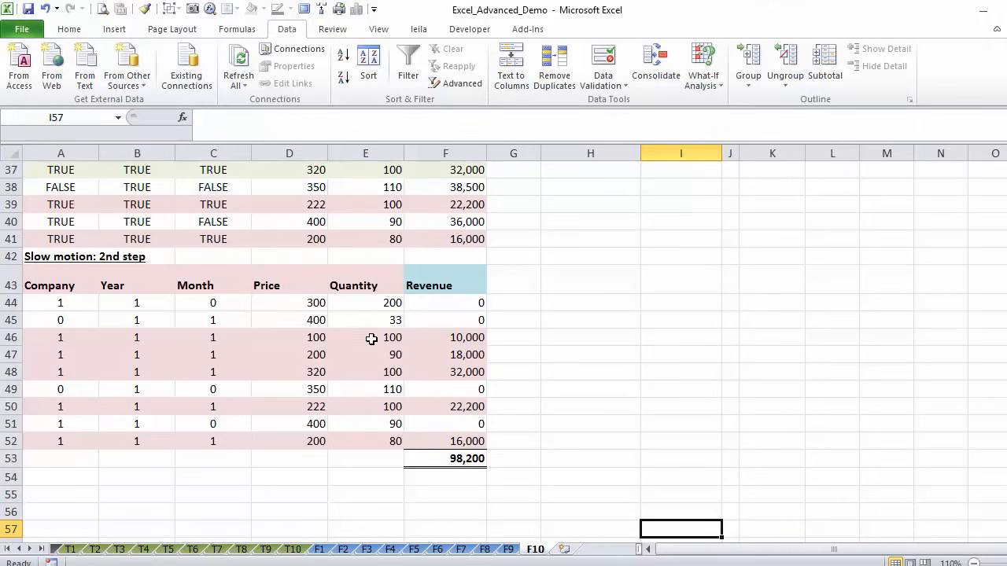
left_click_drag(365, 336, 365, 371)
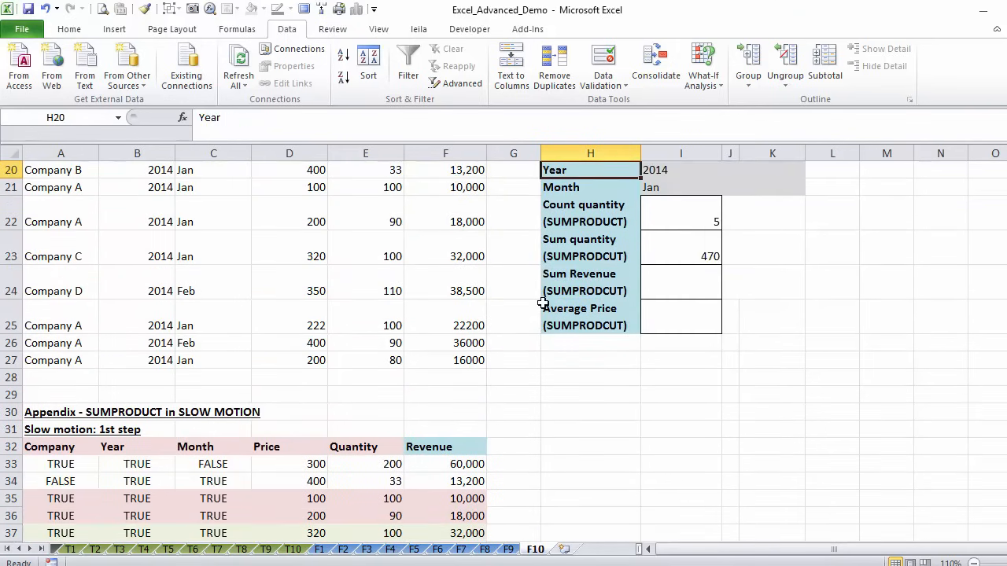
left_click(680, 255)
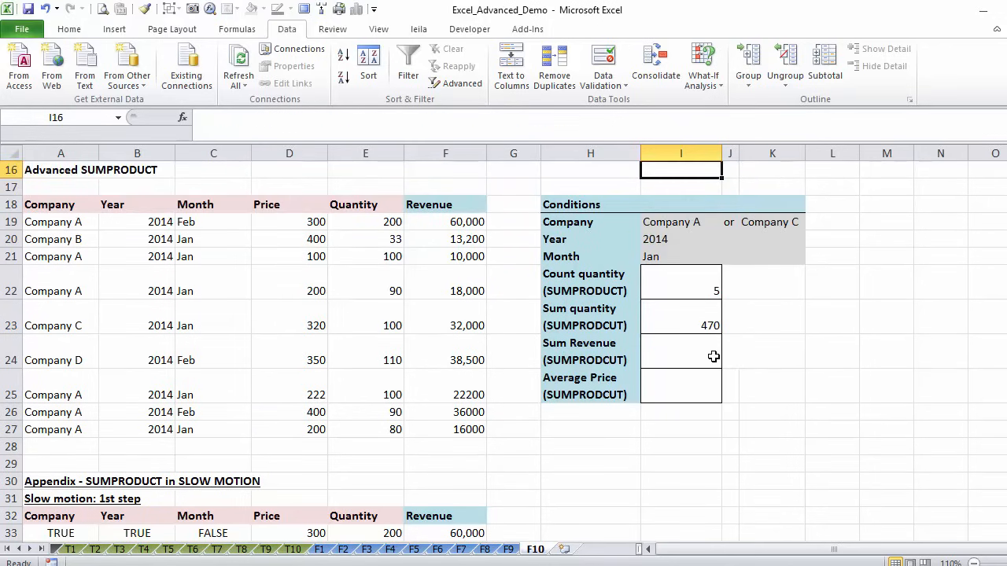
Step: Enter a SUMPRODUCT in Sum Revenue multiplying the conditions by quantity and price, giving 98,200
left_click(680, 324)
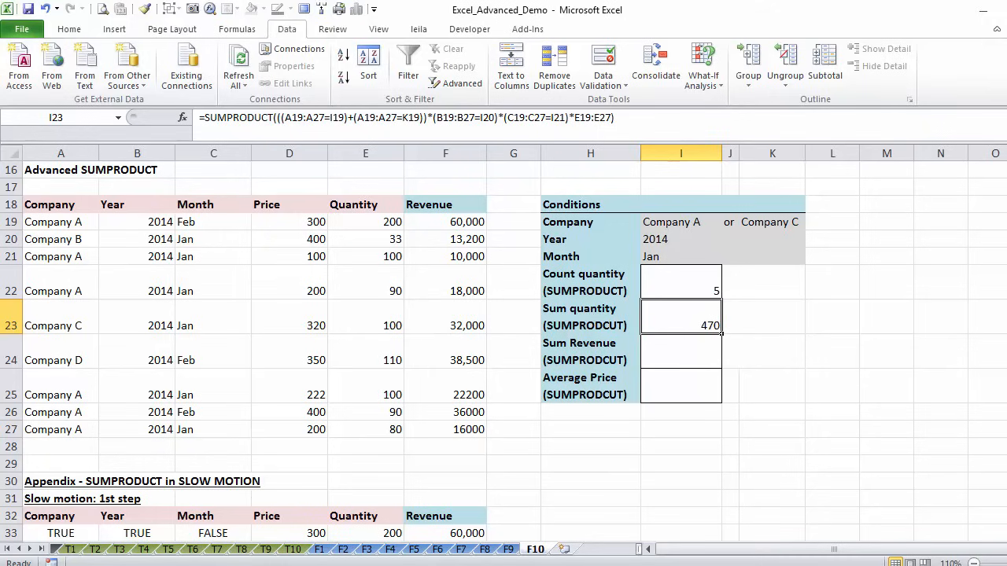
mouse_move(323, 387)
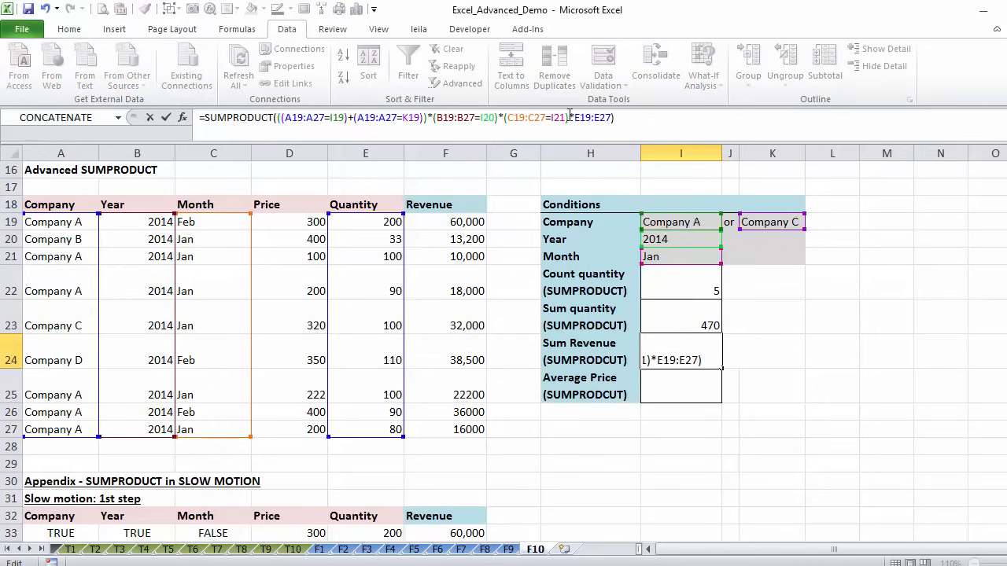
type("*")
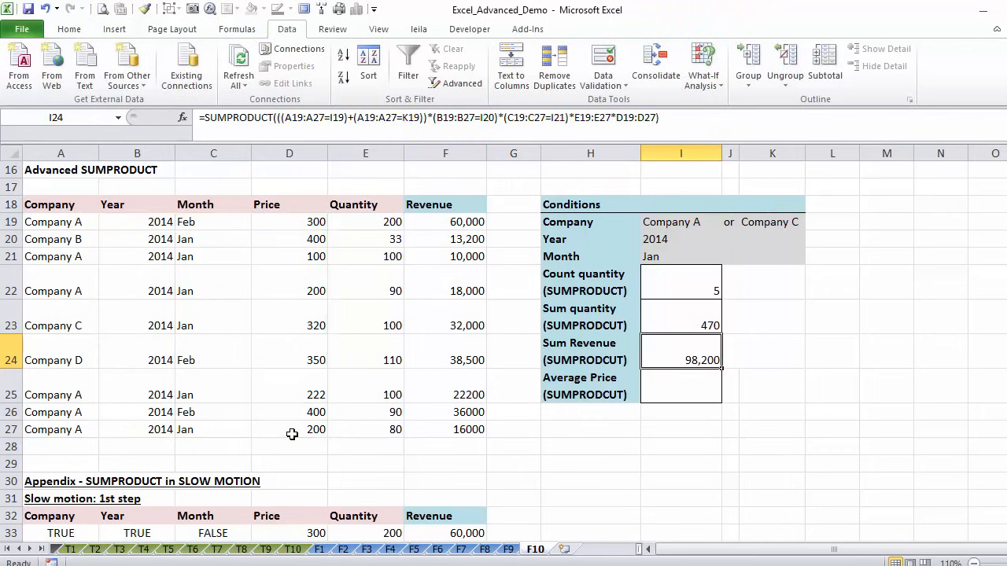
mouse_move(590, 353)
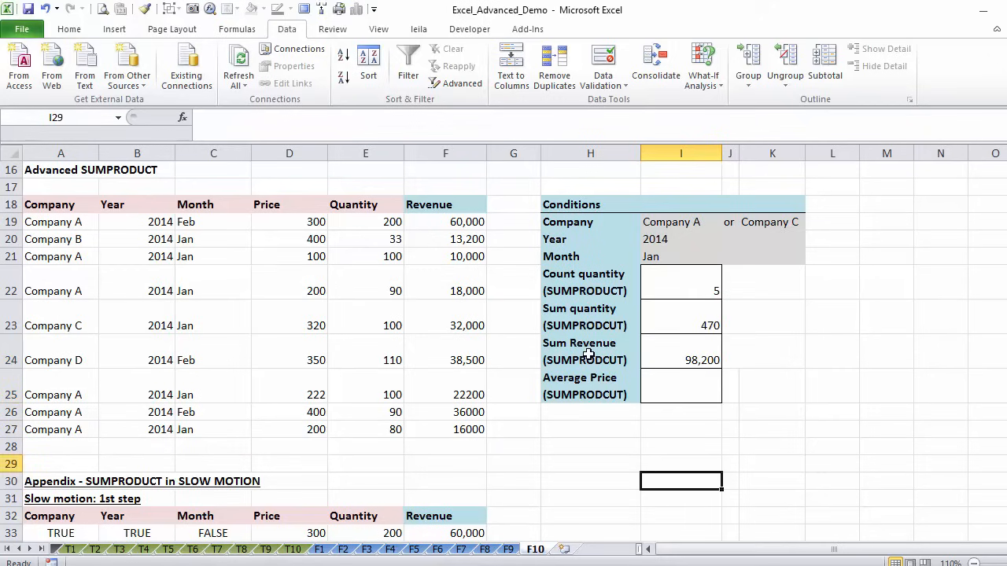
scroll("down", 3)
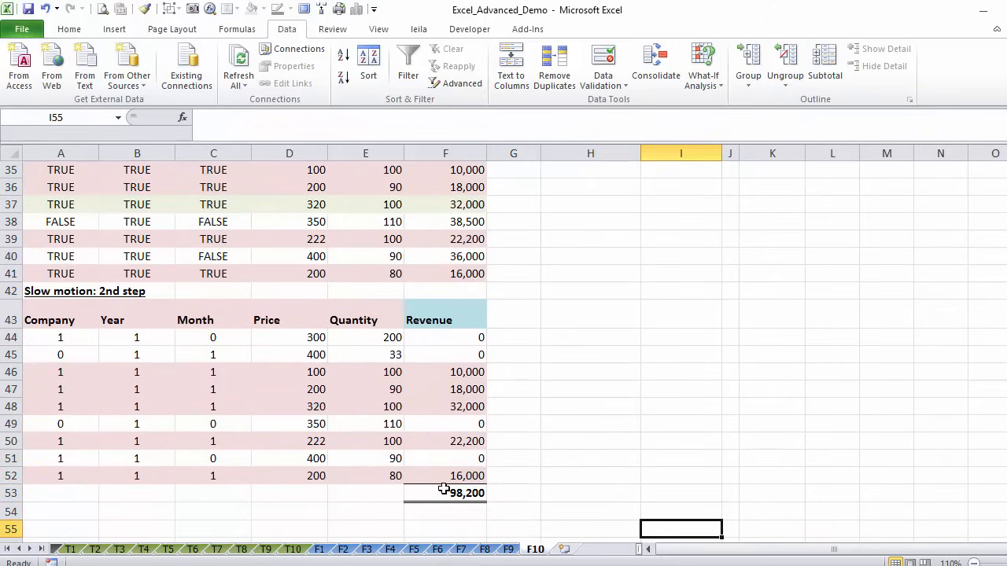
left_click(590, 255)
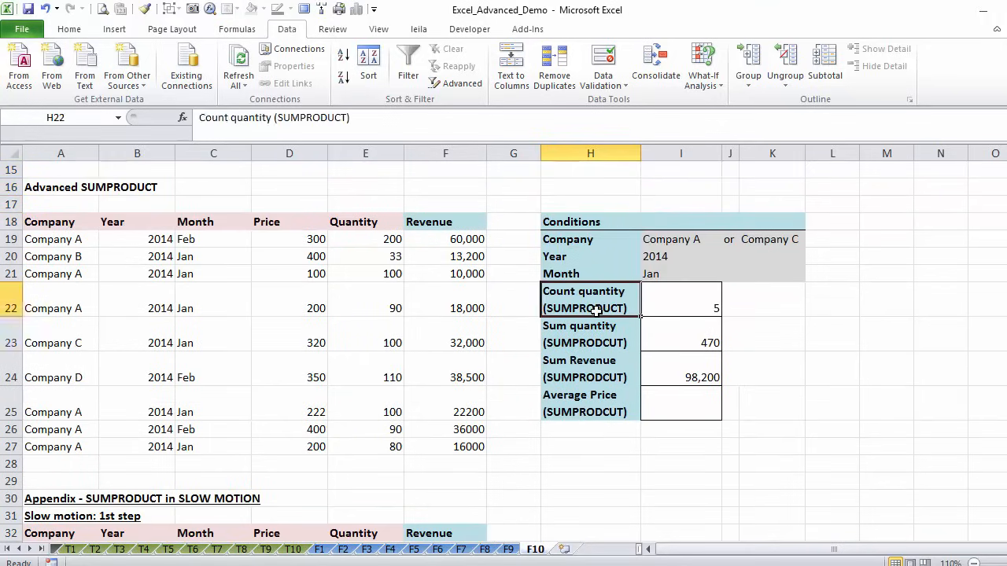
left_click(689, 401)
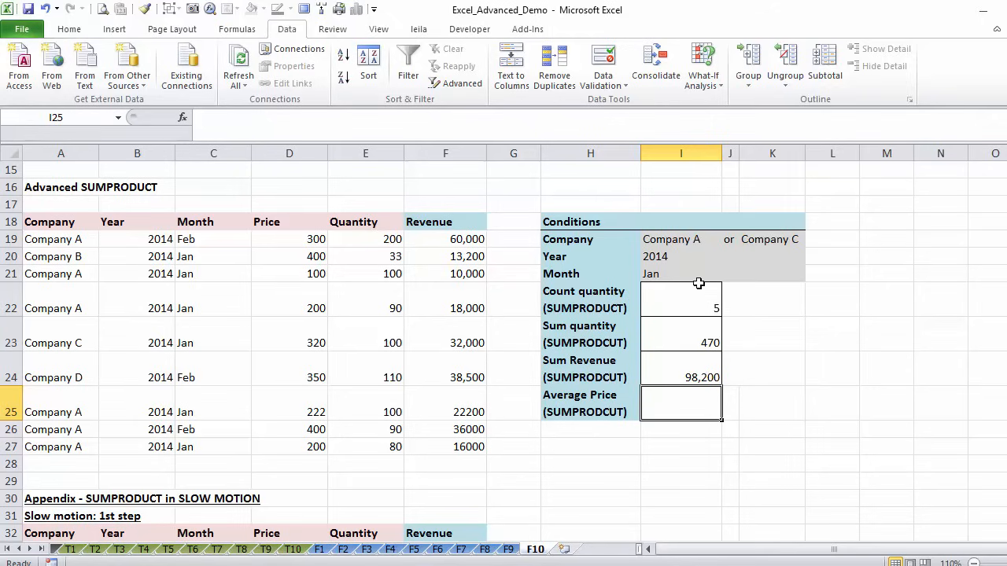
mouse_move(674, 390)
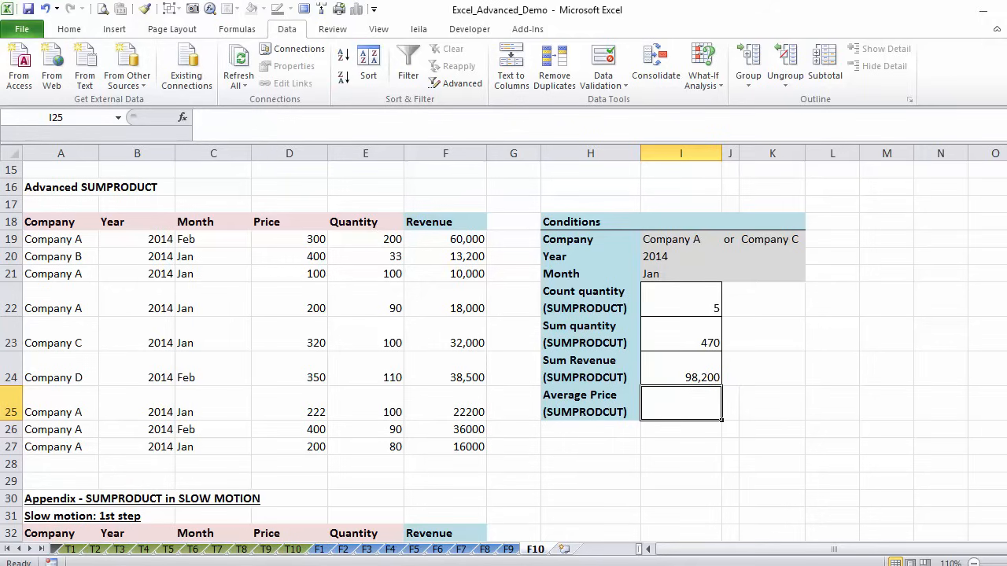
Step: Begin I25 with =SUMPRODUCT(((A19:A27=I19)+(A19:A27=K19))* for the Company A or C condition
type("=sumproduct")
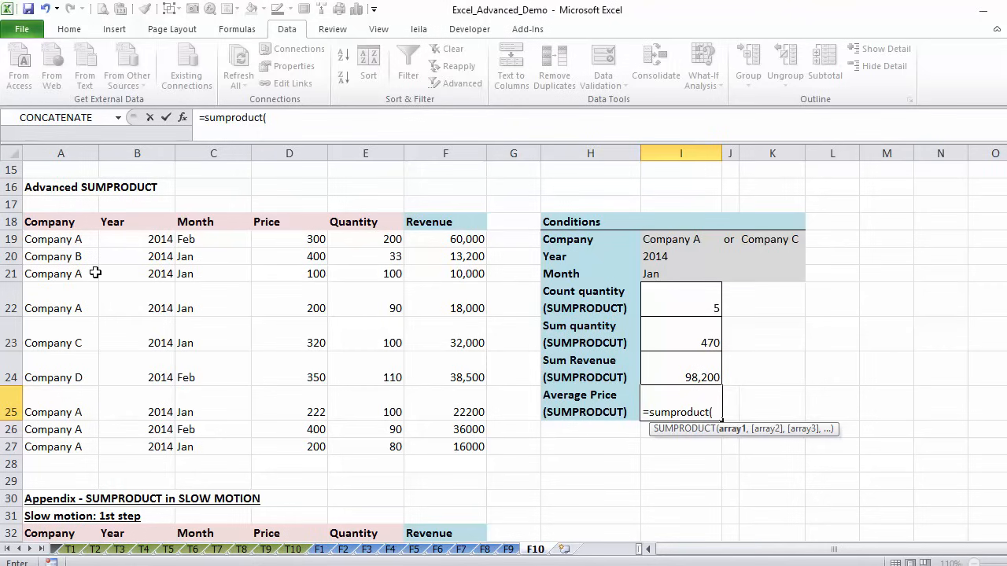
type("((")
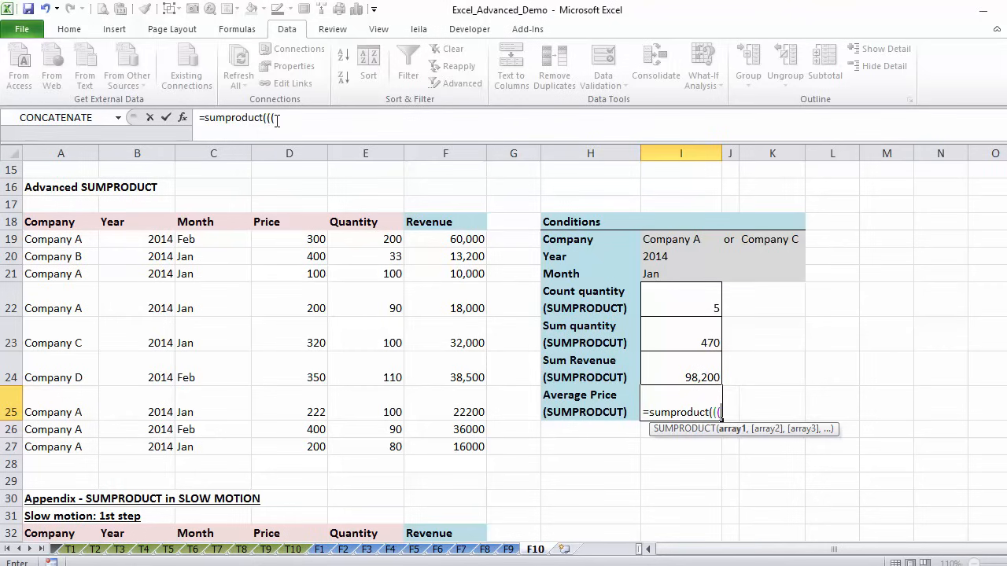
left_click_drag(59, 239, 60, 447)
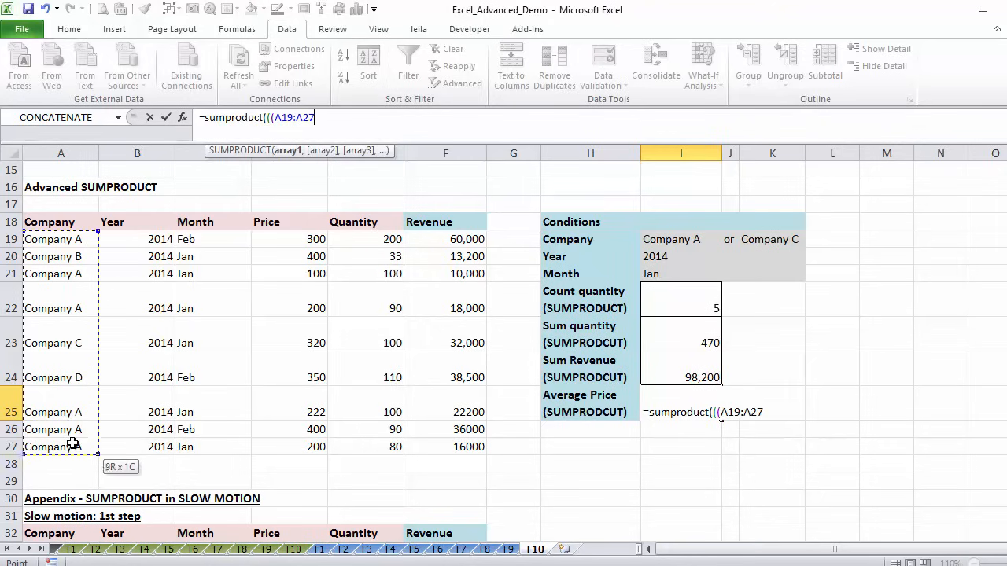
type("=")
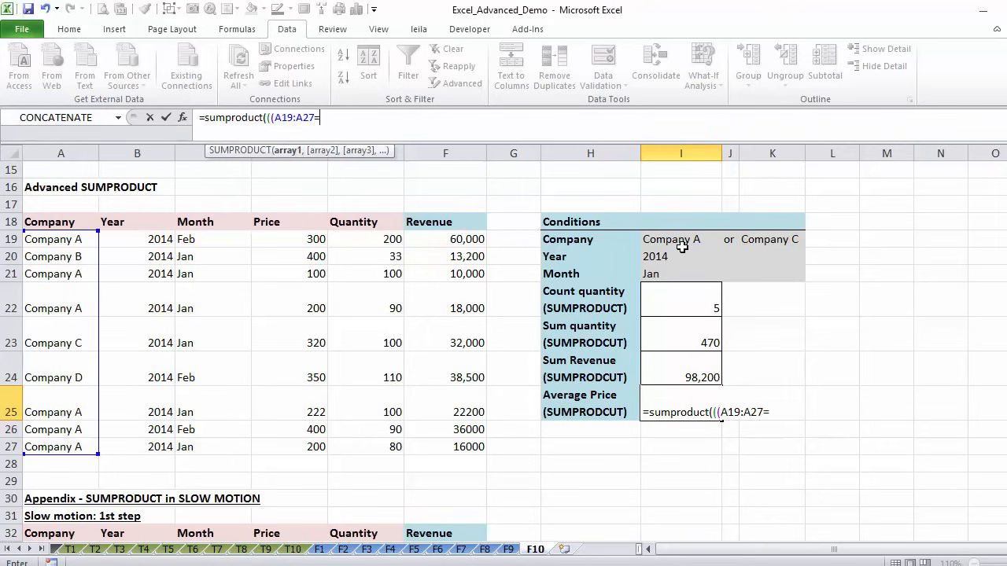
left_click(670, 239)
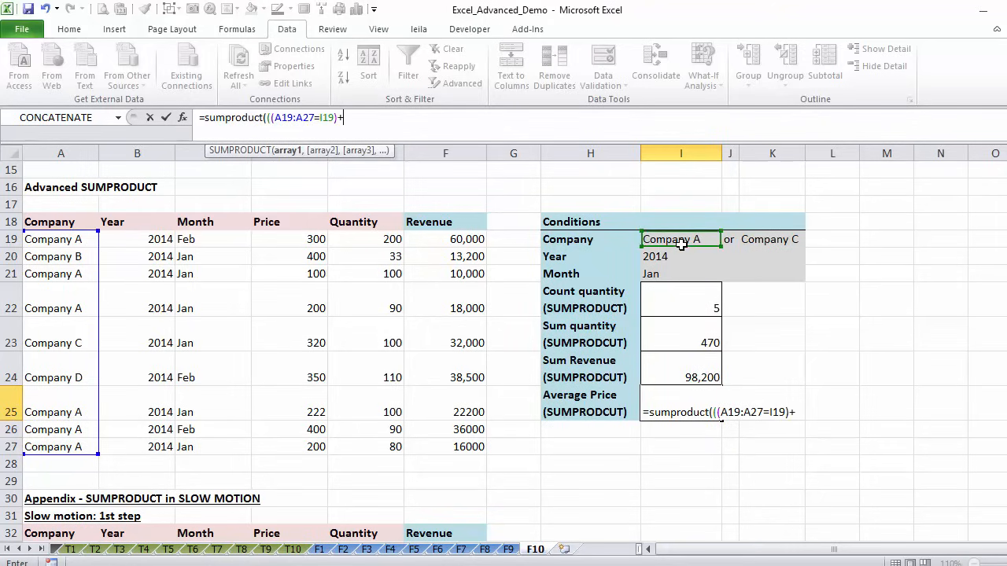
type("(")
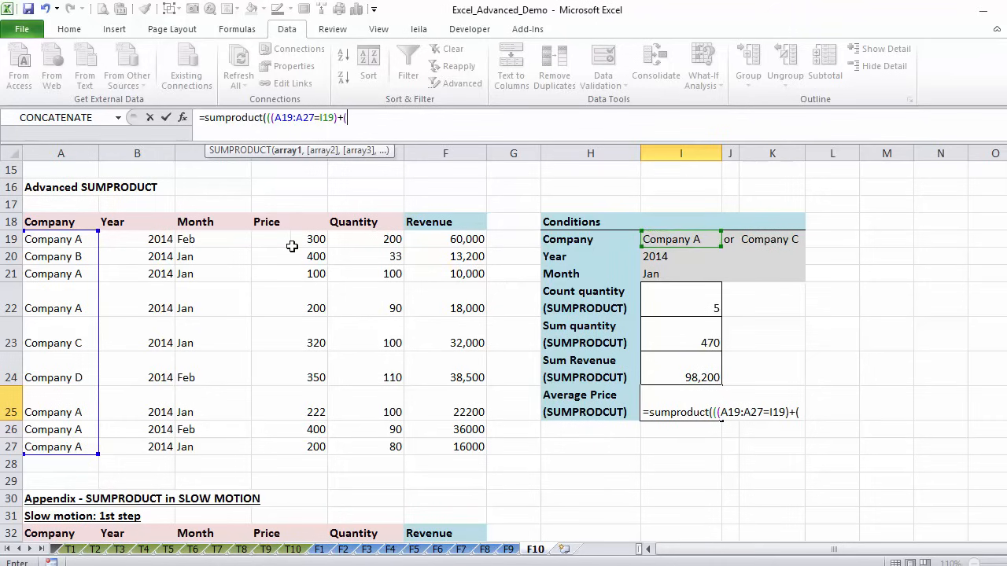
type("A19:A27=")
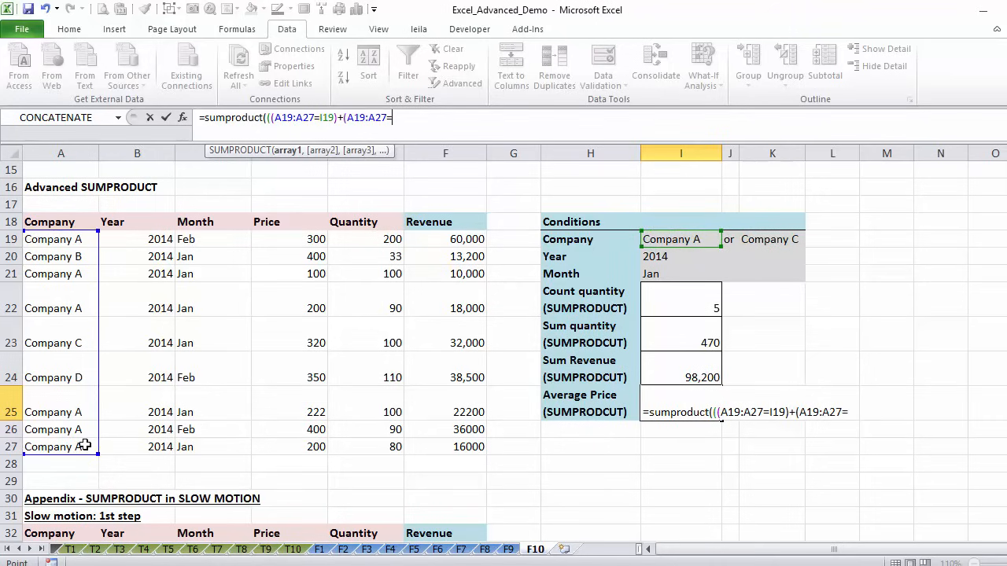
left_click(770, 239)
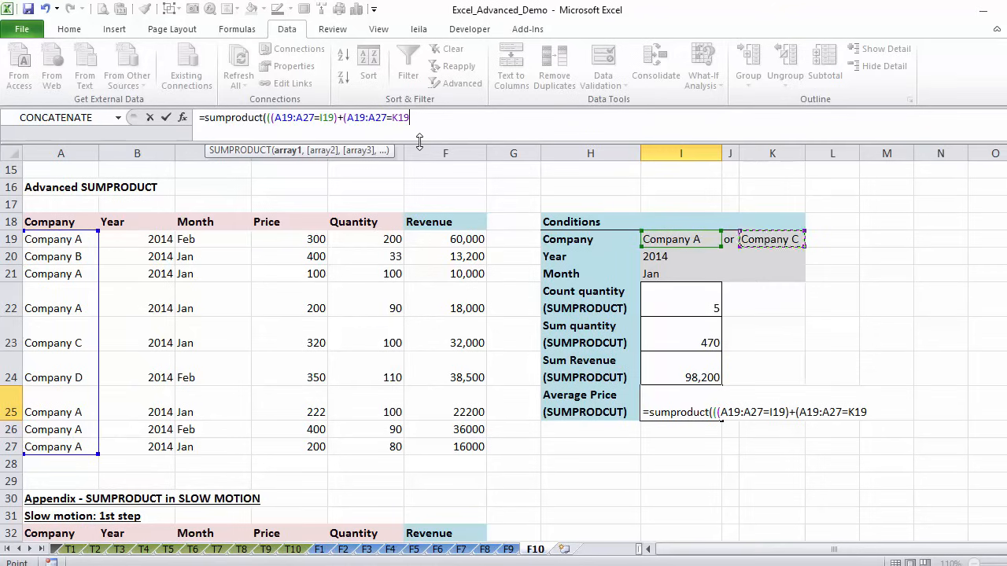
type(")*(B19:B27=I20)")
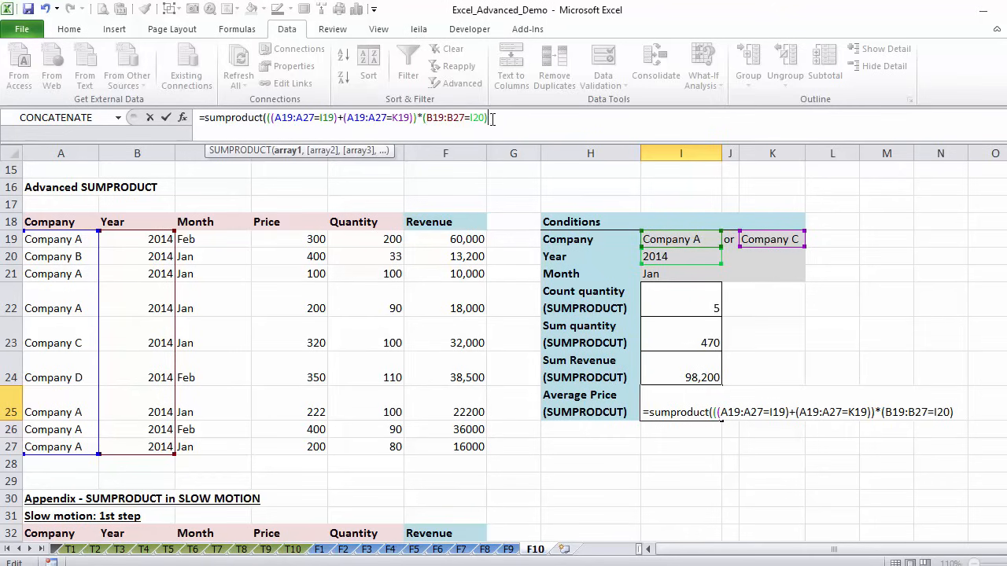
Step: Add the year 2014 and month Jan conditions so the Average Price formula returns 5
type("*")
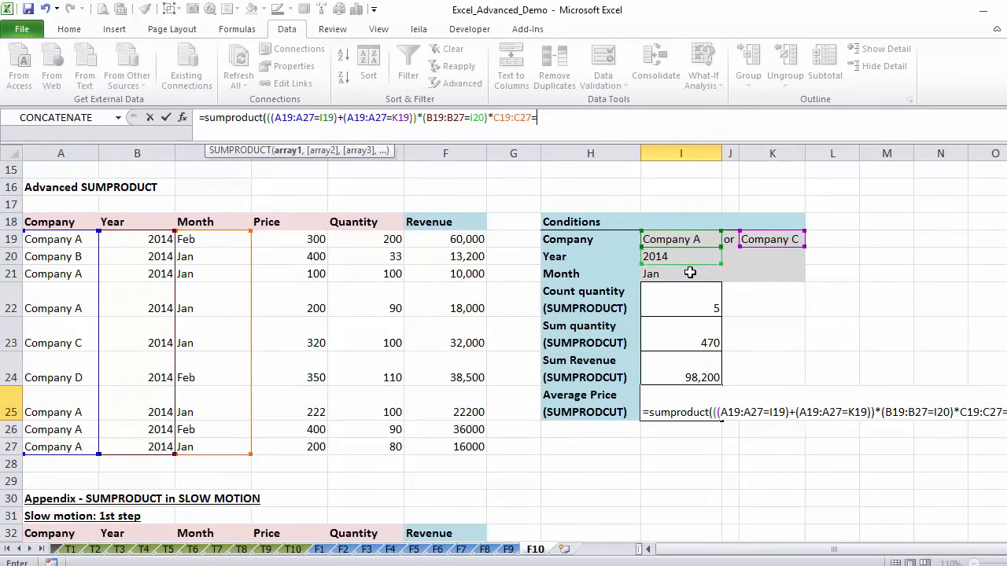
left_click(680, 274)
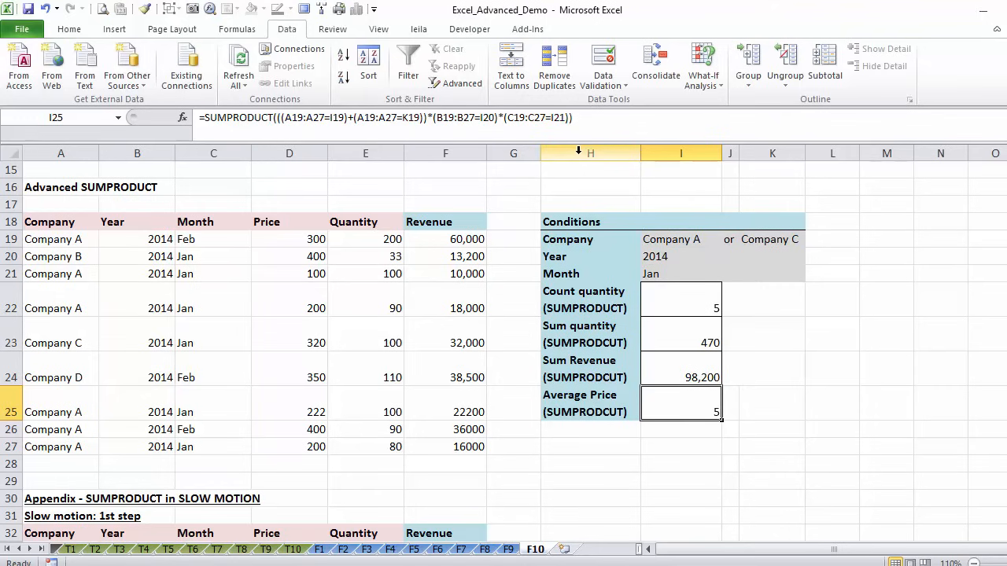
Step: Multiply the I25 formula by D19:D27 and divide by I22 so Average Price shows 208
double_click(680, 412)
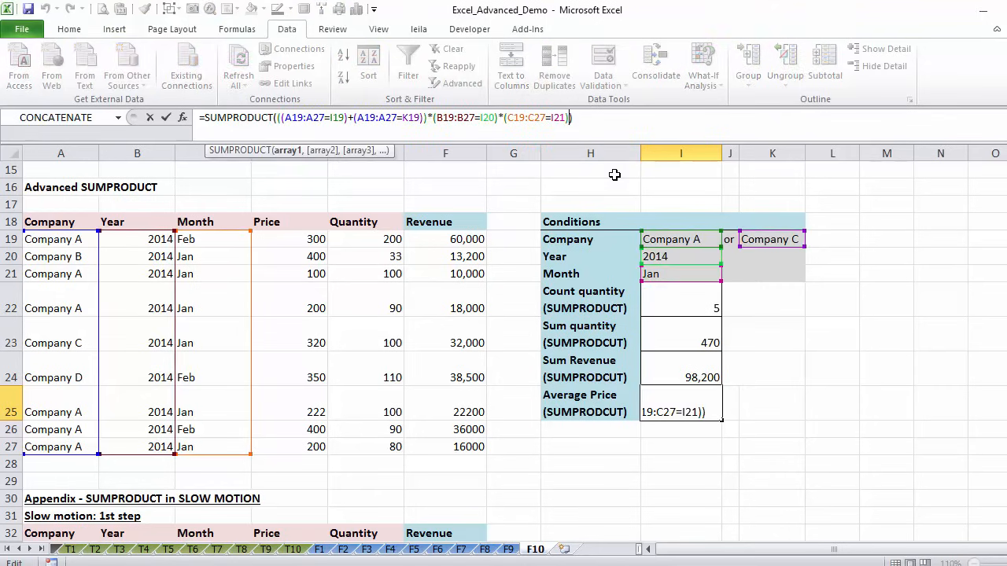
type("*")
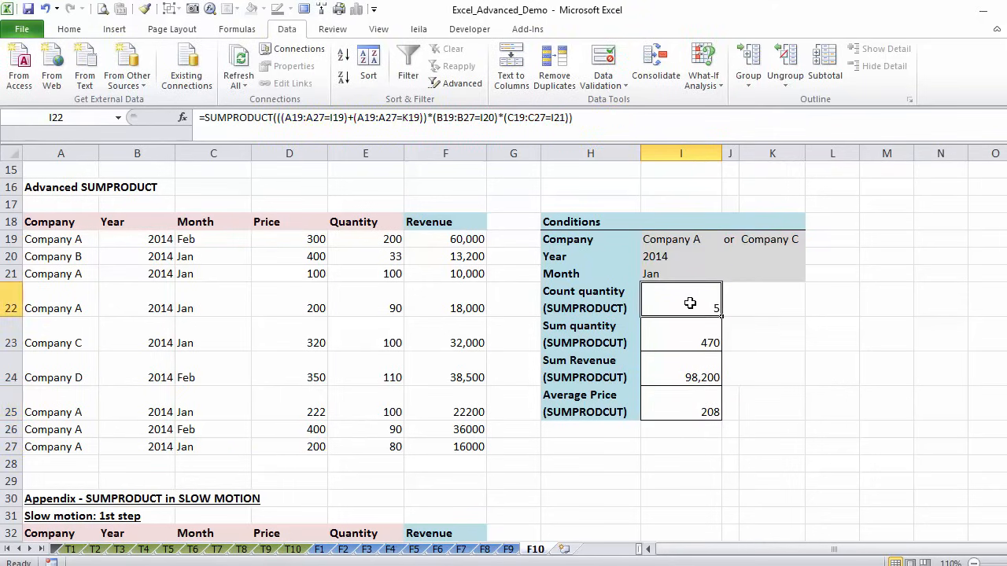
left_click(679, 406)
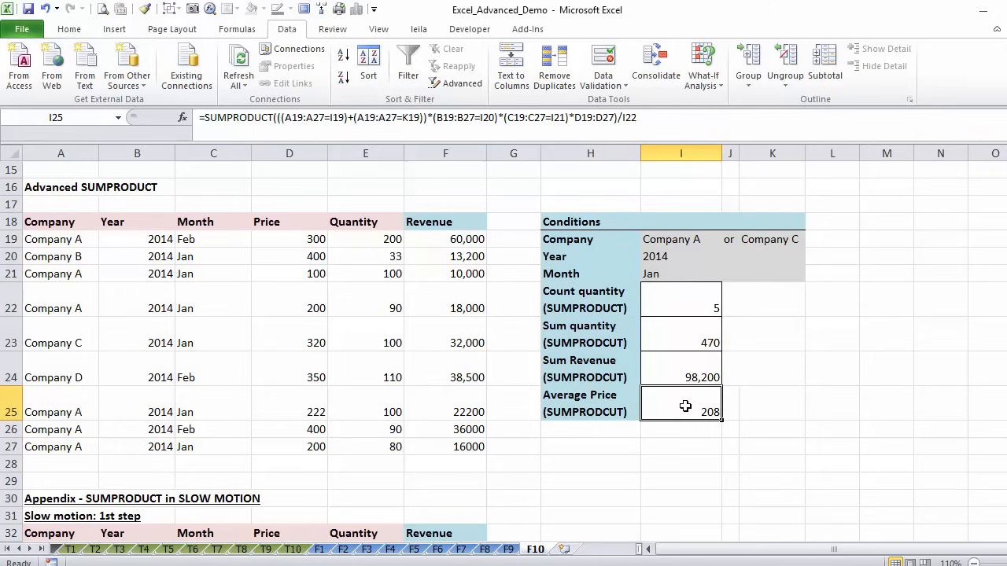
mouse_move(402, 390)
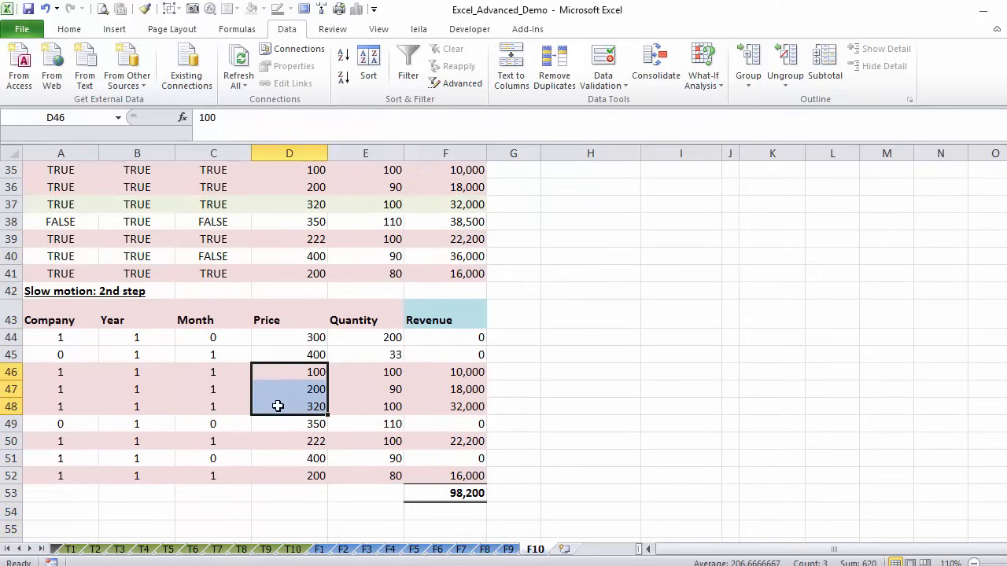
Step: Ctrl-select the five matching appendix prices to confirm their status-bar average is 208
left_click(289, 475)
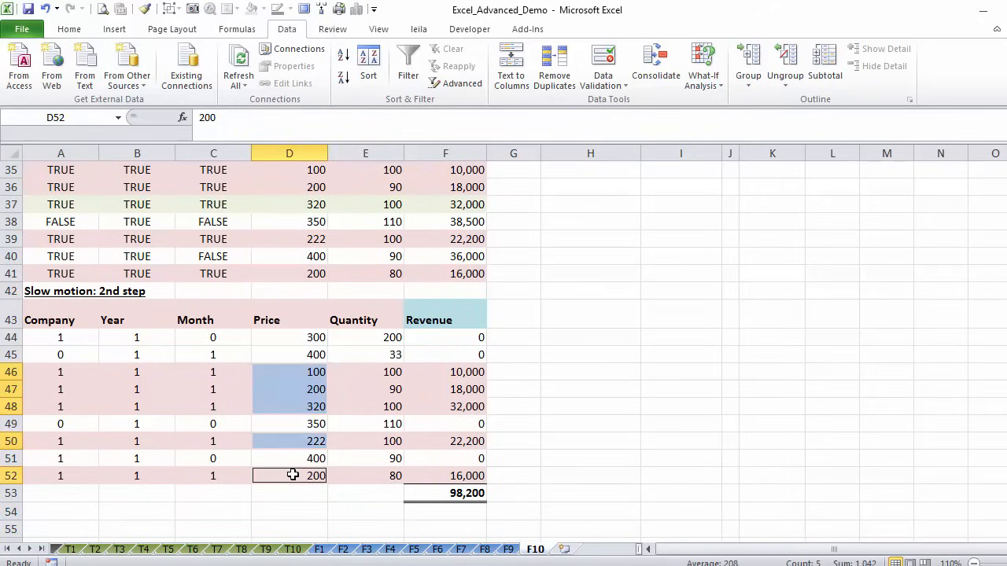
mouse_move(623, 329)
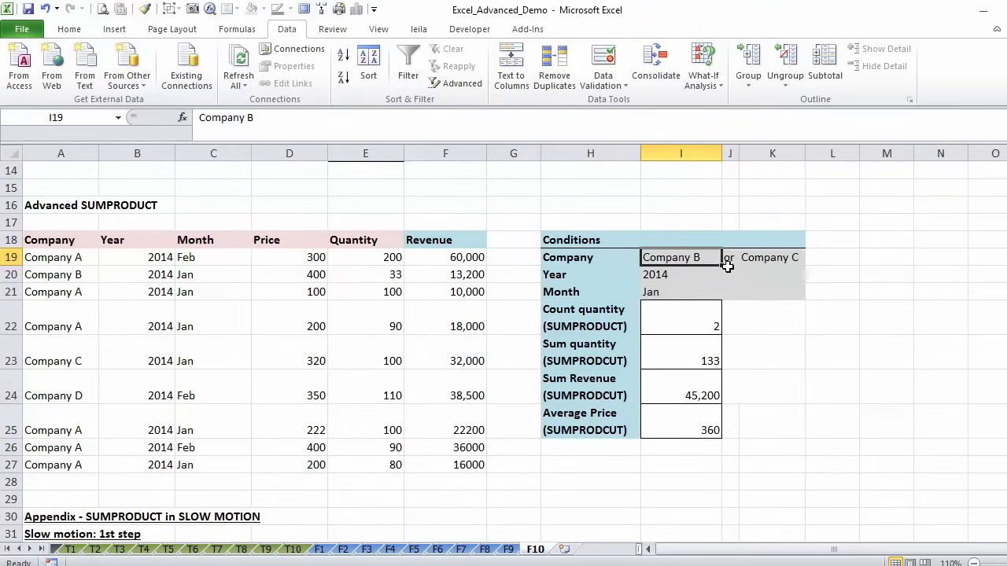
mouse_move(143, 365)
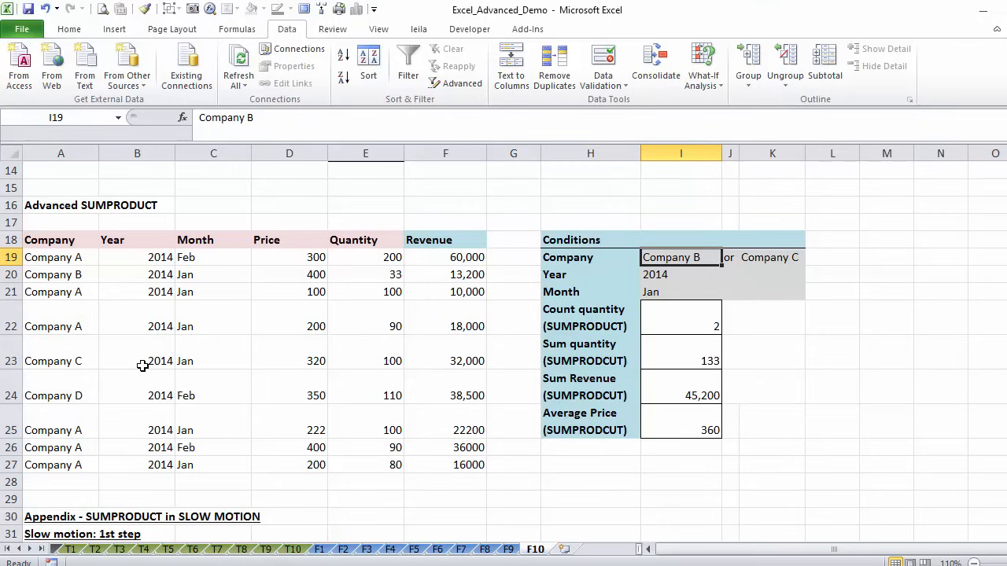
mouse_move(211, 317)
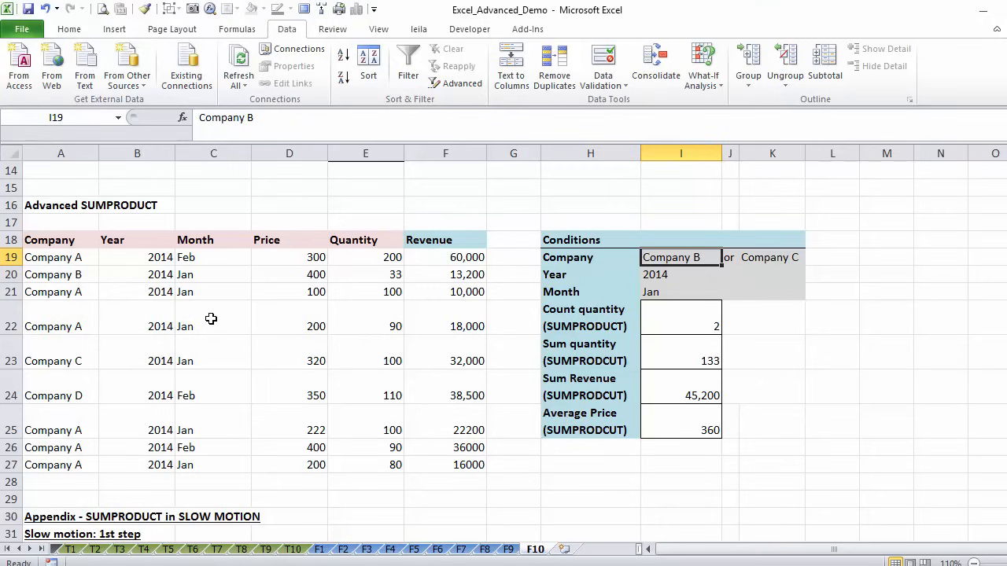